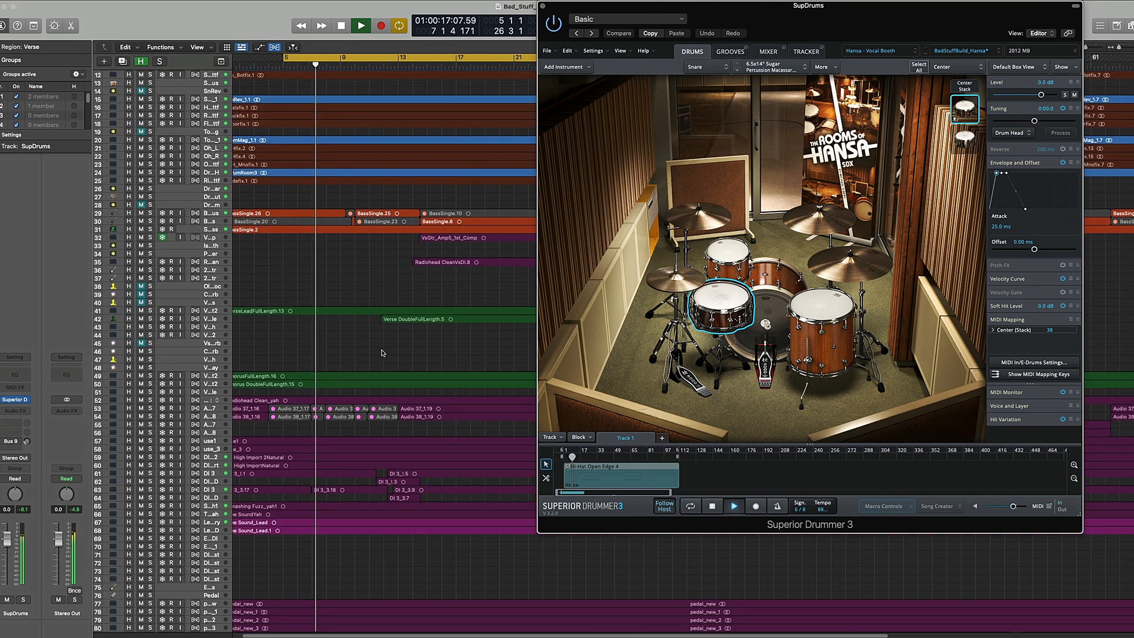
# Switch from the full song session to the Sup_Drums_Example_YT example project.
pyautogui.click(805, 50)
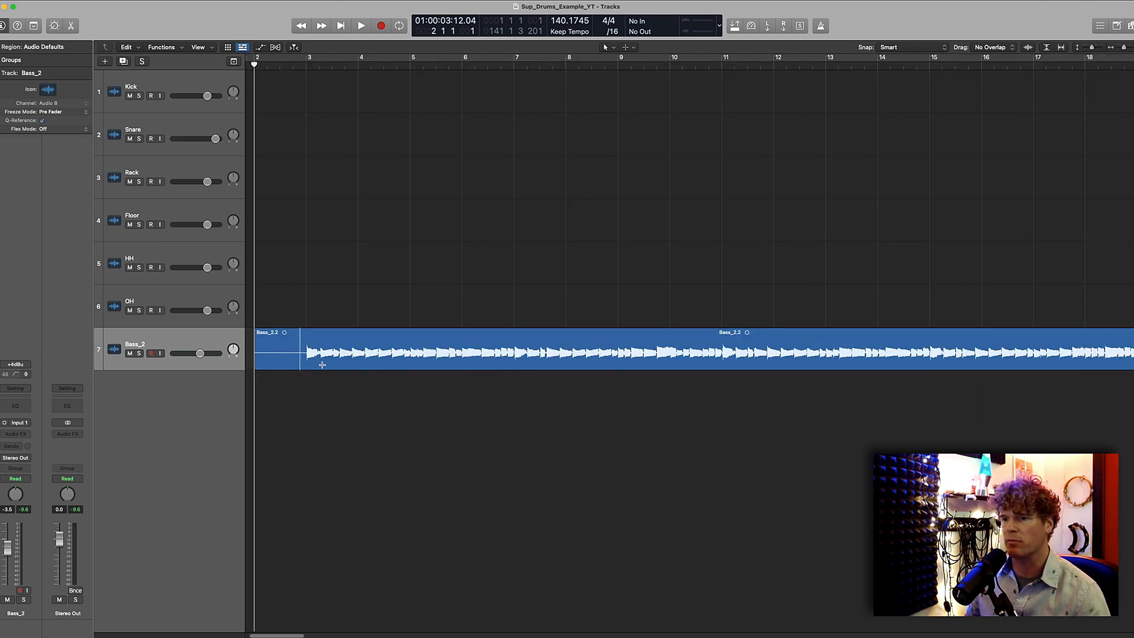
# Show the Track menu's list of track commands.
pyautogui.click(449, 57)
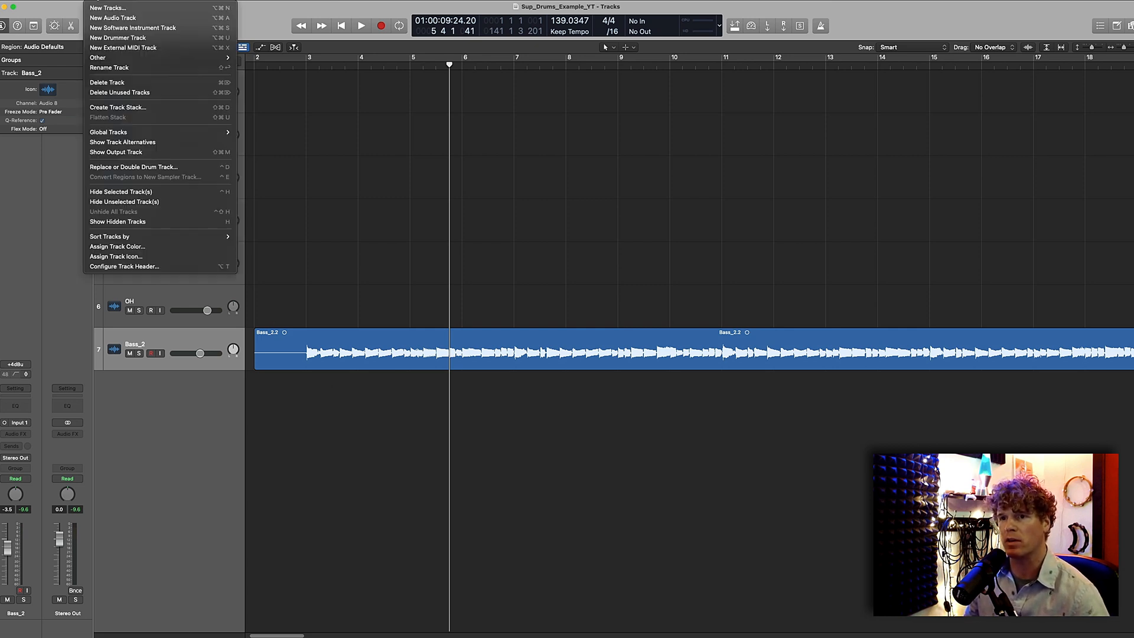
pyautogui.click(107, 9)
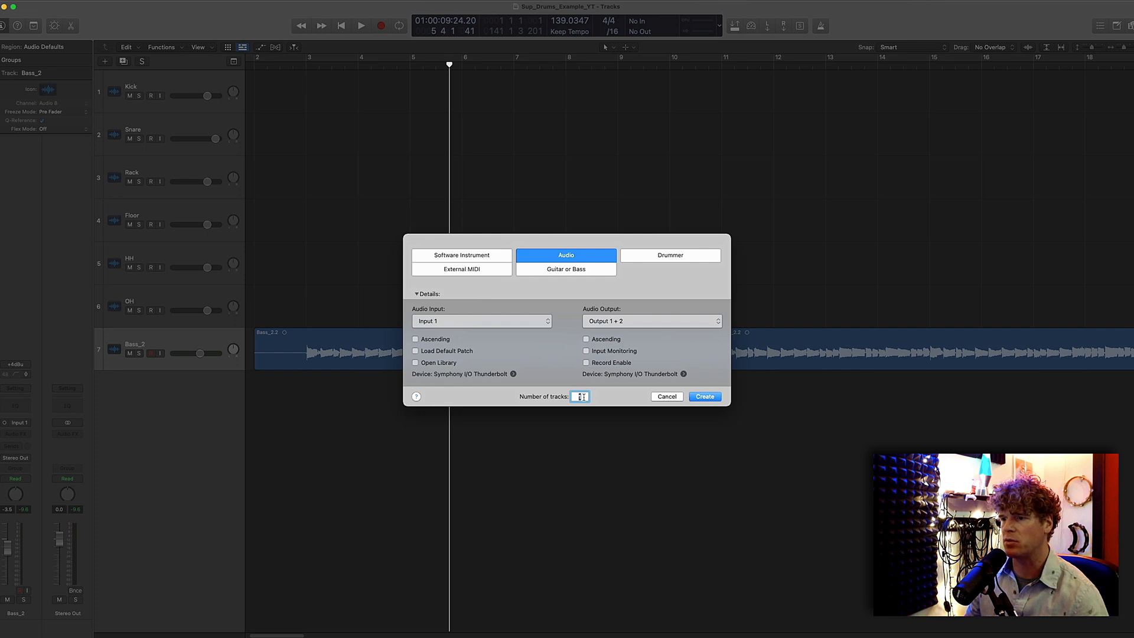
pyautogui.write('5')
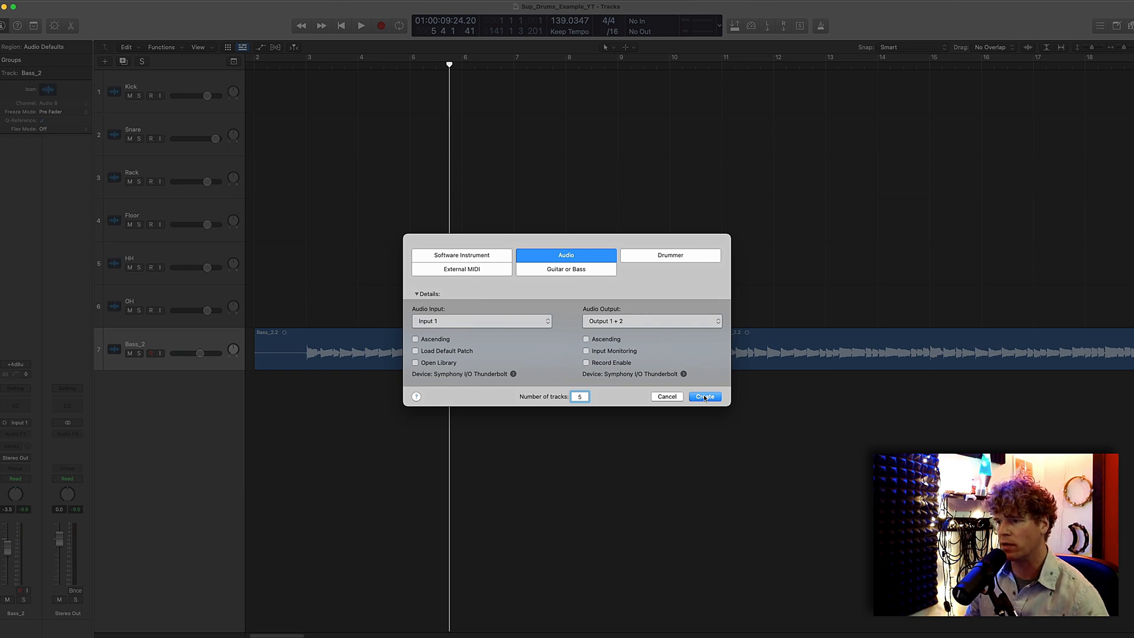
pyautogui.click(703, 396)
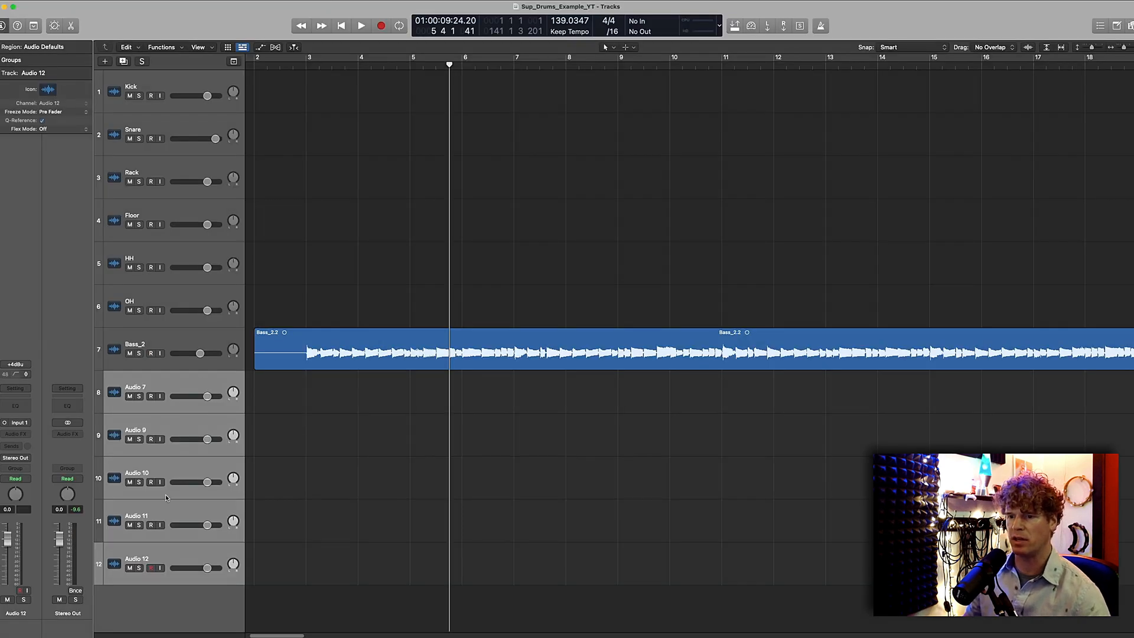
pyautogui.moveTo(185, 548)
pyautogui.write('kick')
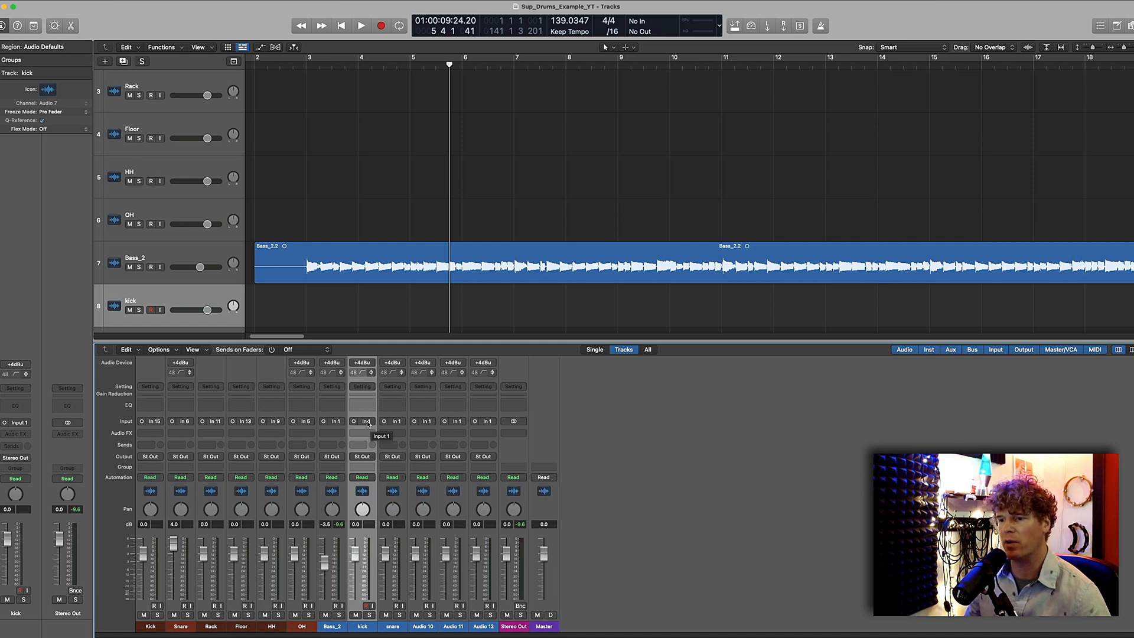
pyautogui.click(367, 421)
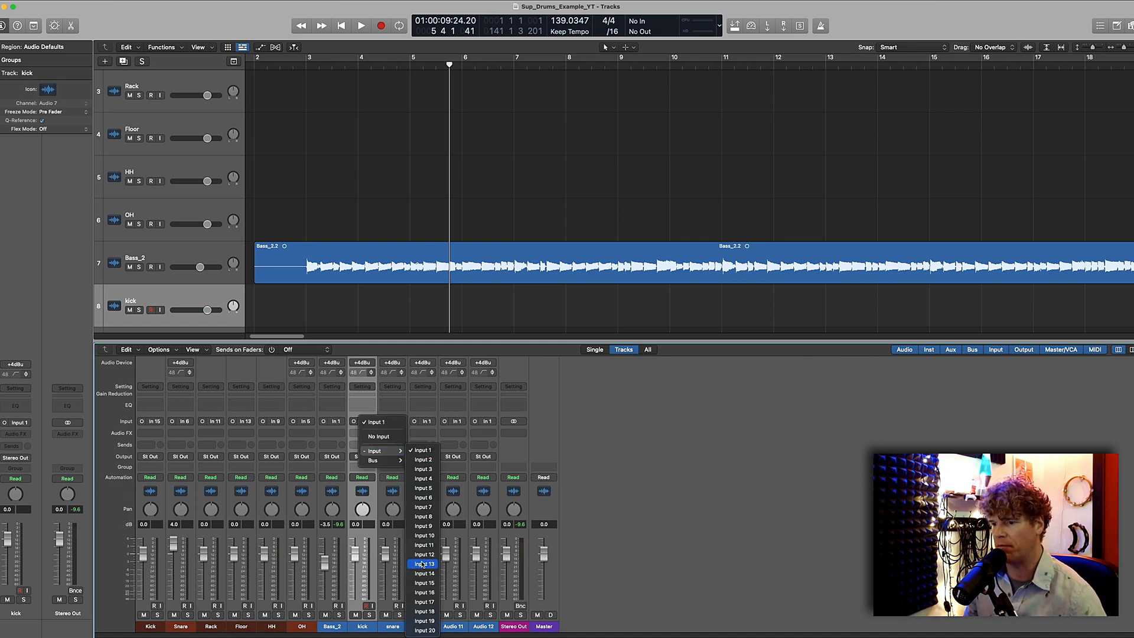
pyautogui.click(424, 582)
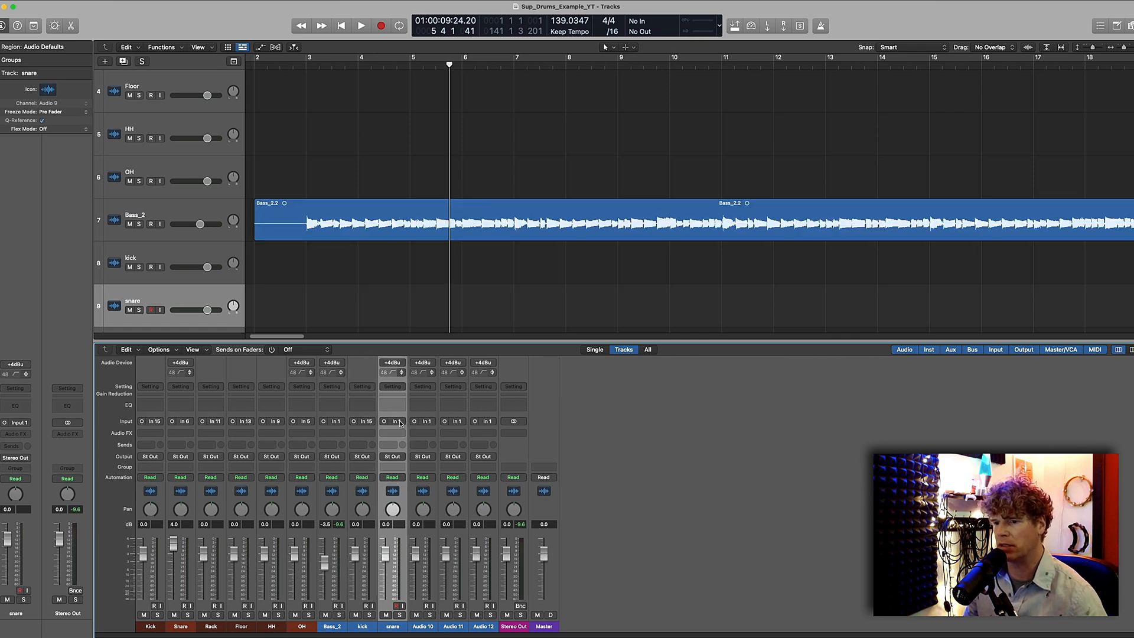
pyautogui.click(395, 420)
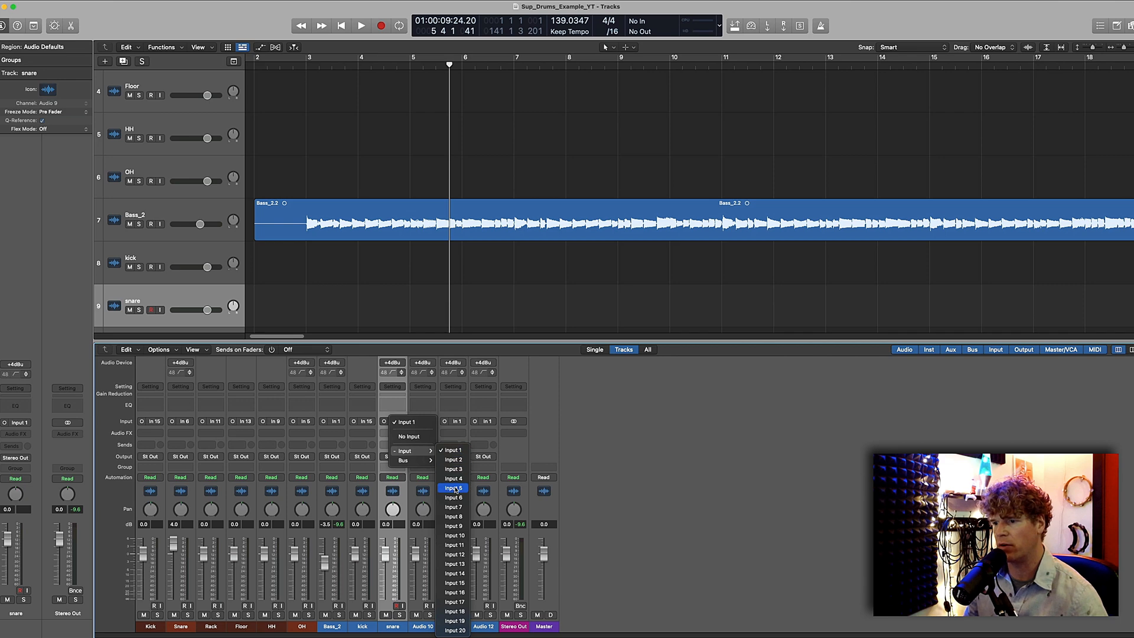
pyautogui.moveTo(453, 498)
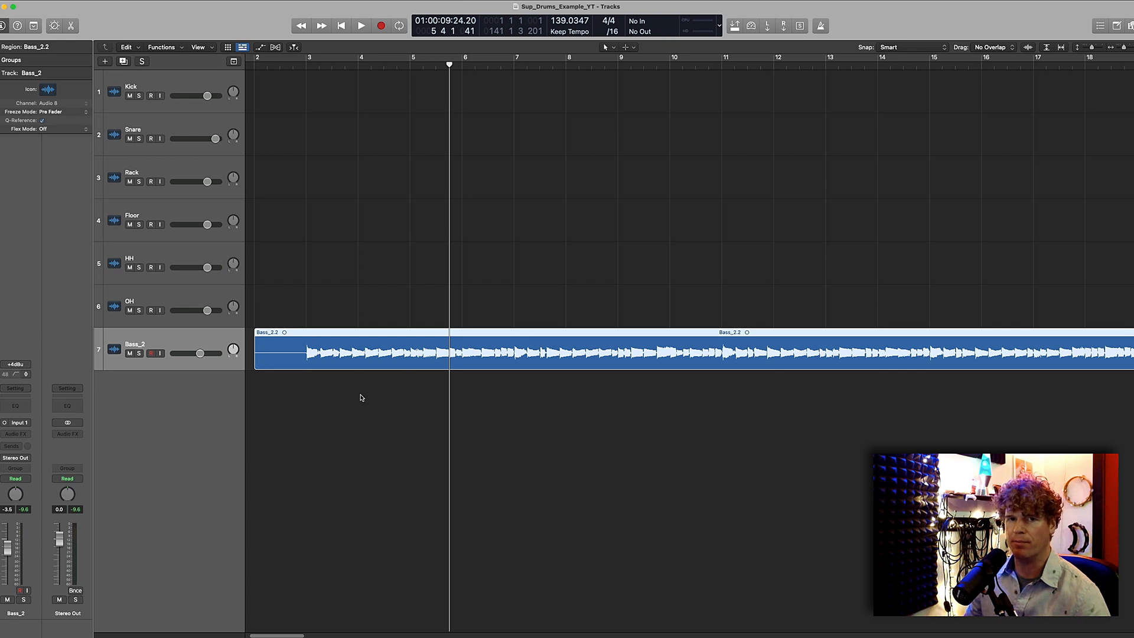
# Select the OH drum track and bring the recorded drum regions into view.
pyautogui.click(144, 303)
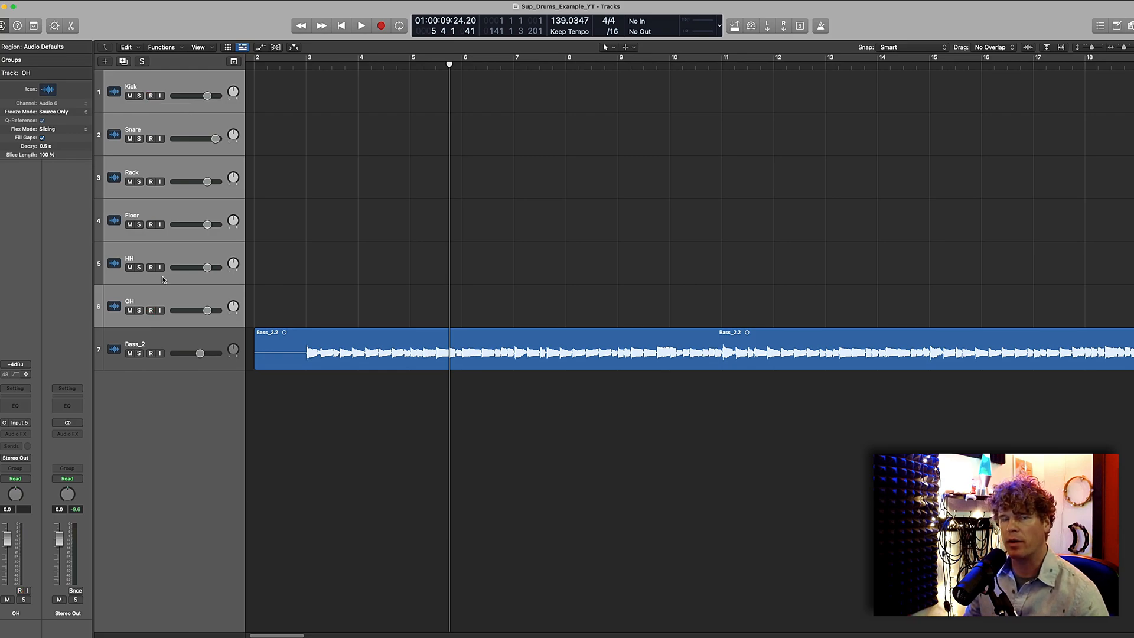
pyautogui.moveTo(189, 282)
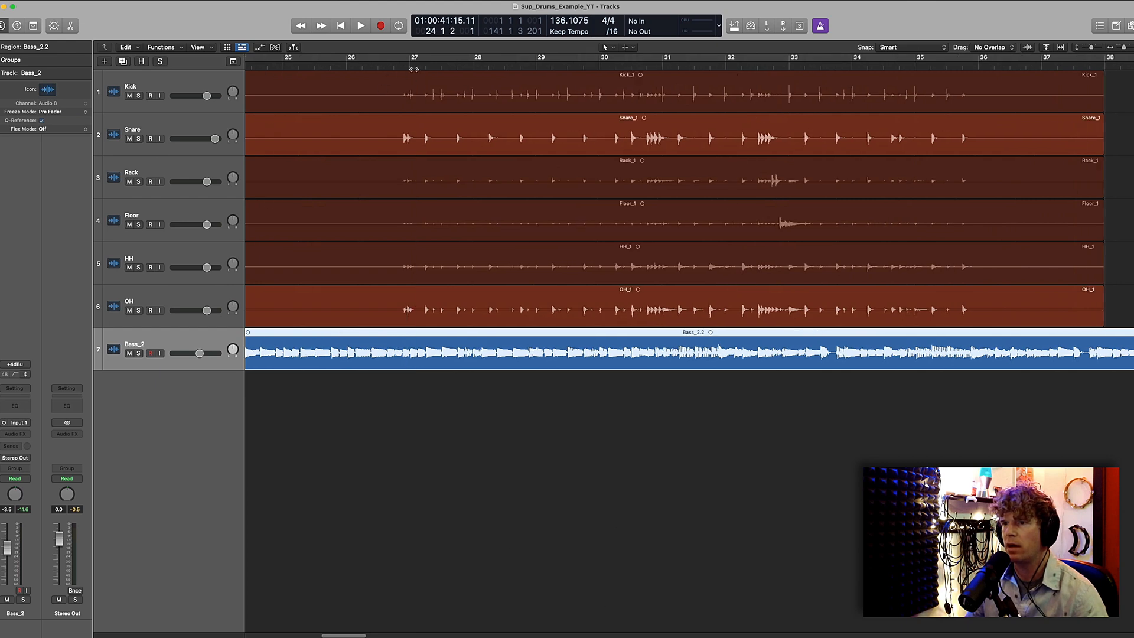
pyautogui.moveTo(333, 149)
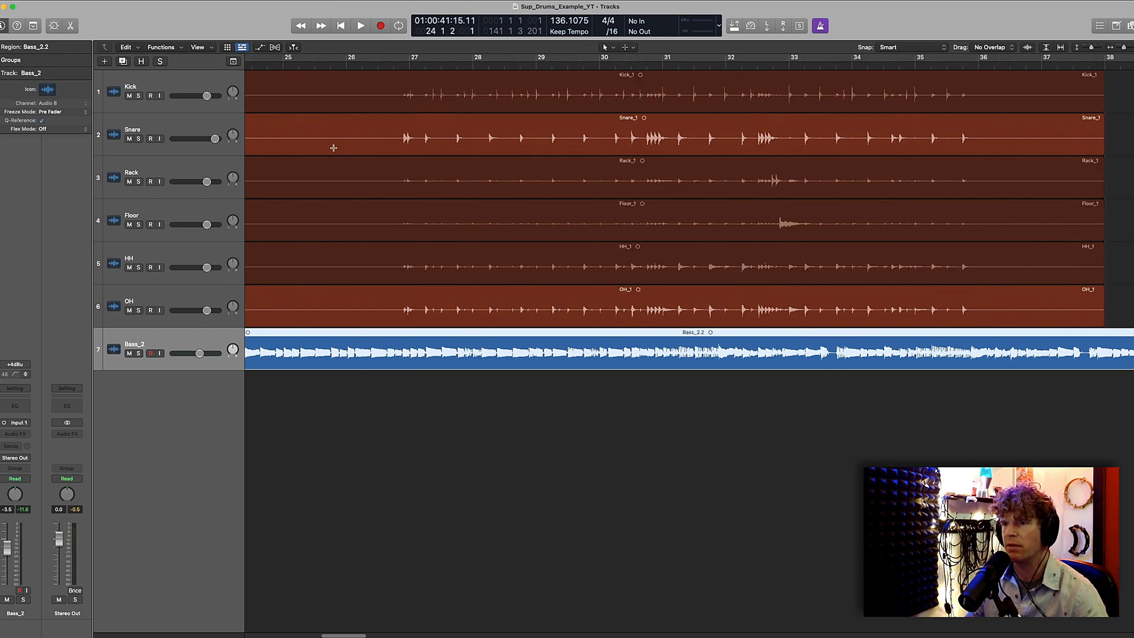
pyautogui.hscroll(3)
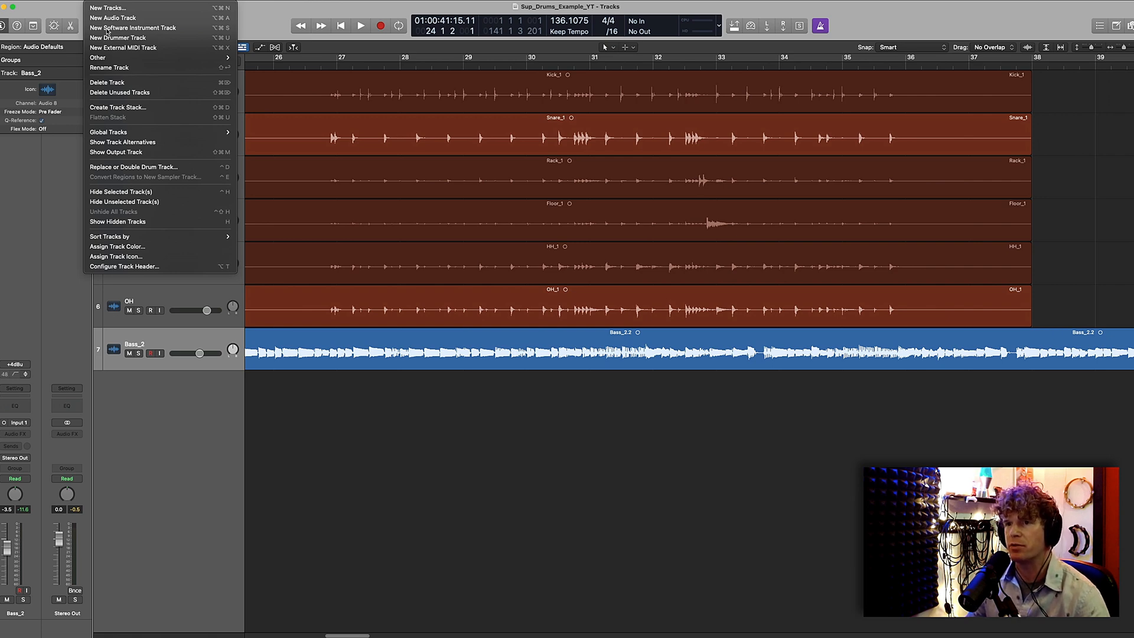
# Add a Superior Drummer 3 software instrument track and load the Legacy of Rock library.
pyautogui.click(132, 27)
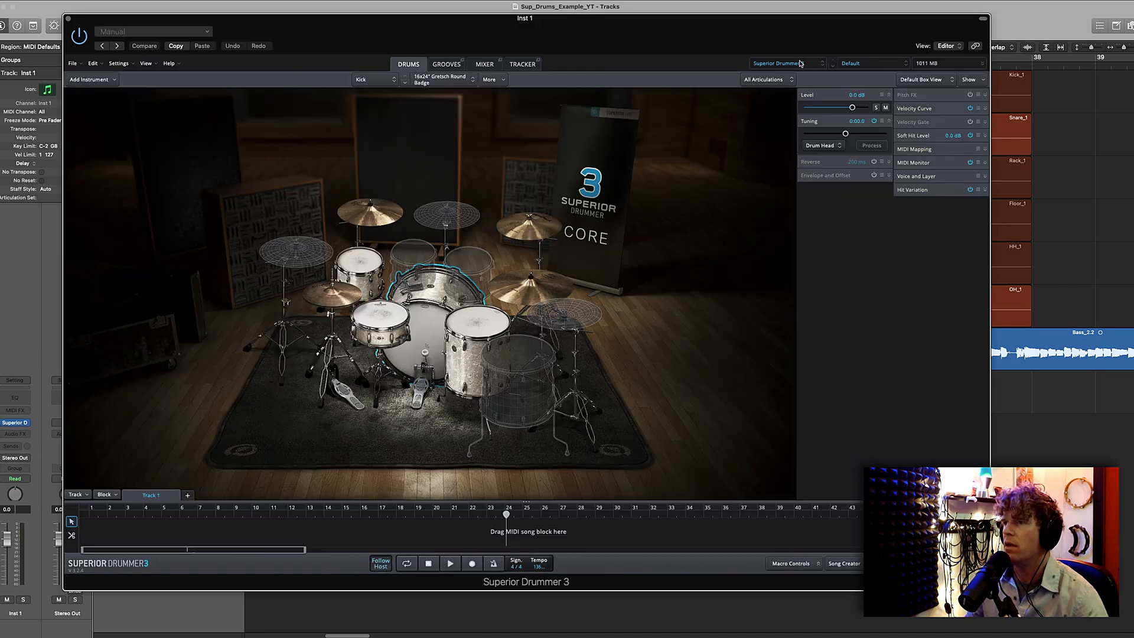
pyautogui.click(784, 63)
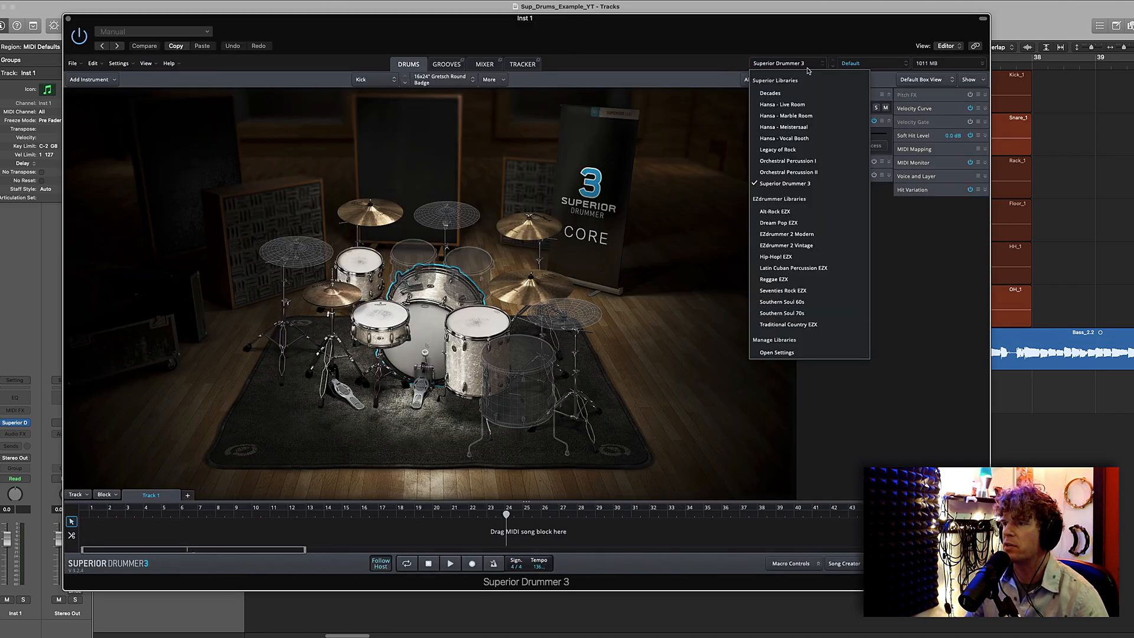
pyautogui.click(777, 150)
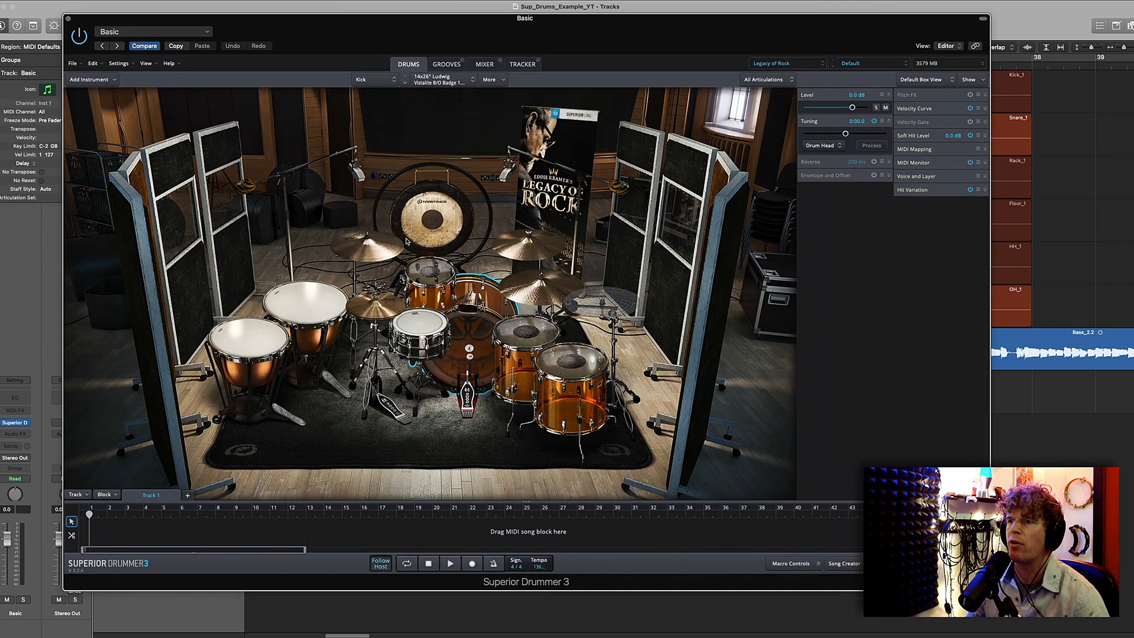
pyautogui.moveTo(556, 121)
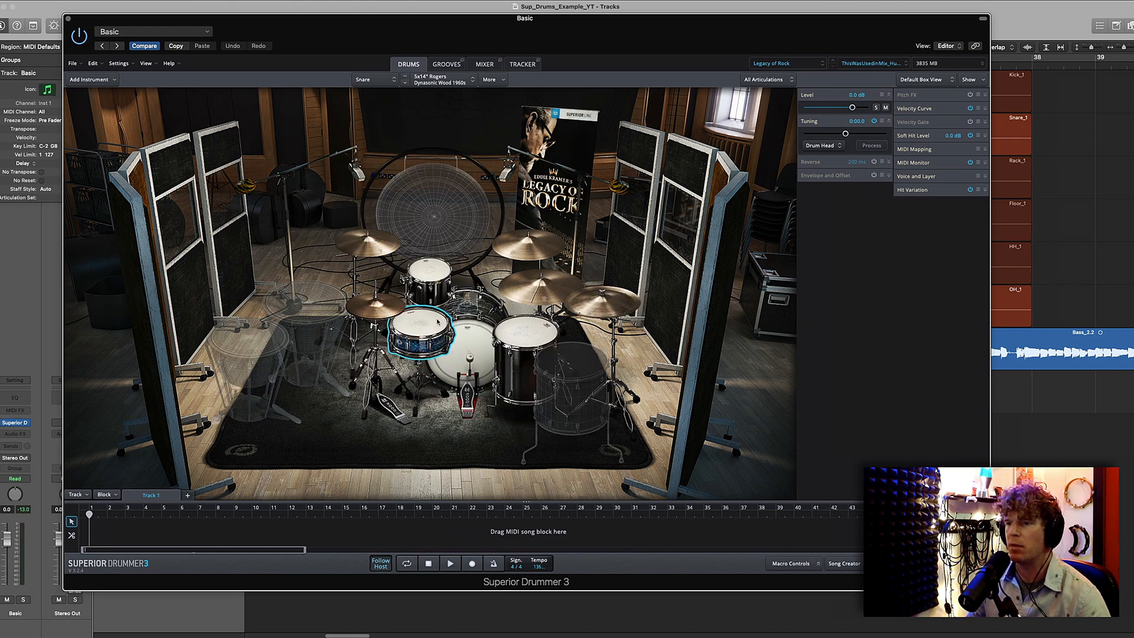
# Audition the floor tom, ride cymbal and snare in the Legacy of Rock kit.
pyautogui.click(524, 336)
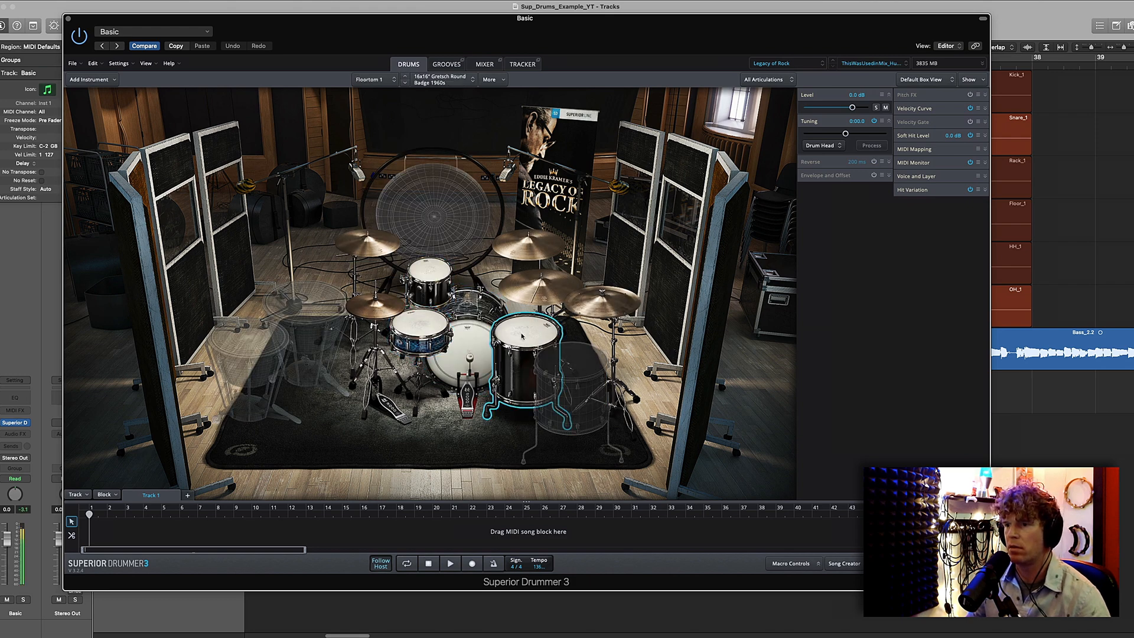
pyautogui.click(538, 300)
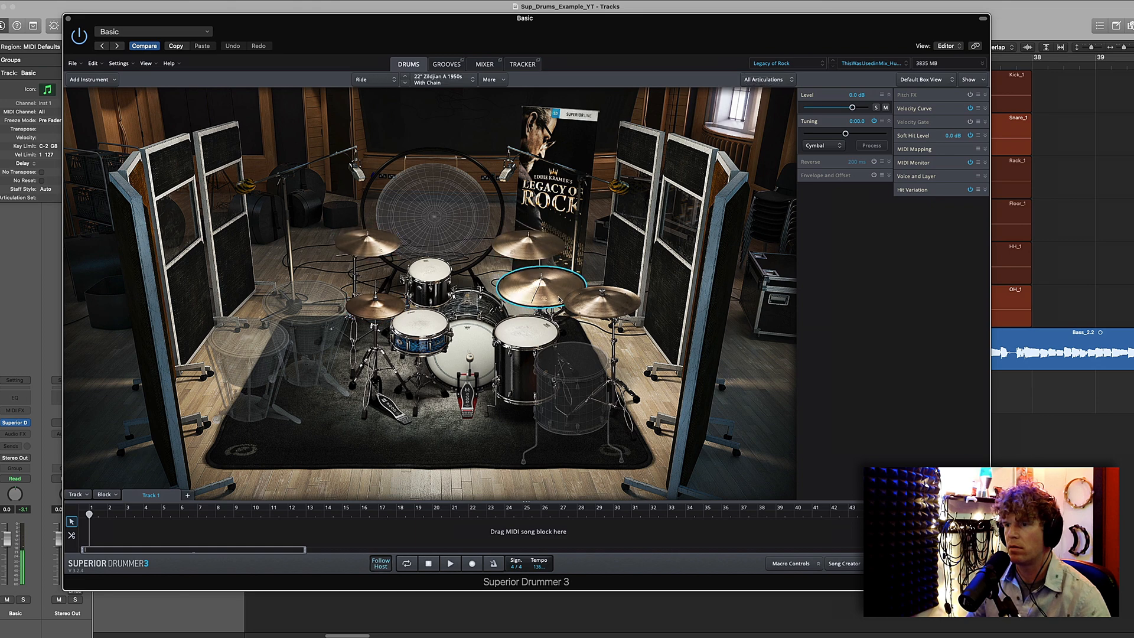
pyautogui.click(421, 330)
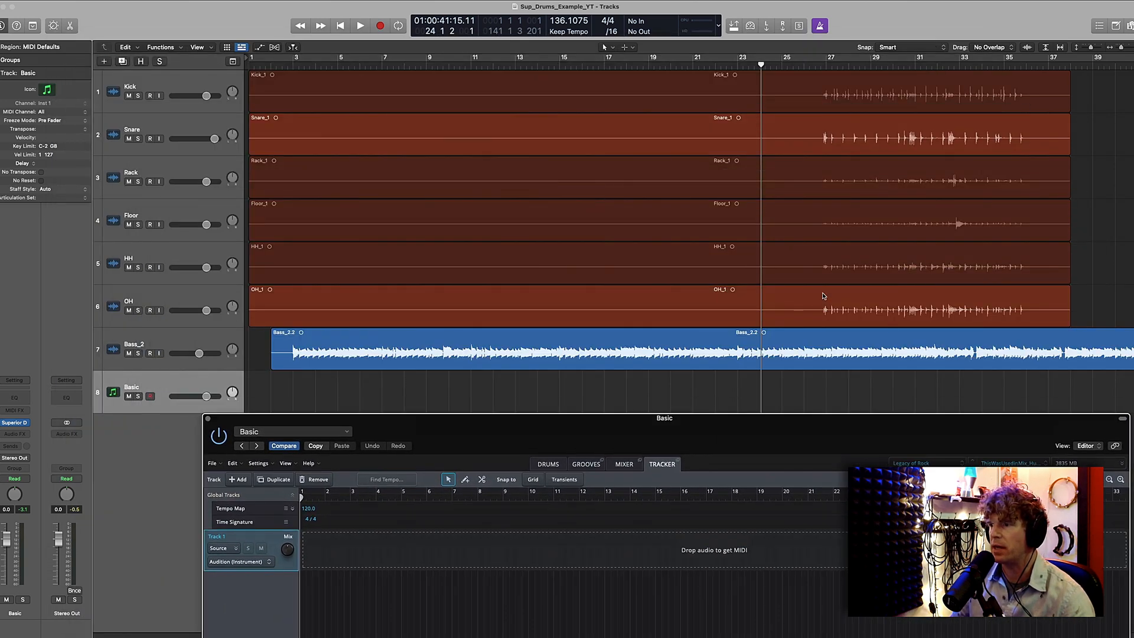
pyautogui.moveTo(932, 275)
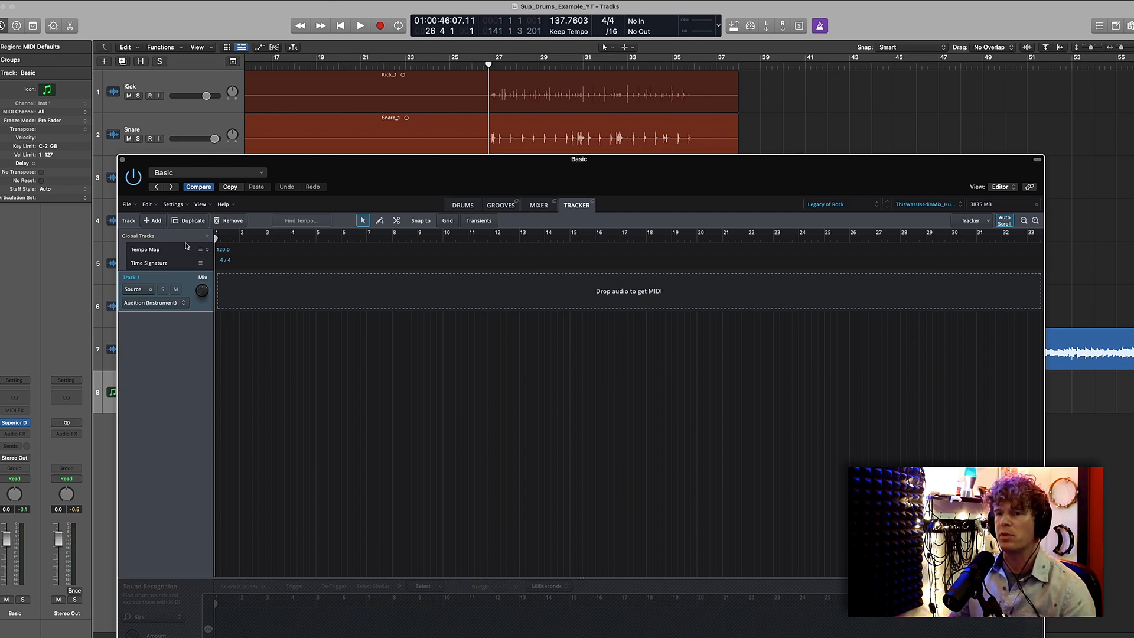
pyautogui.moveTo(200, 262)
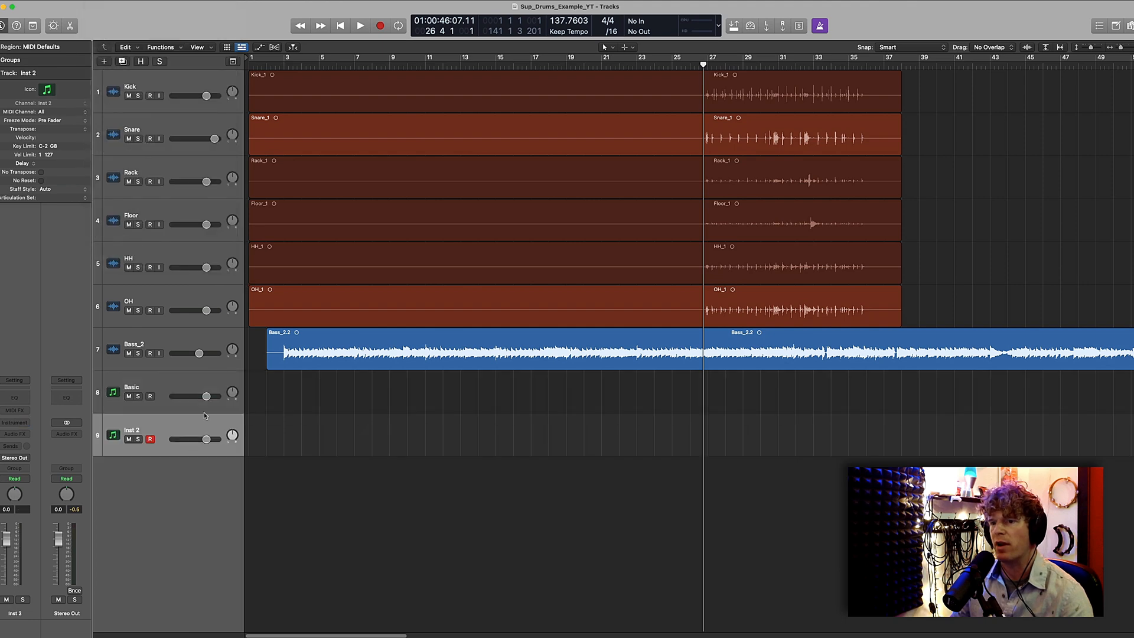
# Check the Inst 2 region's notes, then export the region as a MIDI file.
pyautogui.press('cmd')
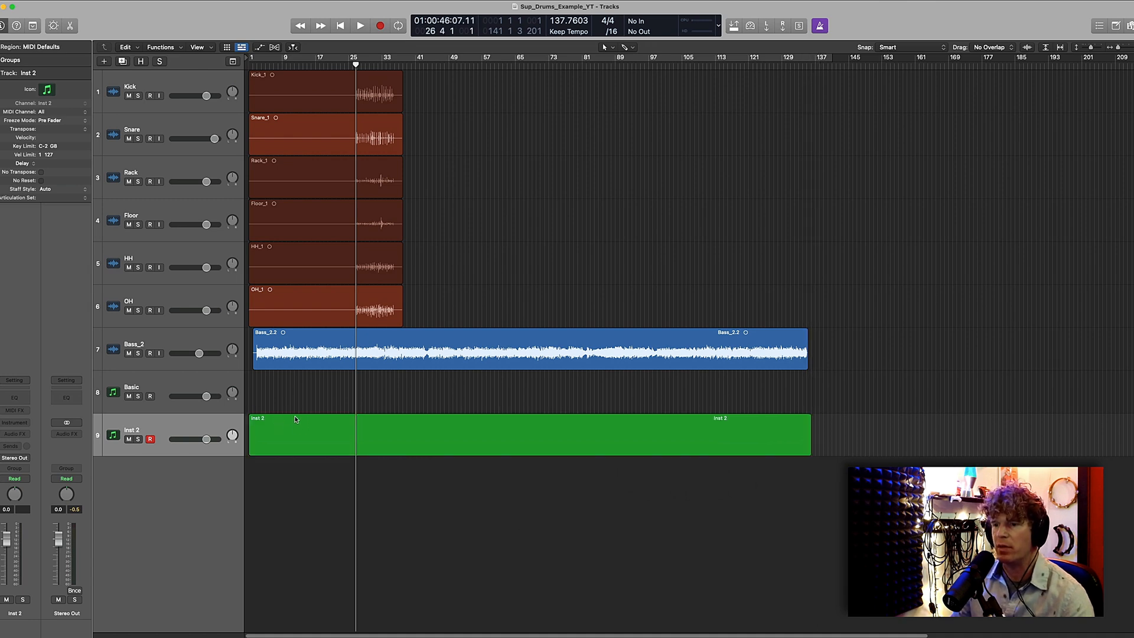
pyautogui.doubleClick(527, 435)
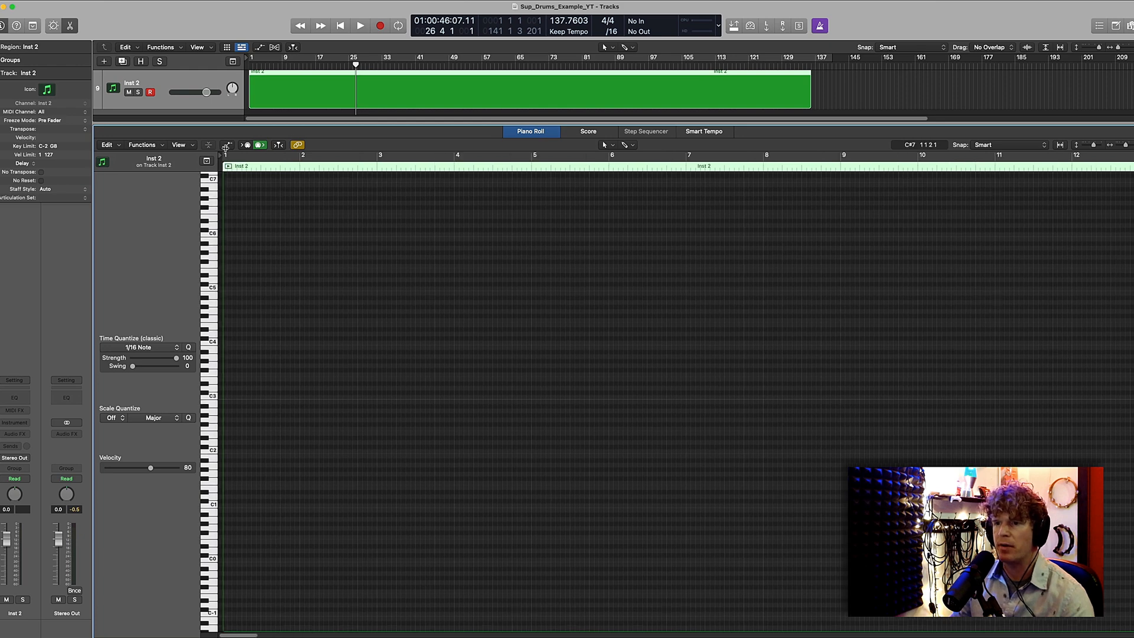
pyautogui.moveTo(227, 450)
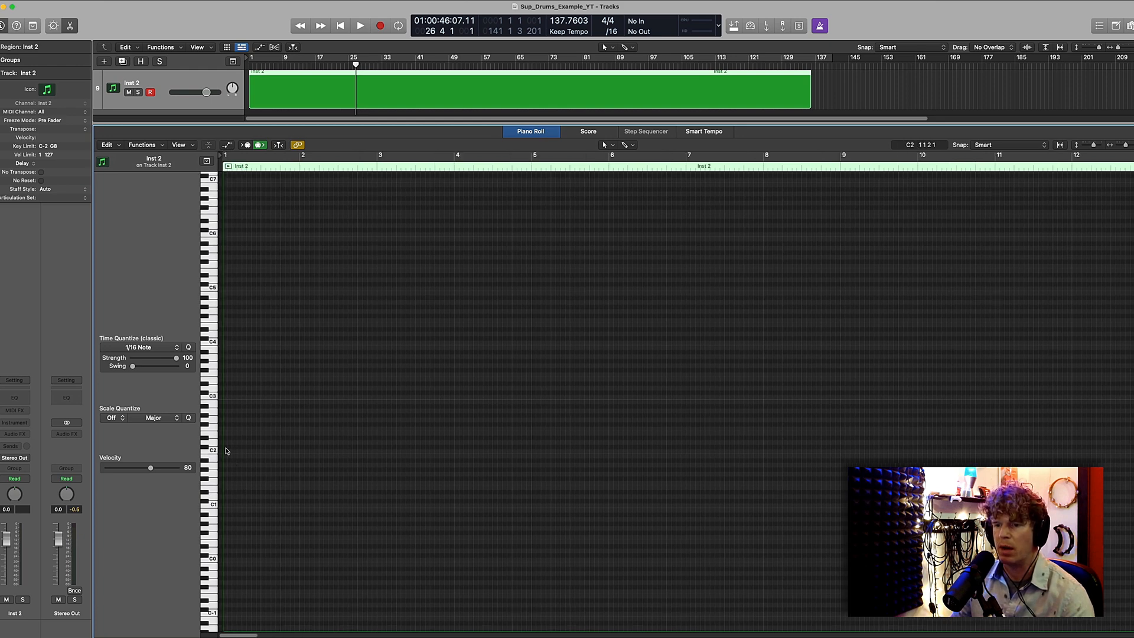
pyautogui.click(245, 504)
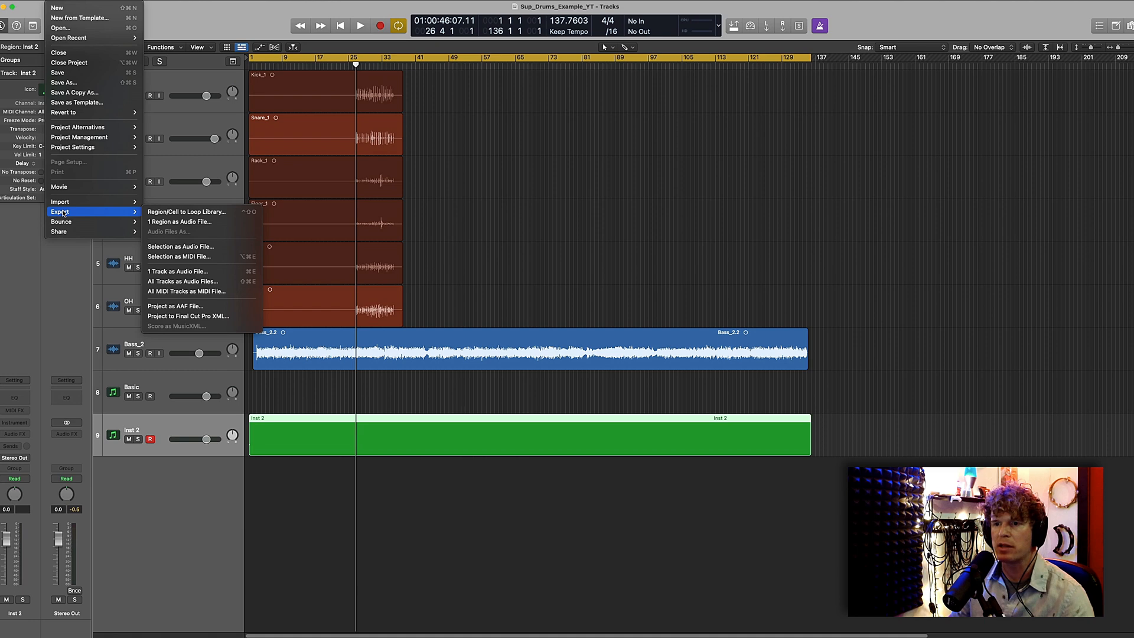
pyautogui.moveTo(198, 257)
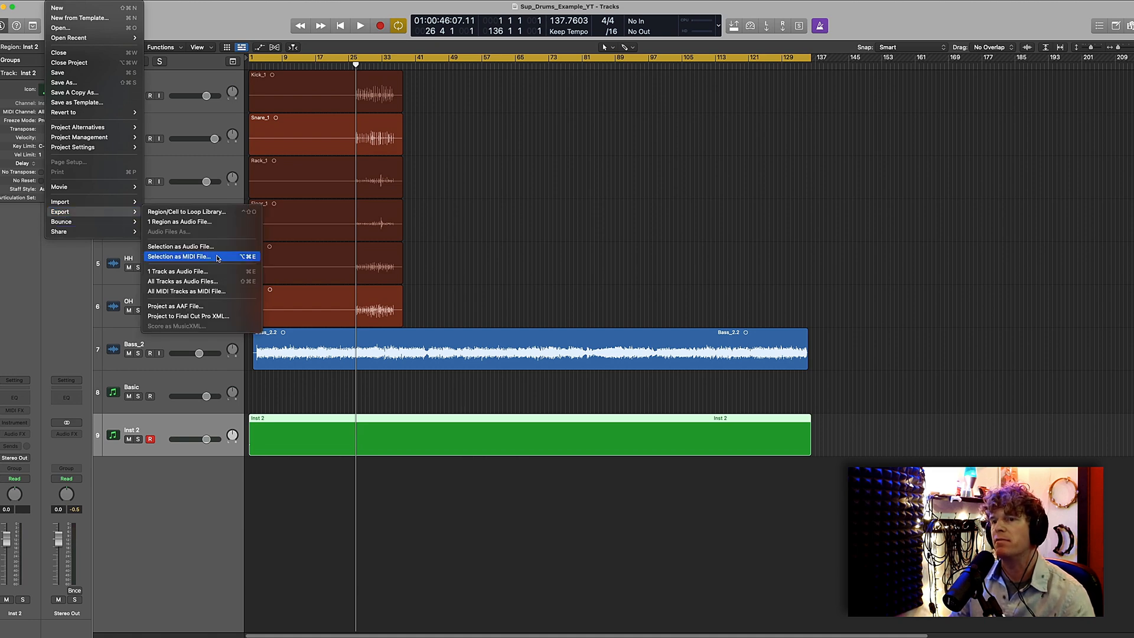
pyautogui.click(178, 256)
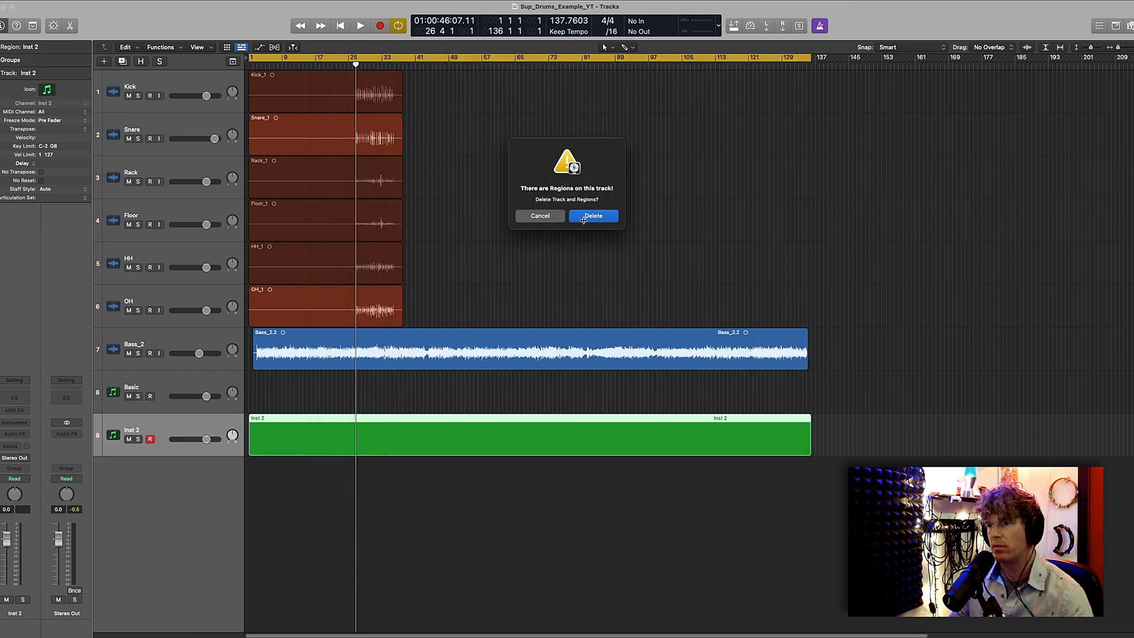
# Confirm deleting Inst 2 and reveal OH_1.aif's drum audio files in Finder via Project Audio.
pyautogui.click(592, 214)
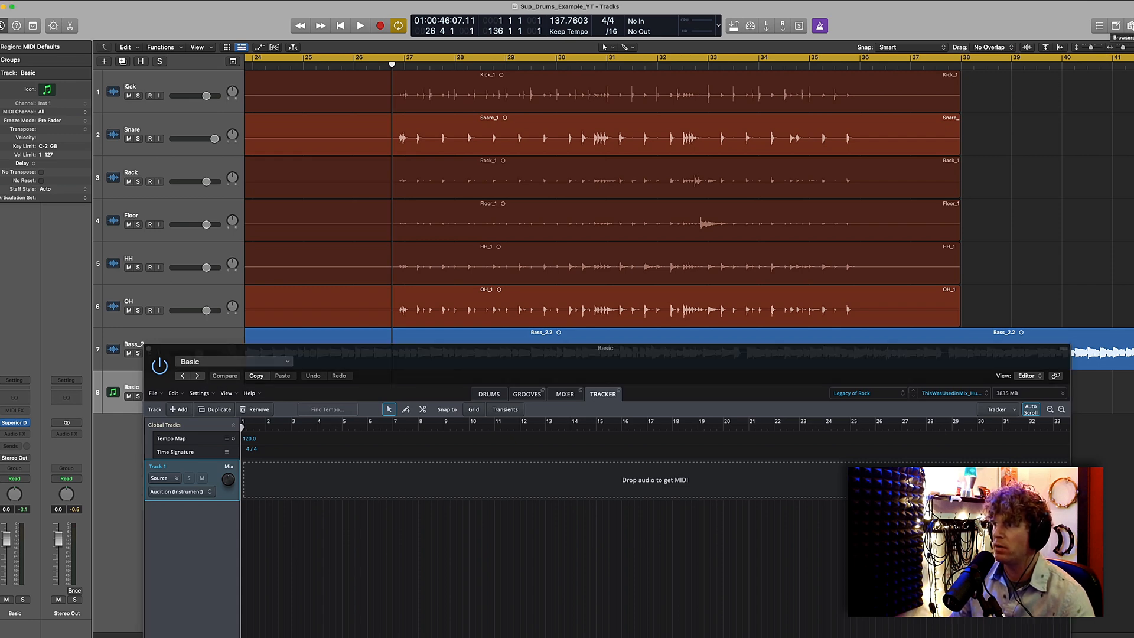
pyautogui.click(1123, 26)
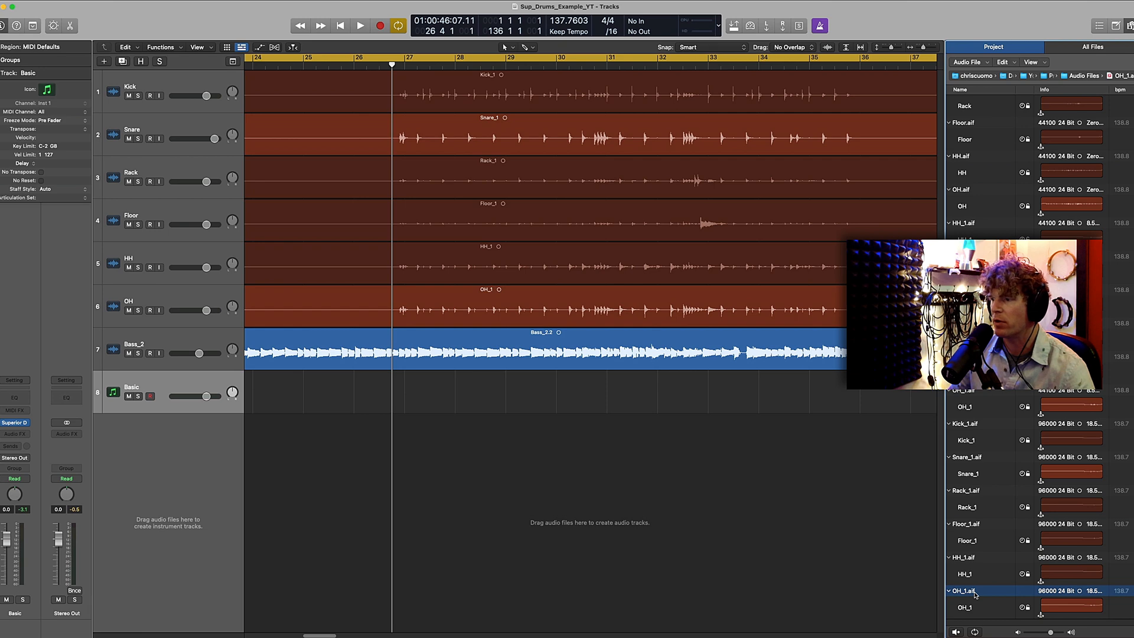
pyautogui.rightClick(968, 591)
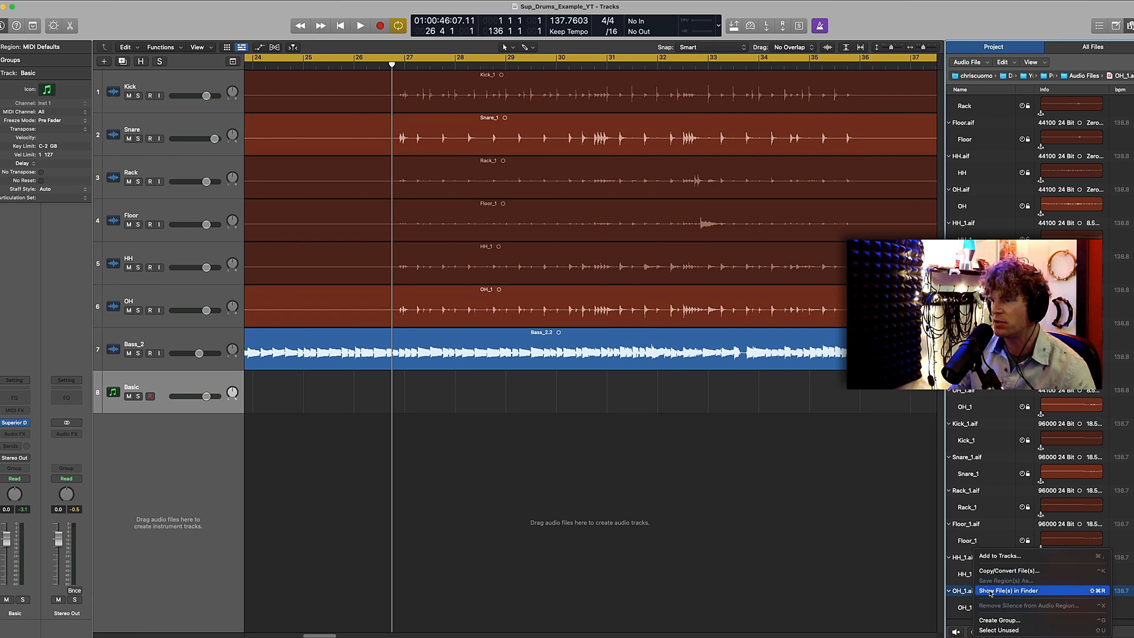
pyautogui.click(1011, 590)
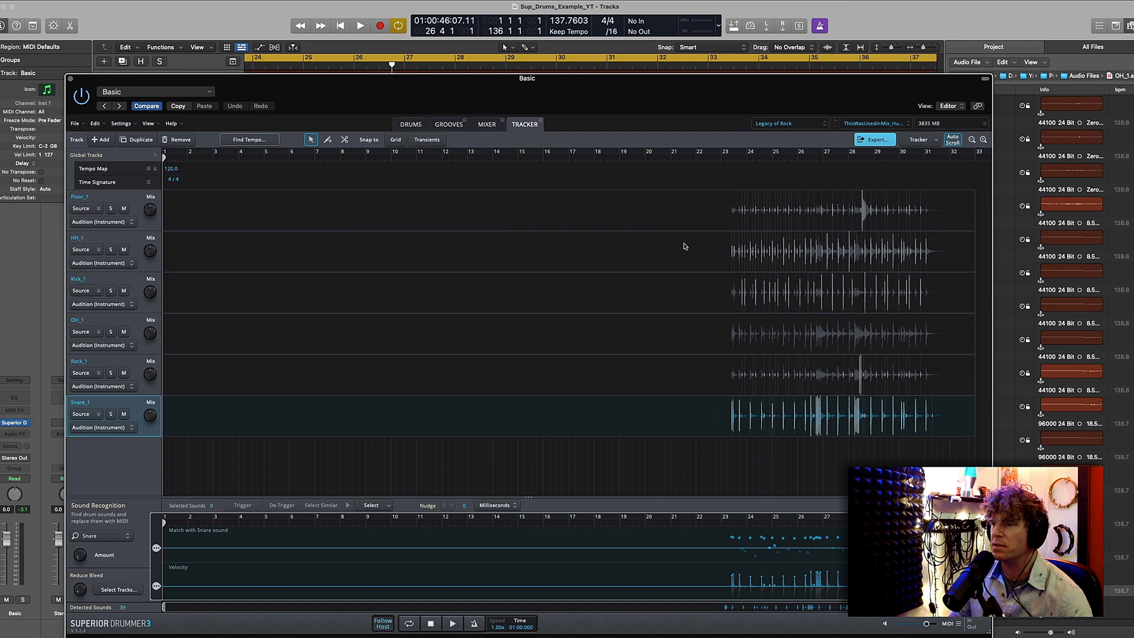
pyautogui.moveTo(139, 170)
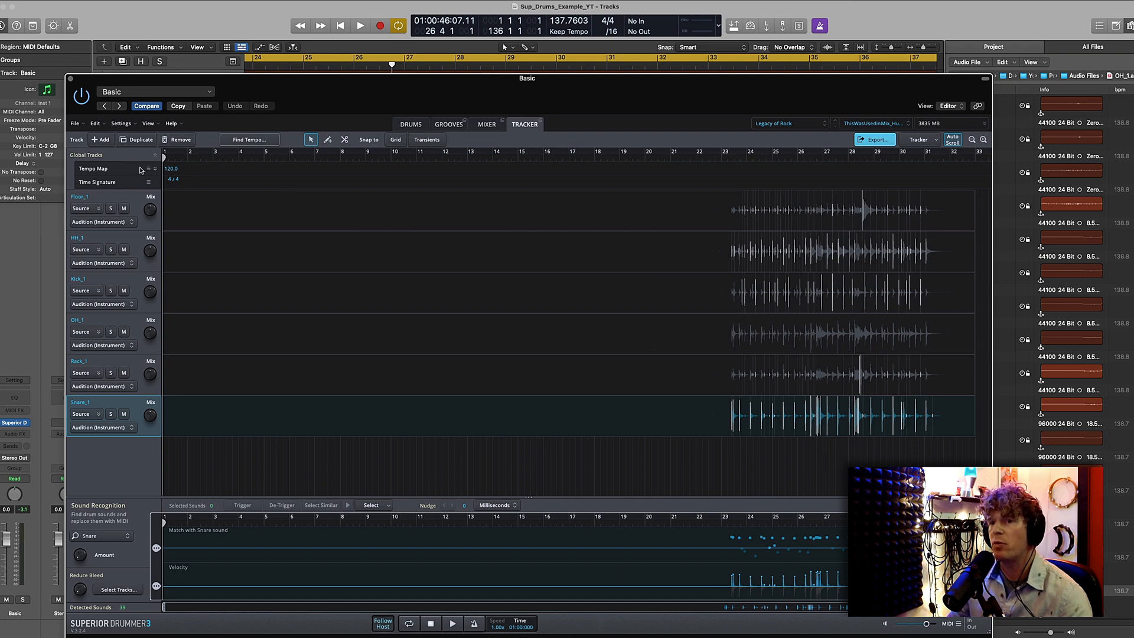
# Load TempoTrack.mid as the Tracker's tempo map.
pyautogui.click(153, 169)
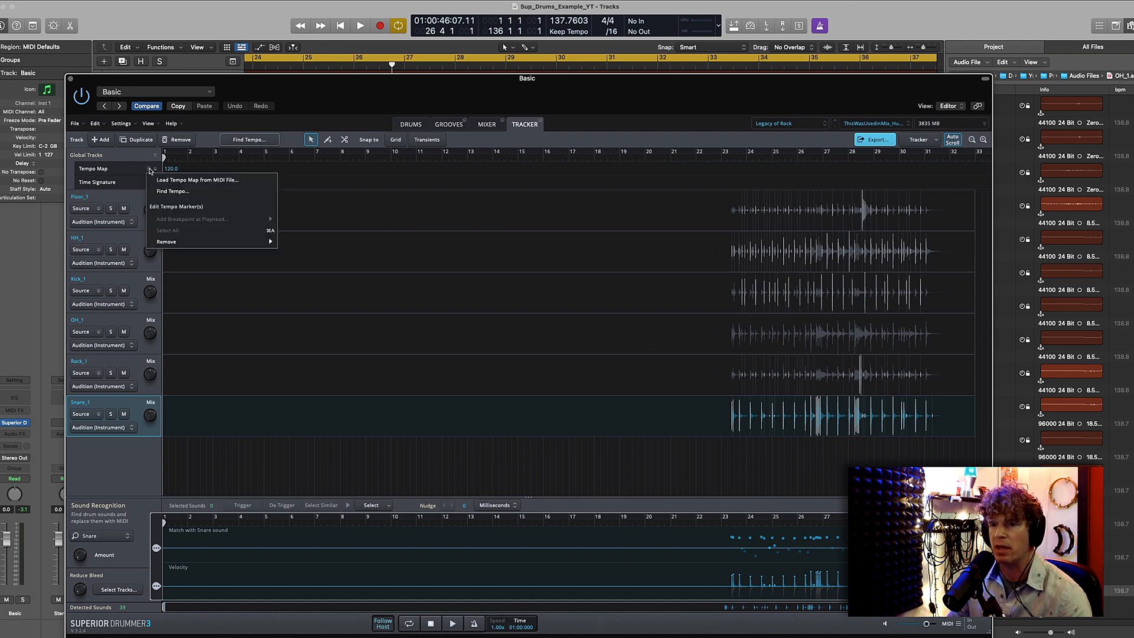
pyautogui.moveTo(214, 179)
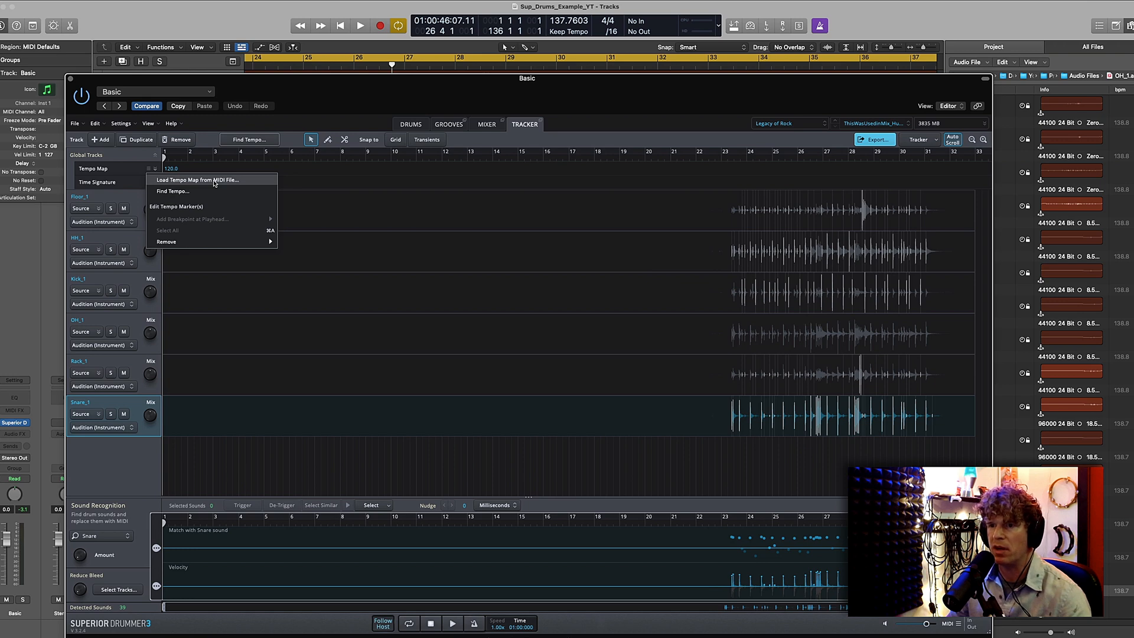
pyautogui.click(196, 180)
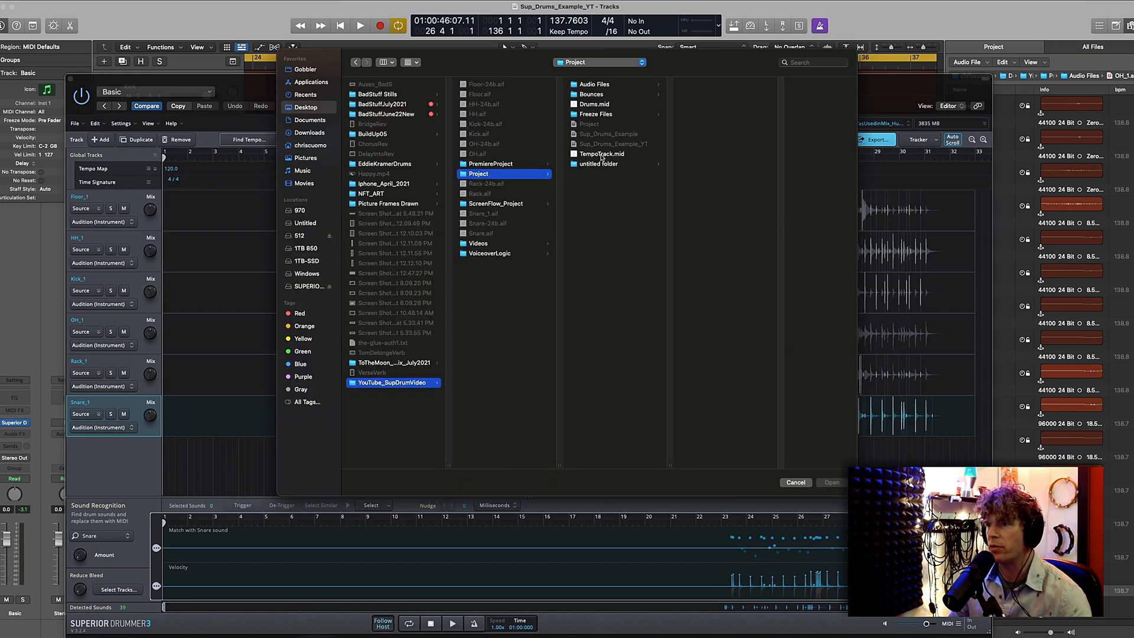
pyautogui.click(793, 481)
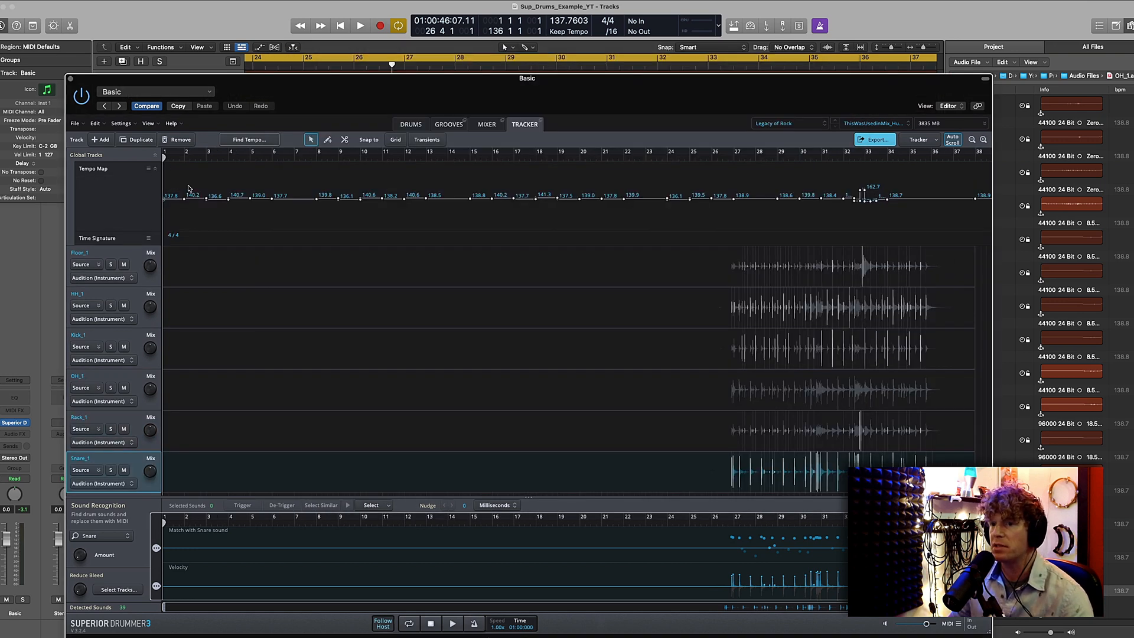
pyautogui.moveTo(639, 177)
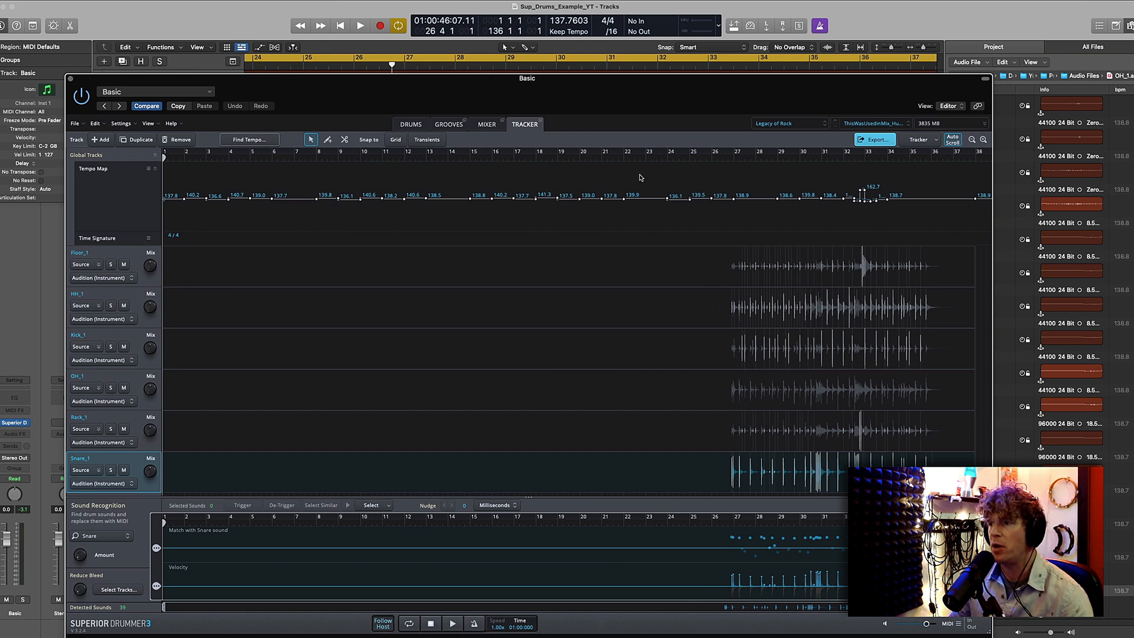
pyautogui.moveTo(160, 214)
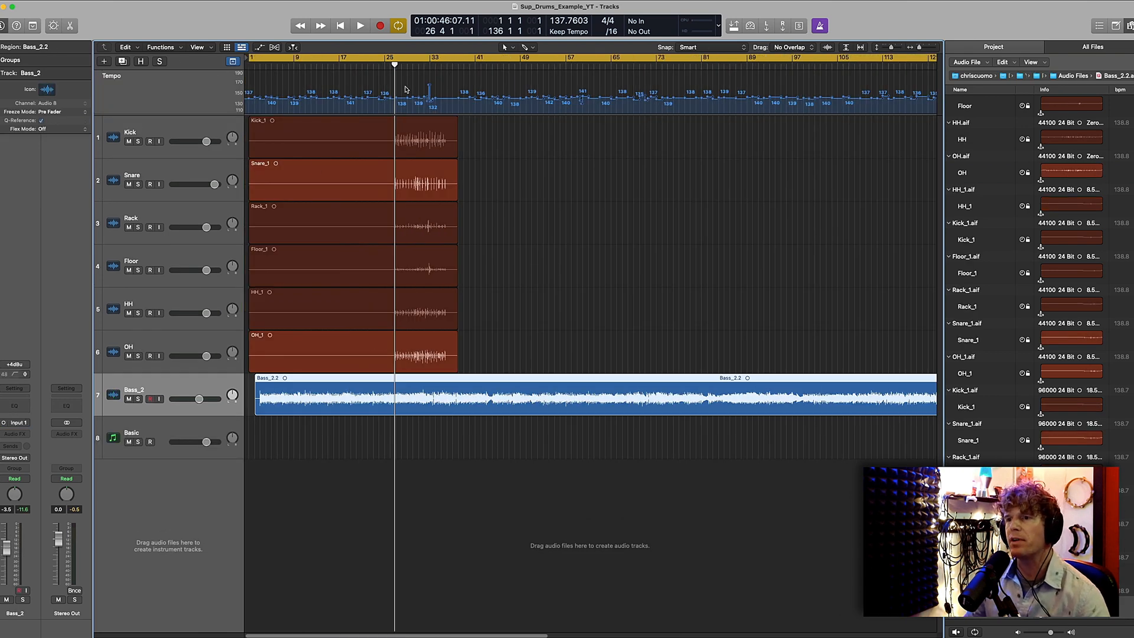
pyautogui.moveTo(256, 114)
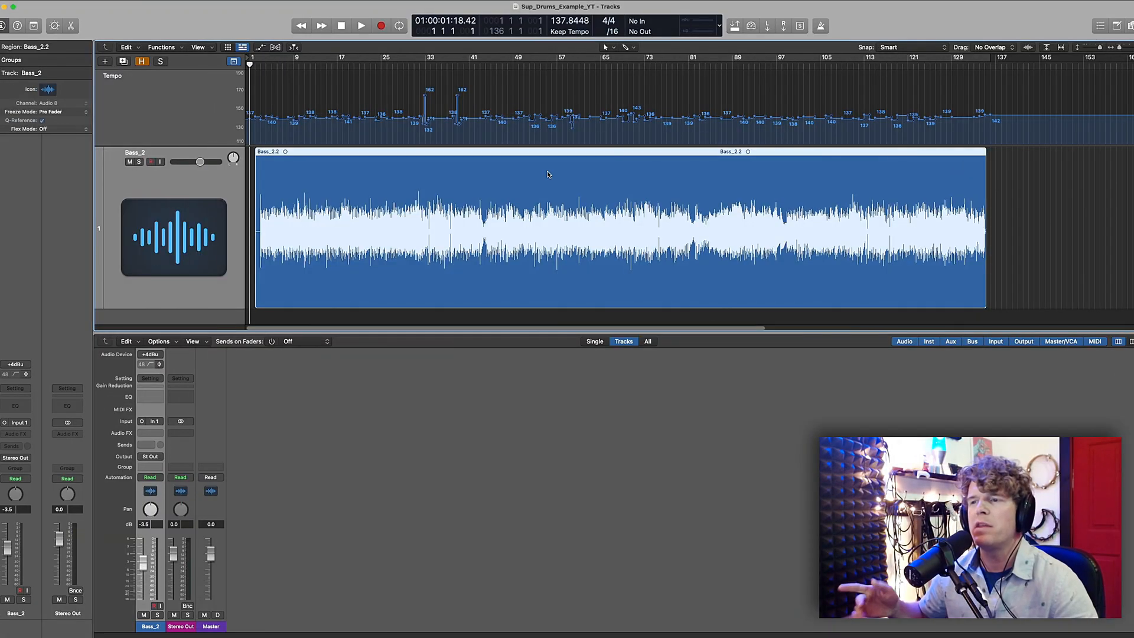
pyautogui.moveTo(543, 178)
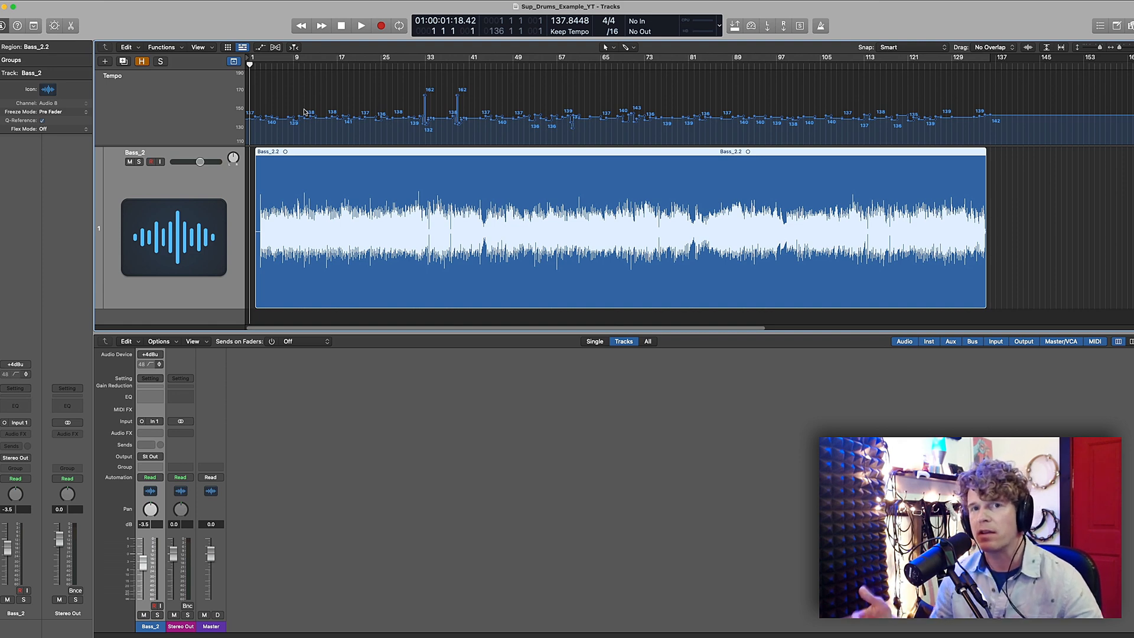
pyautogui.moveTo(497, 191)
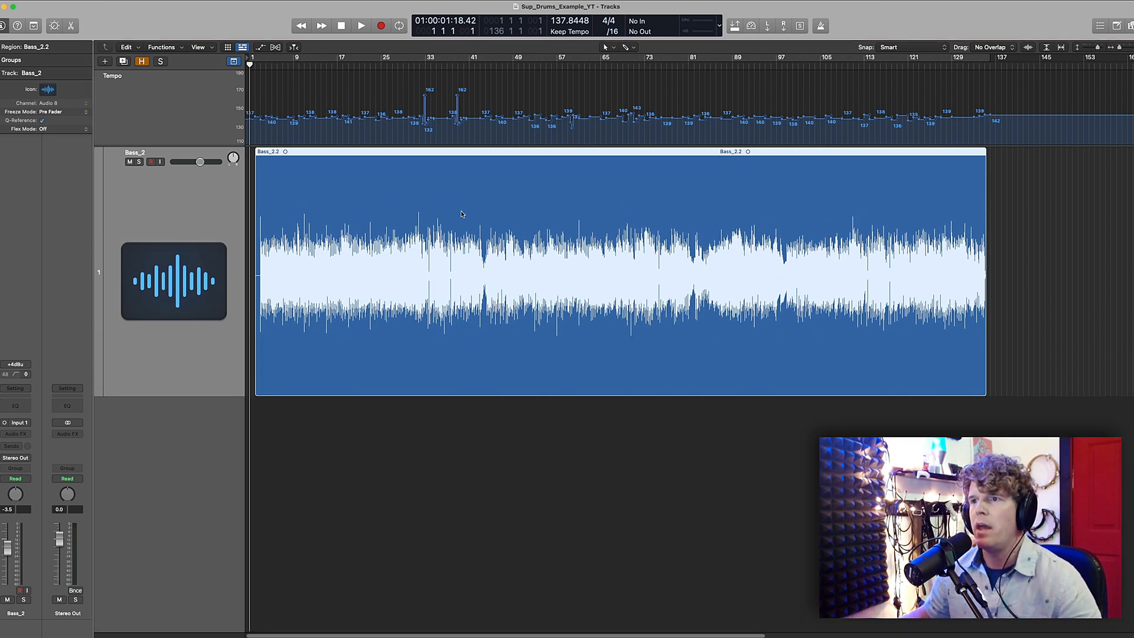
pyautogui.click(568, 31)
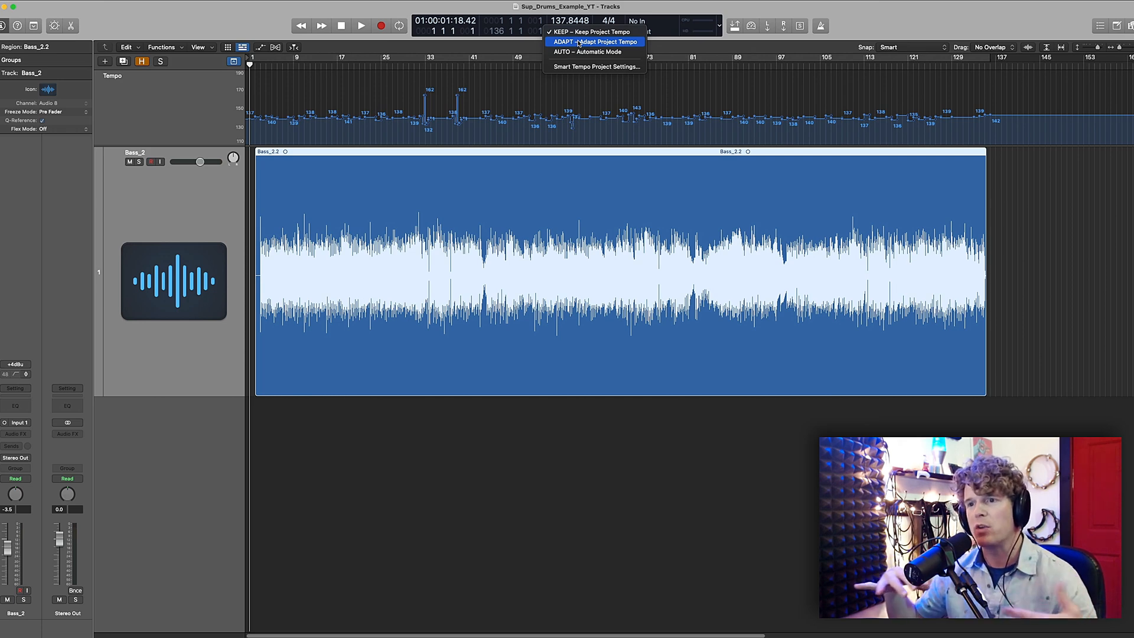
pyautogui.click(588, 30)
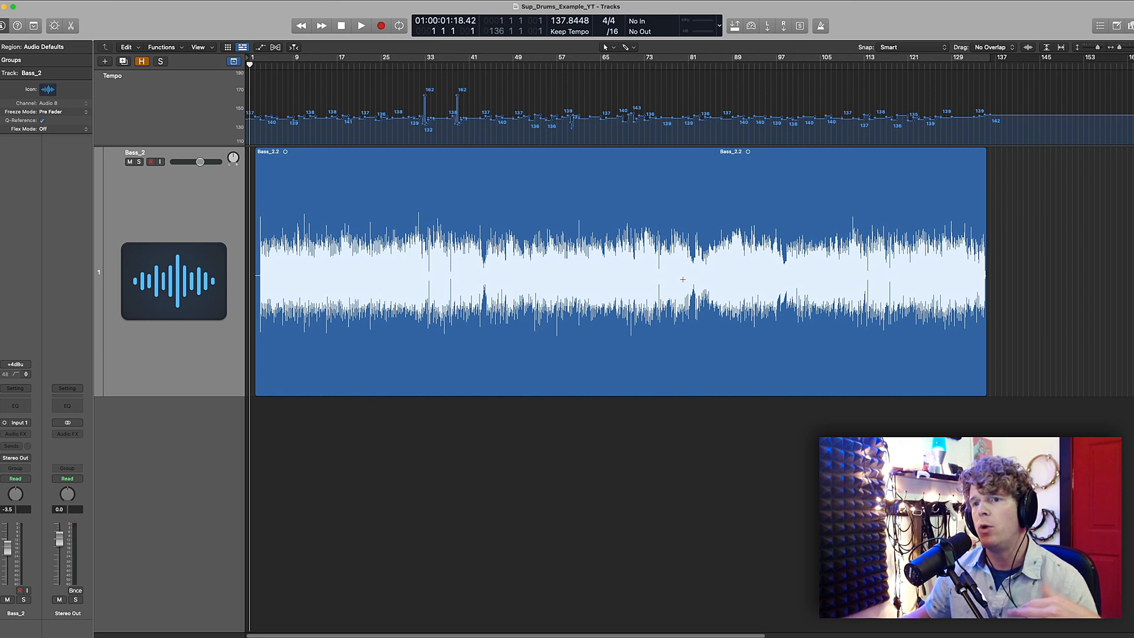
pyautogui.moveTo(712, 295)
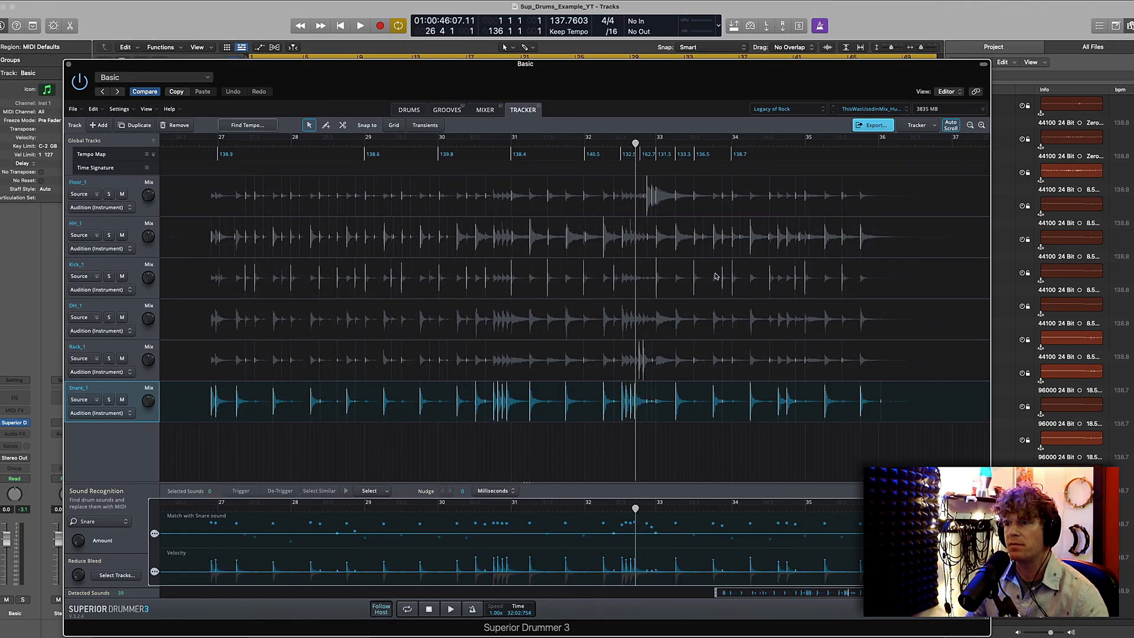
pyautogui.moveTo(740, 319)
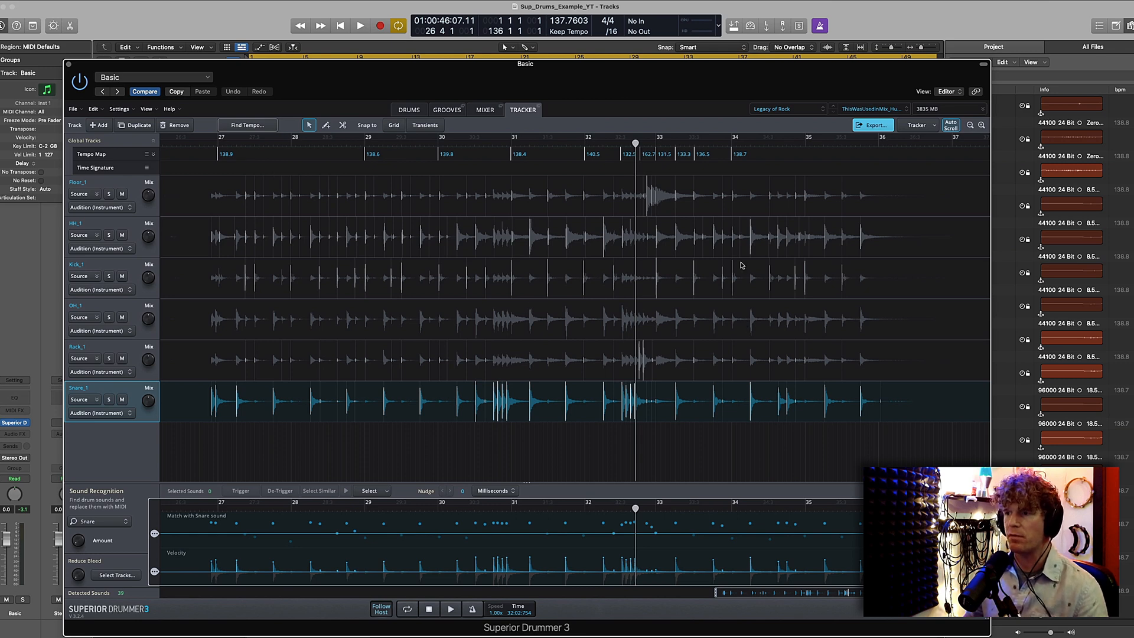
pyautogui.moveTo(89, 185)
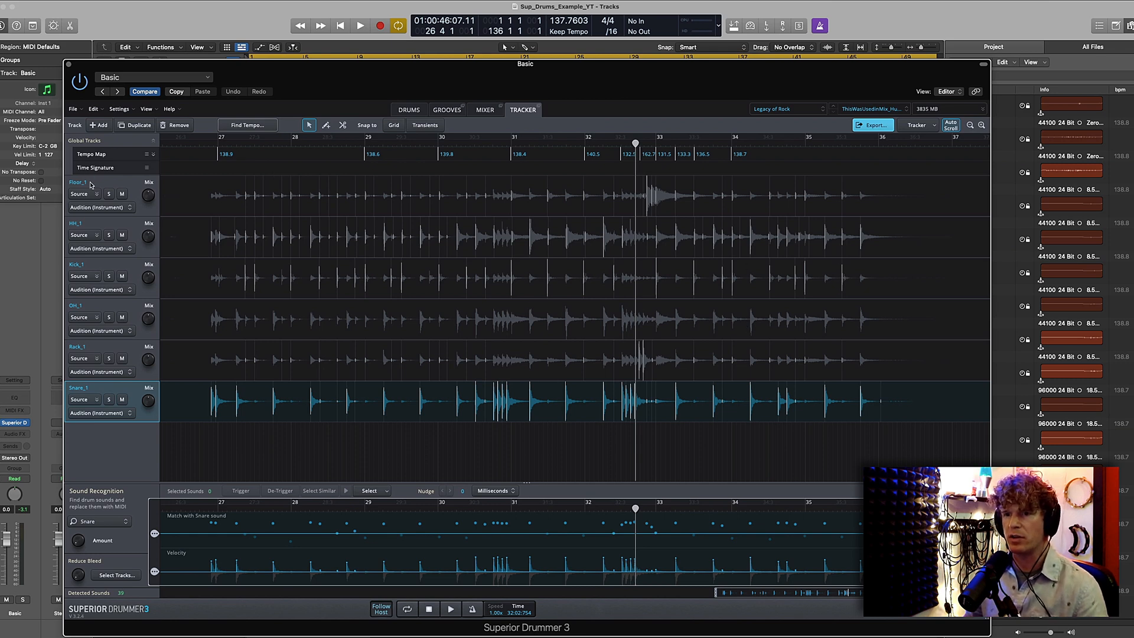
# Review the detected hits on the Kick_1 and Snare_1 Tracker tracks.
pyautogui.click(78, 263)
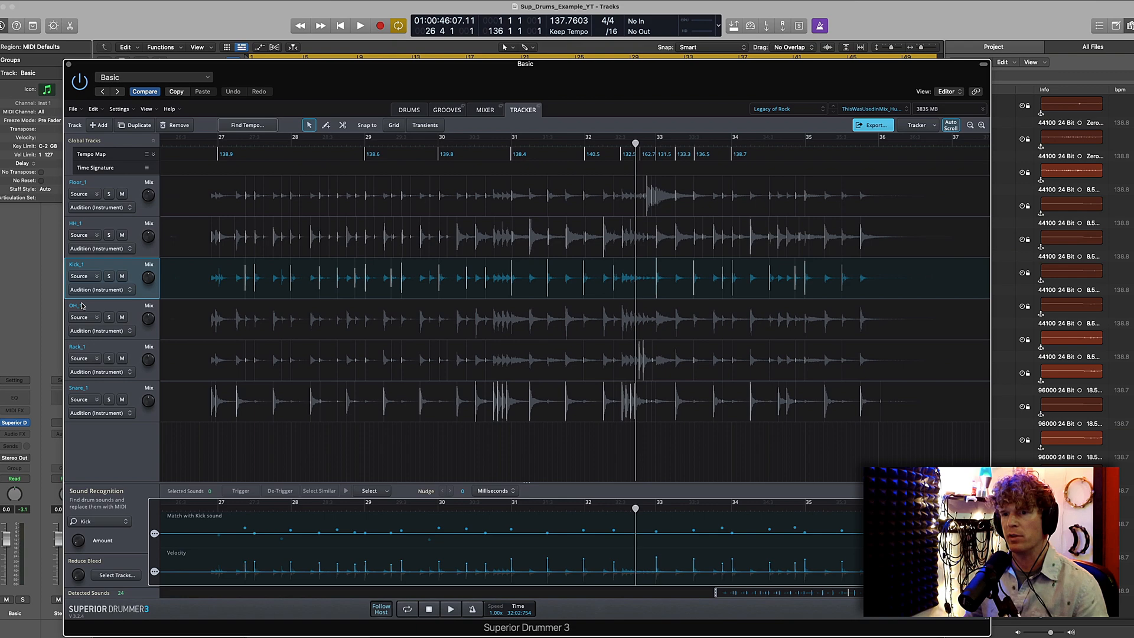
pyautogui.click(78, 387)
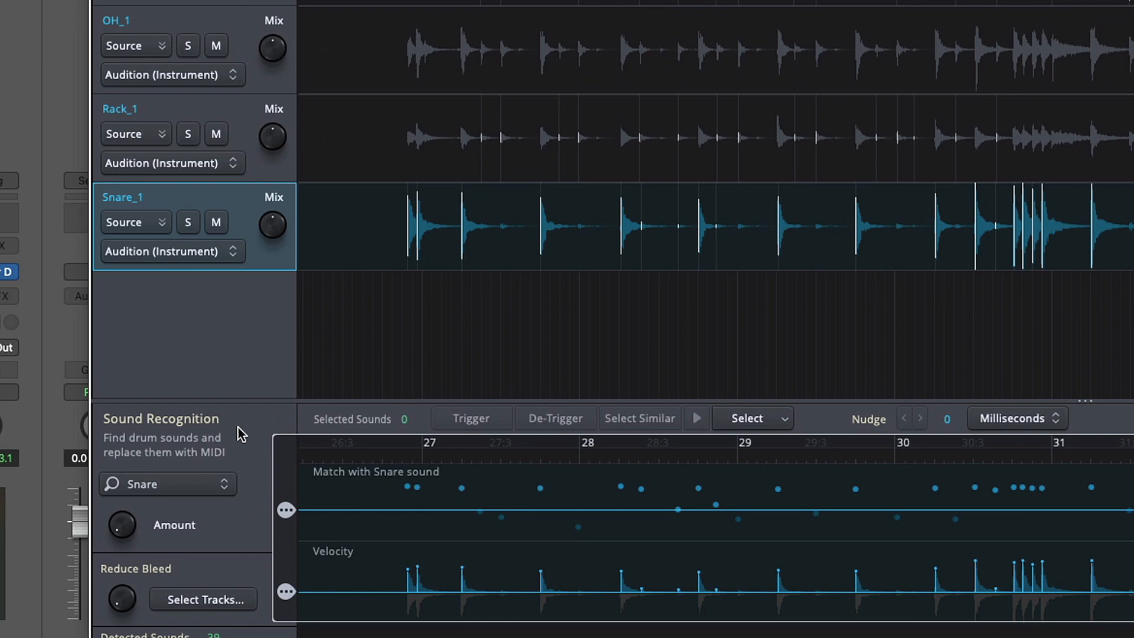
pyautogui.moveTo(204, 490)
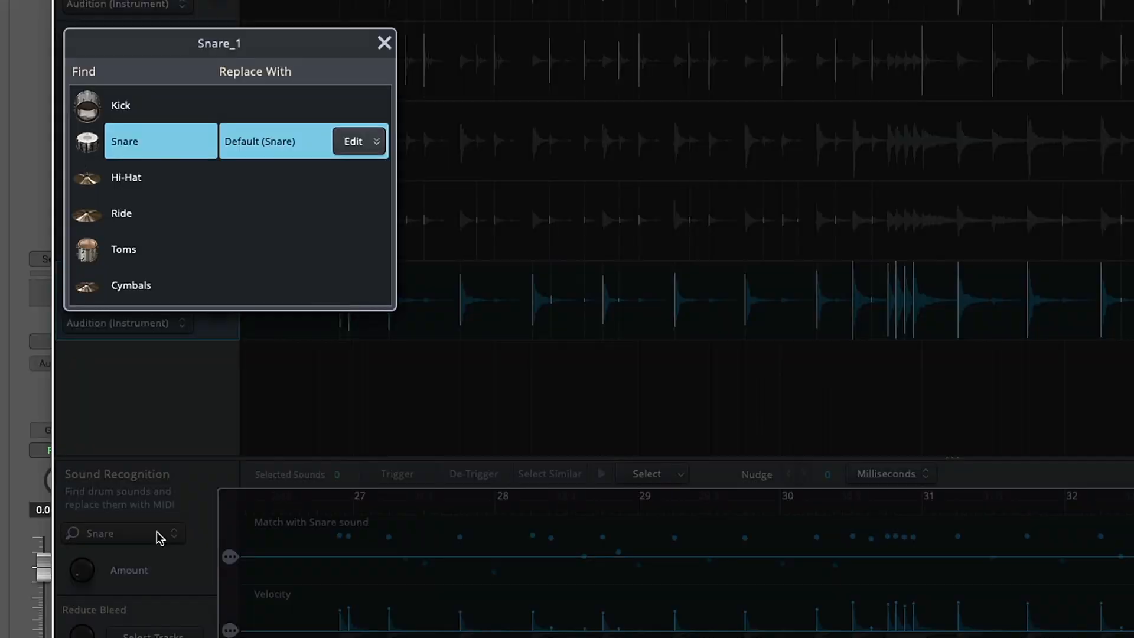
pyautogui.moveTo(239, 160)
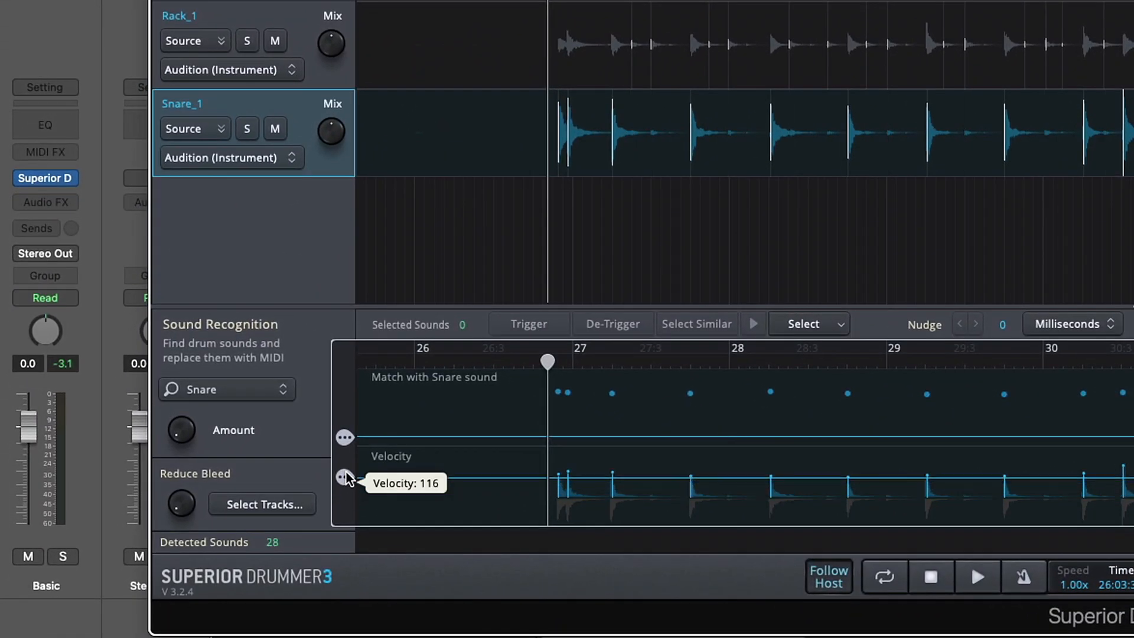
pyautogui.moveTo(345, 394)
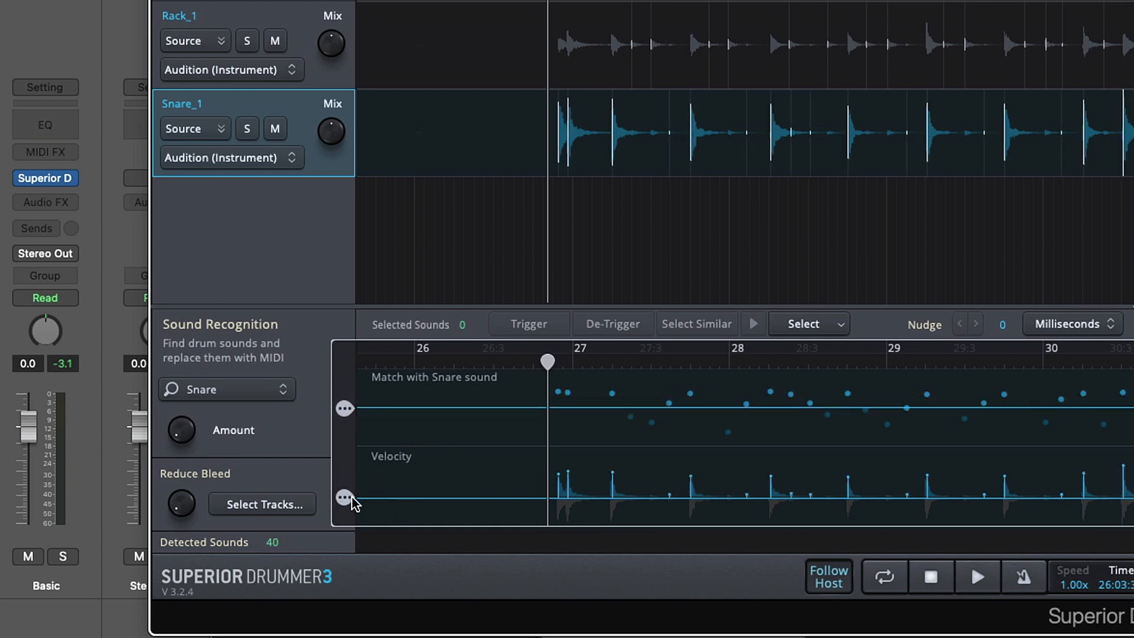
pyautogui.moveTo(350, 513)
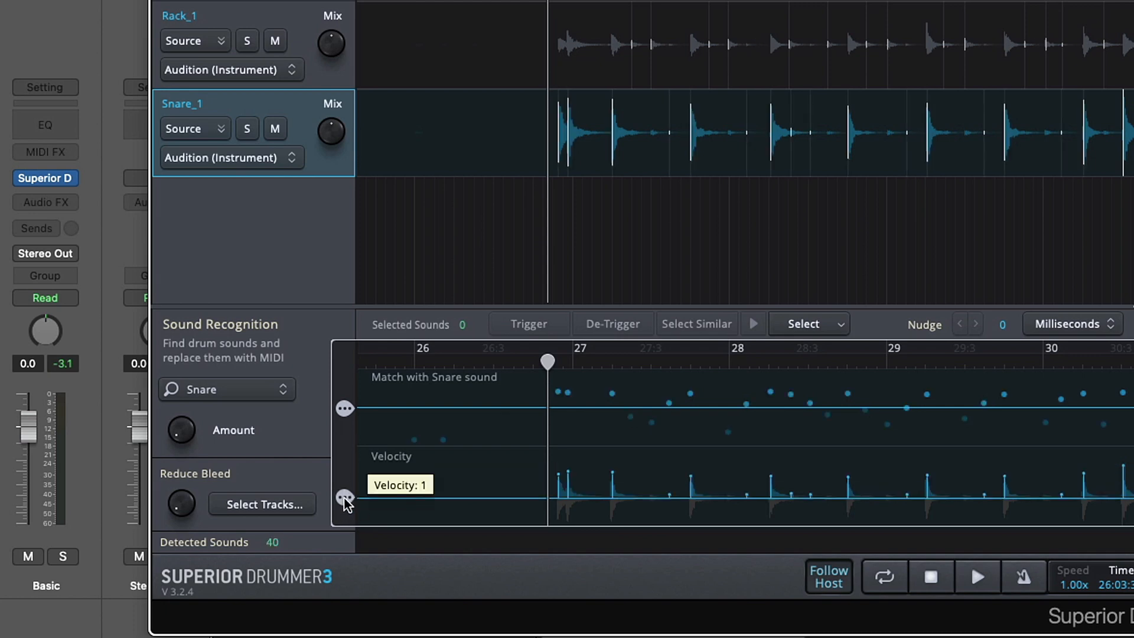
pyautogui.moveTo(691, 466)
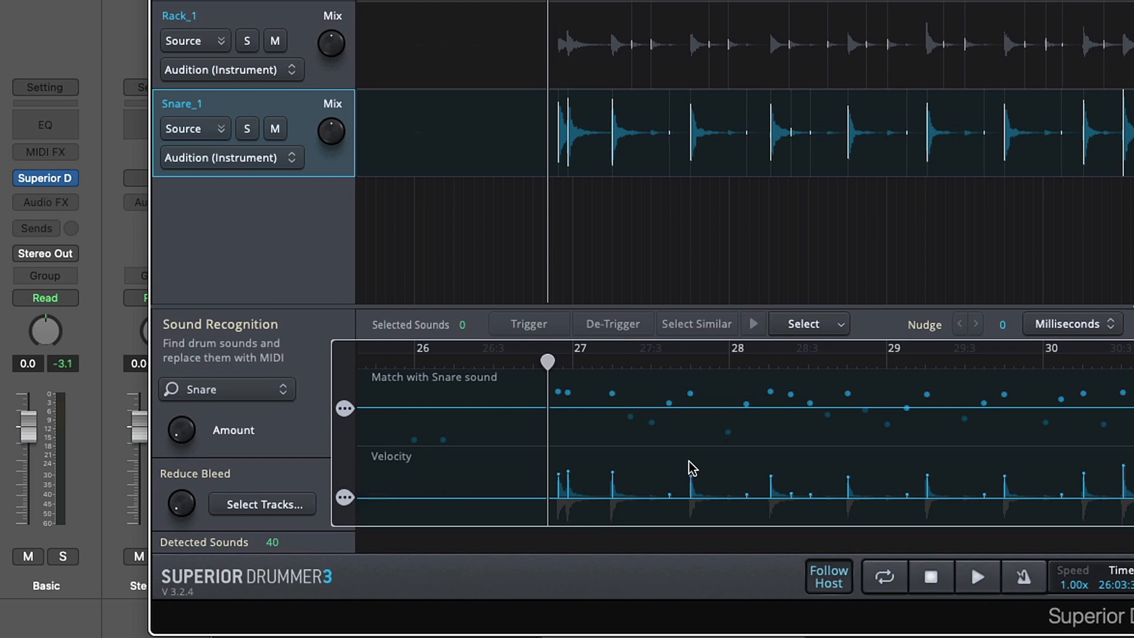
pyautogui.moveTo(758, 503)
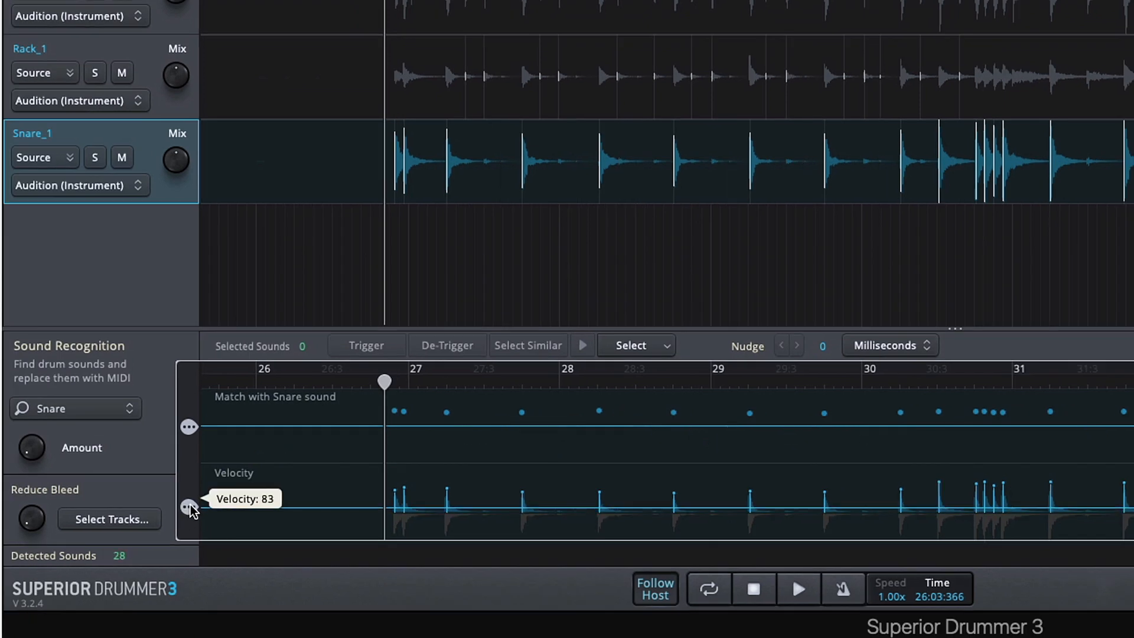
pyautogui.moveTo(285, 428)
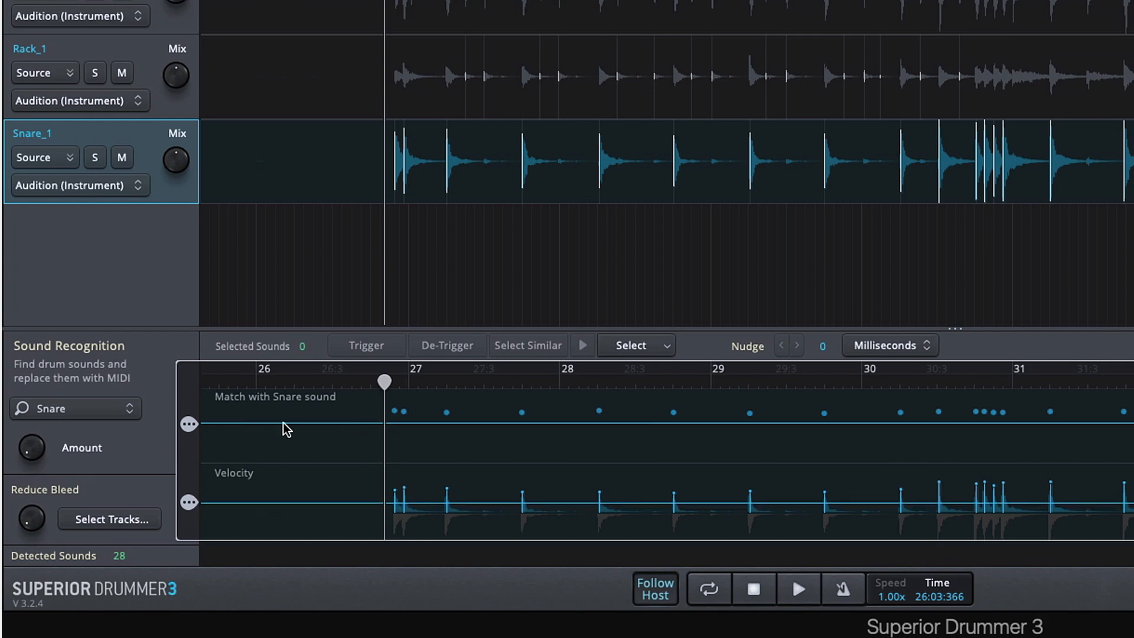
pyautogui.moveTo(187, 423)
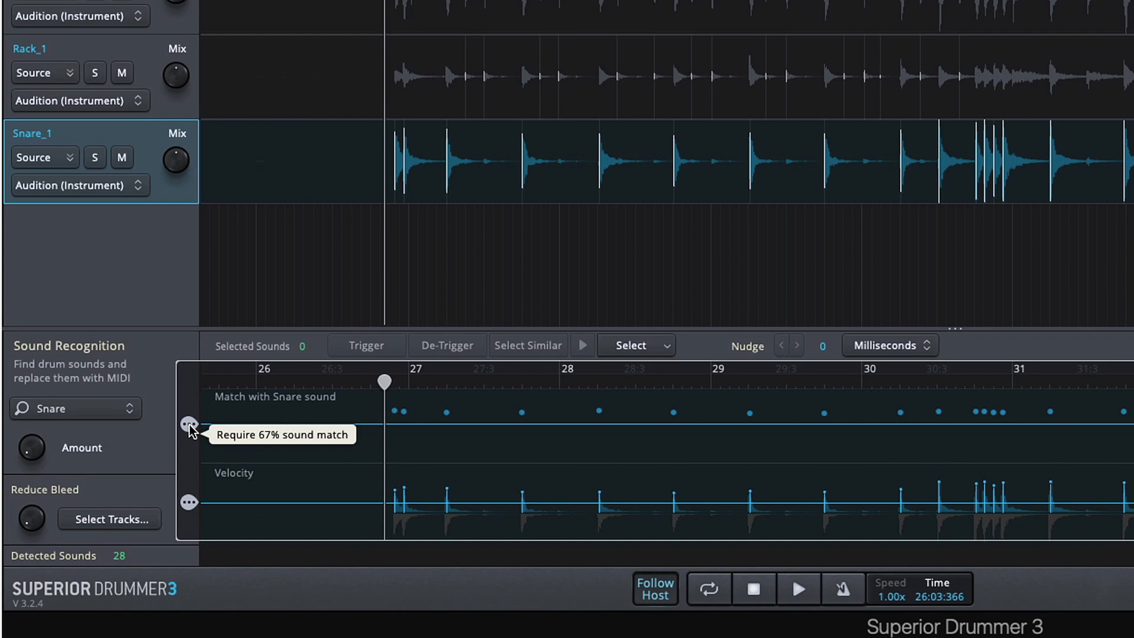
pyautogui.moveTo(98, 167)
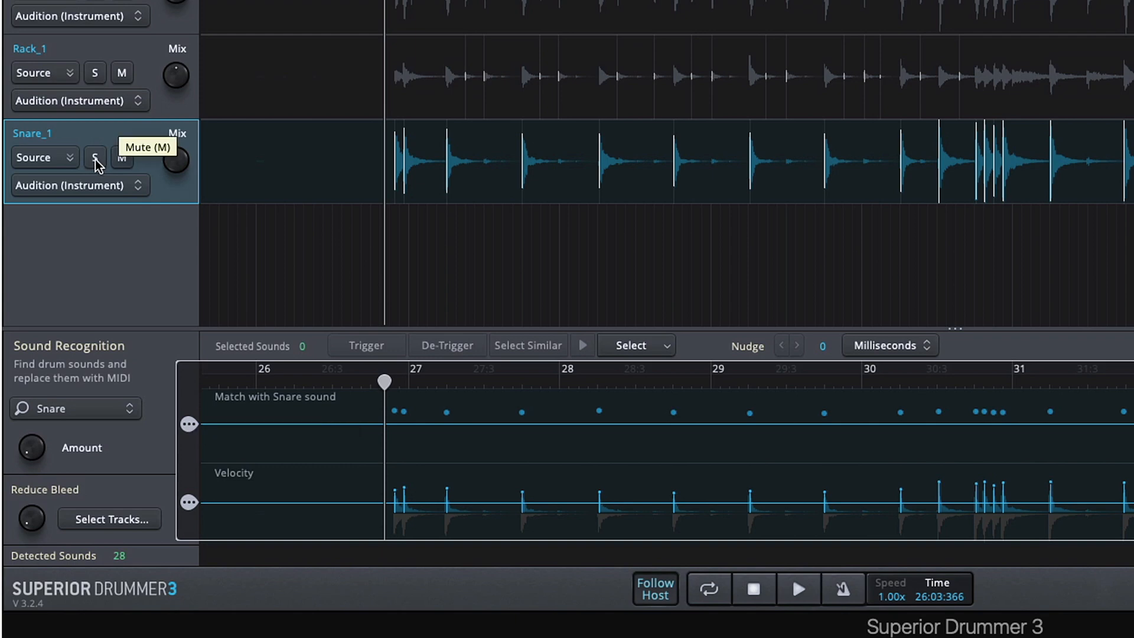
# Solo Snare_1 and play back its detected triggers with the sample blend raised.
pyautogui.click(94, 157)
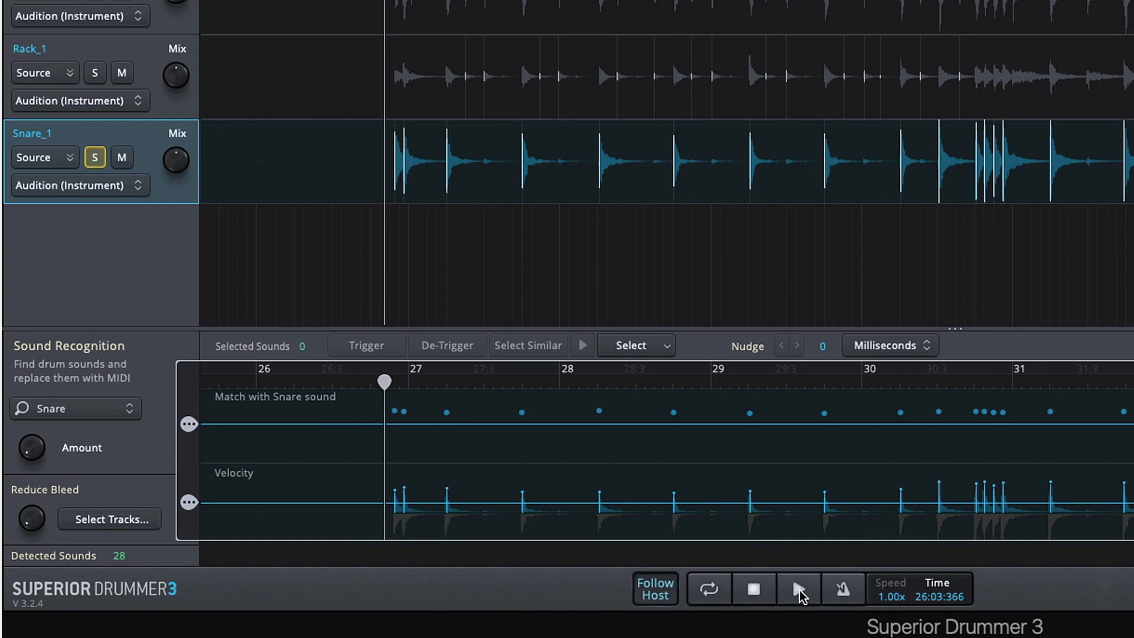
pyautogui.click(797, 588)
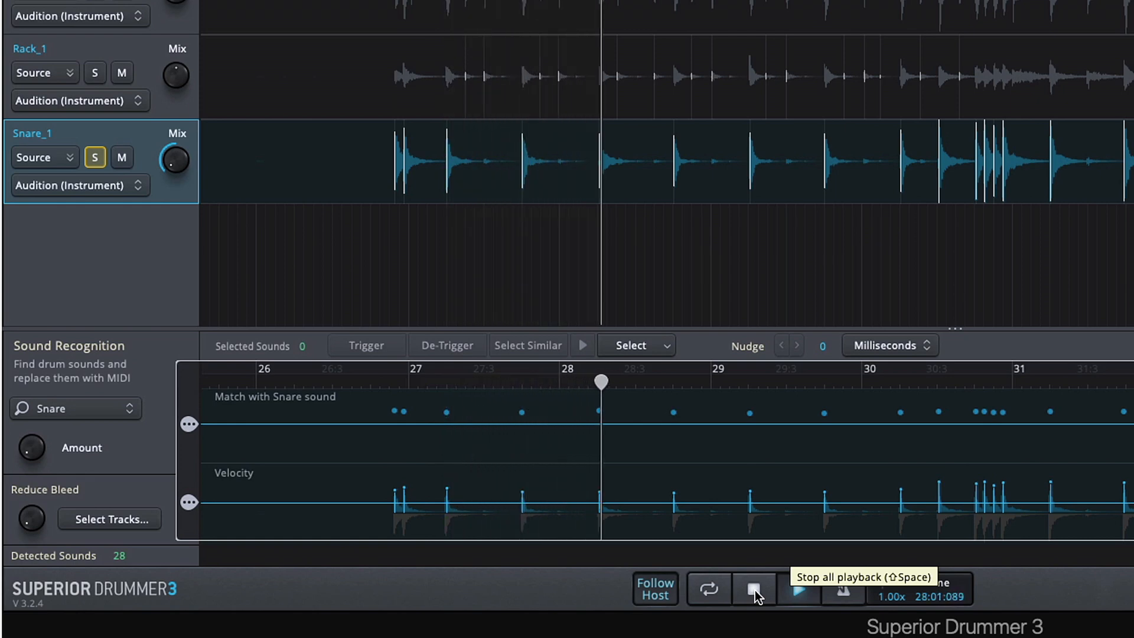
pyautogui.click(753, 588)
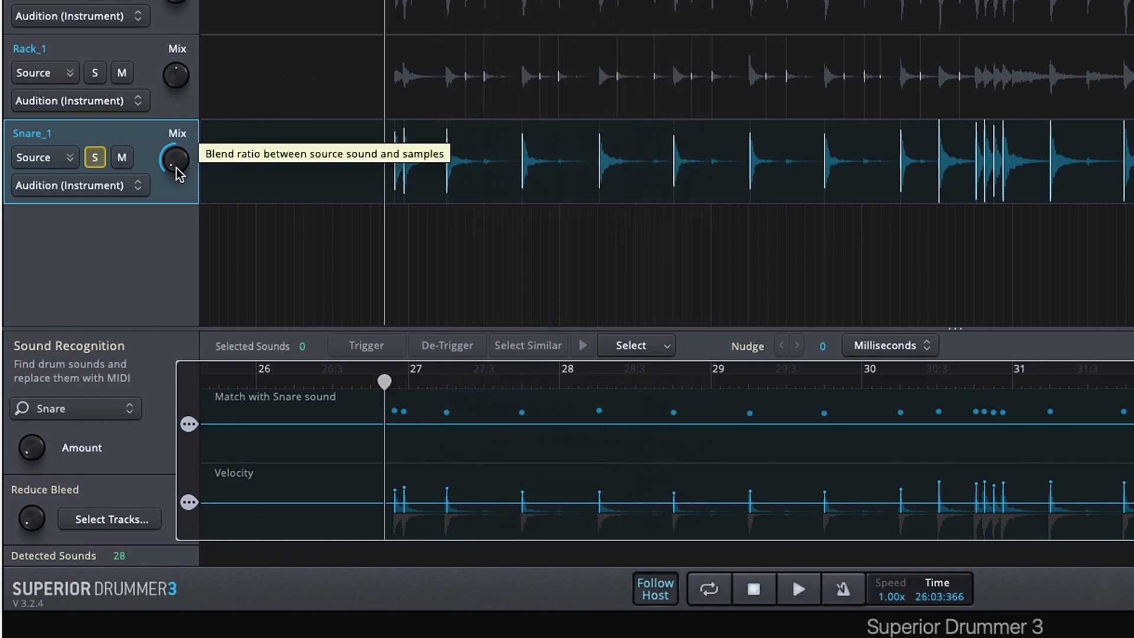
pyautogui.moveTo(803, 588)
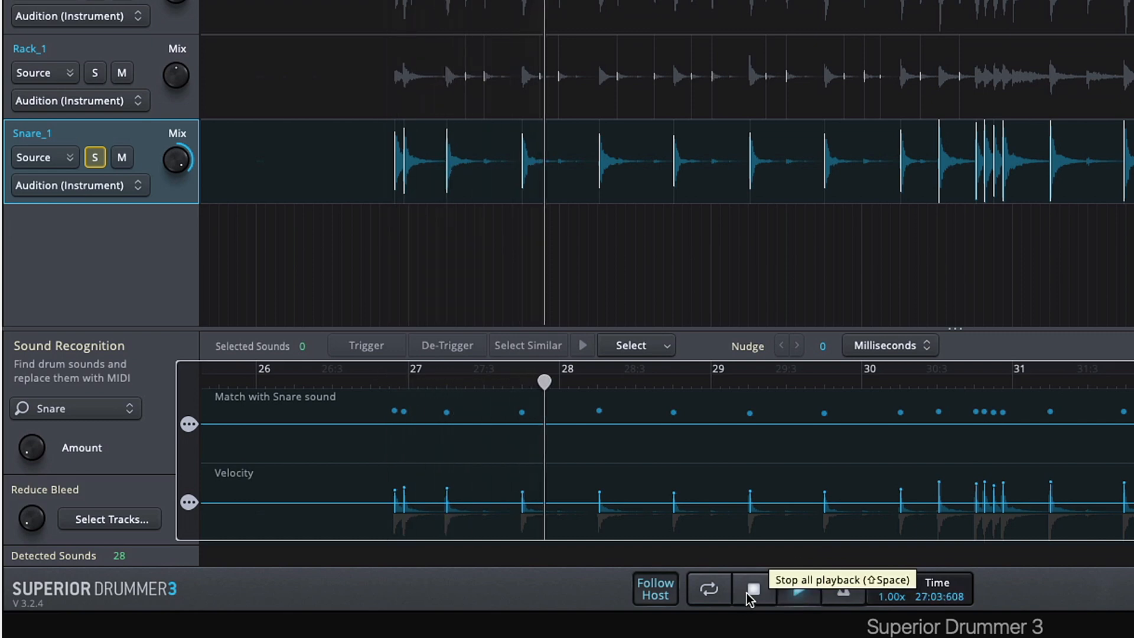
pyautogui.click(752, 588)
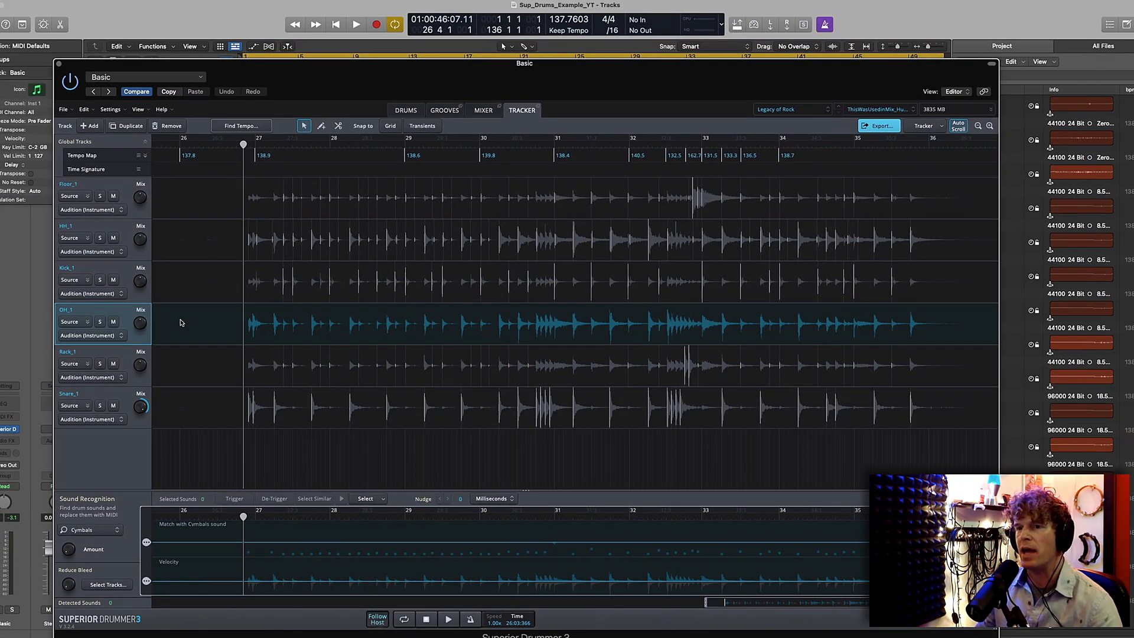
pyautogui.moveTo(113, 238)
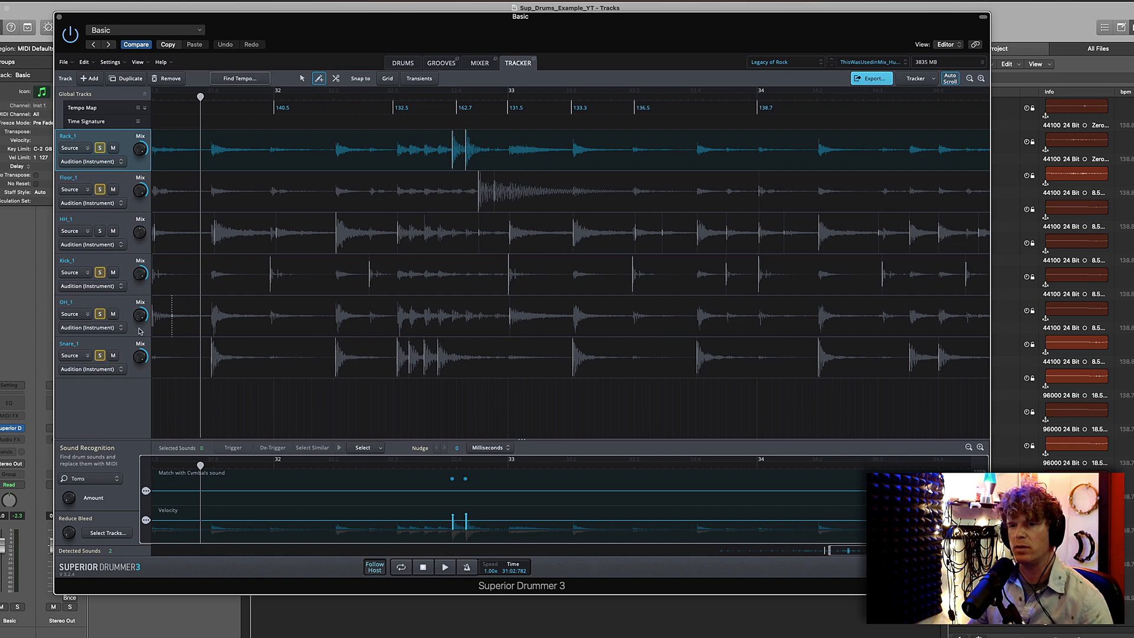
pyautogui.moveTo(116, 188)
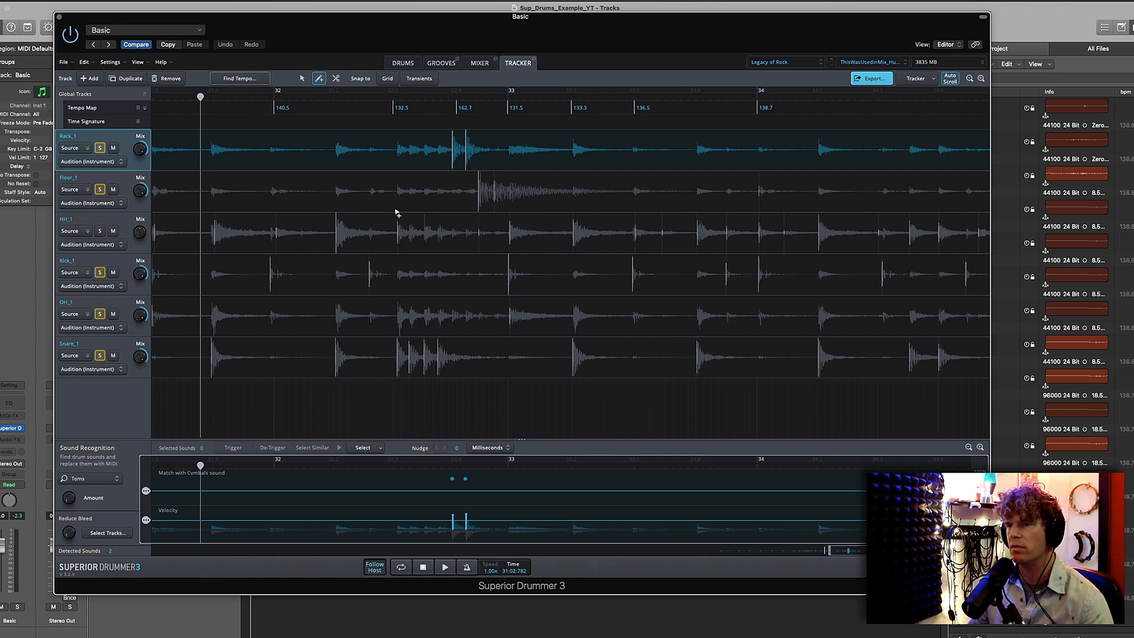
# Play back the soloed rack tom, floor tom, overhead and snare triggers, then stop.
pyautogui.click(444, 567)
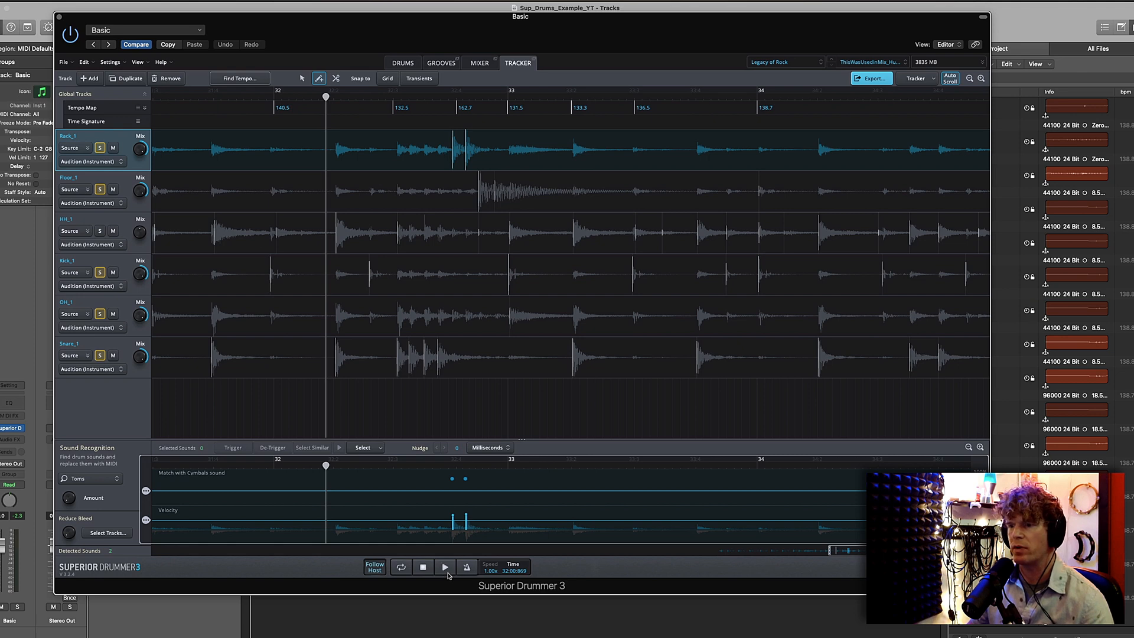
pyautogui.click(445, 567)
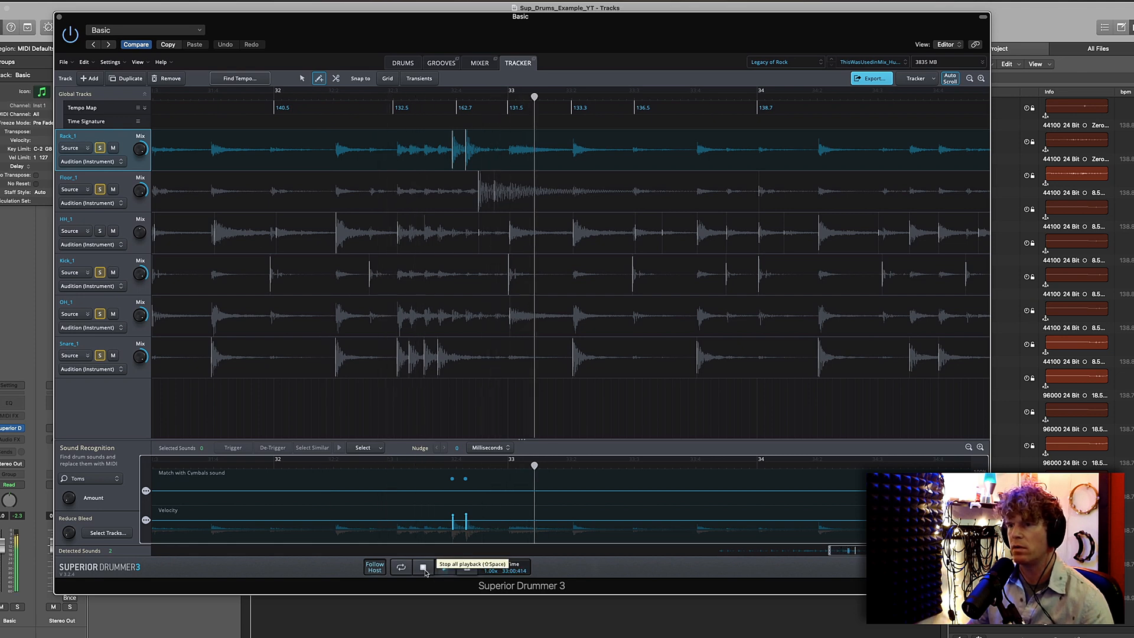
pyautogui.click(423, 567)
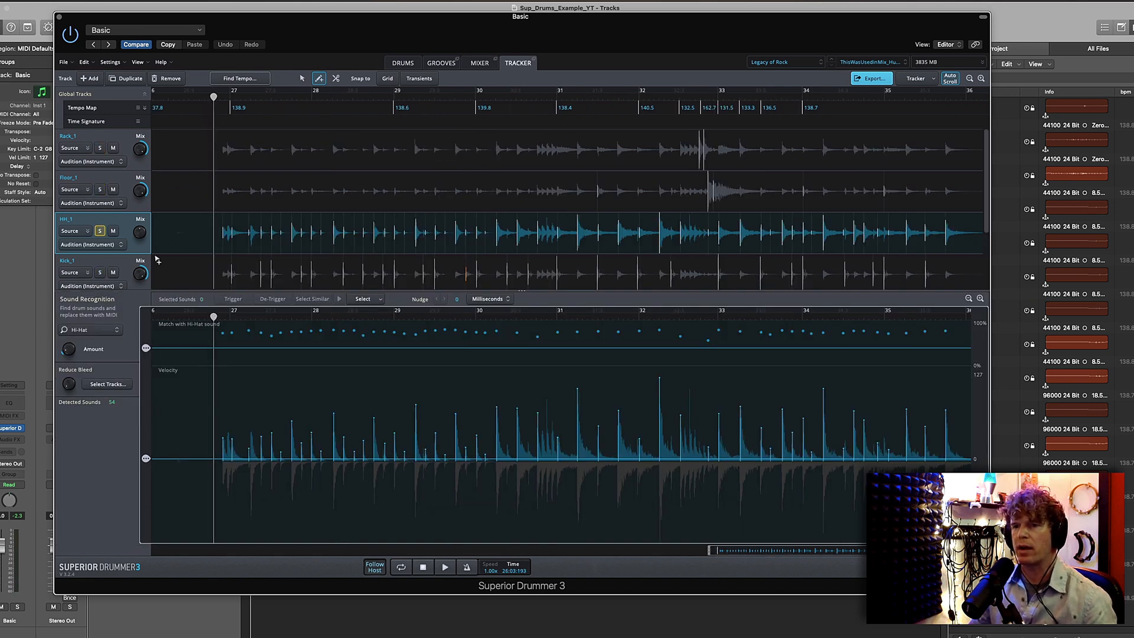
pyautogui.moveTo(139, 232)
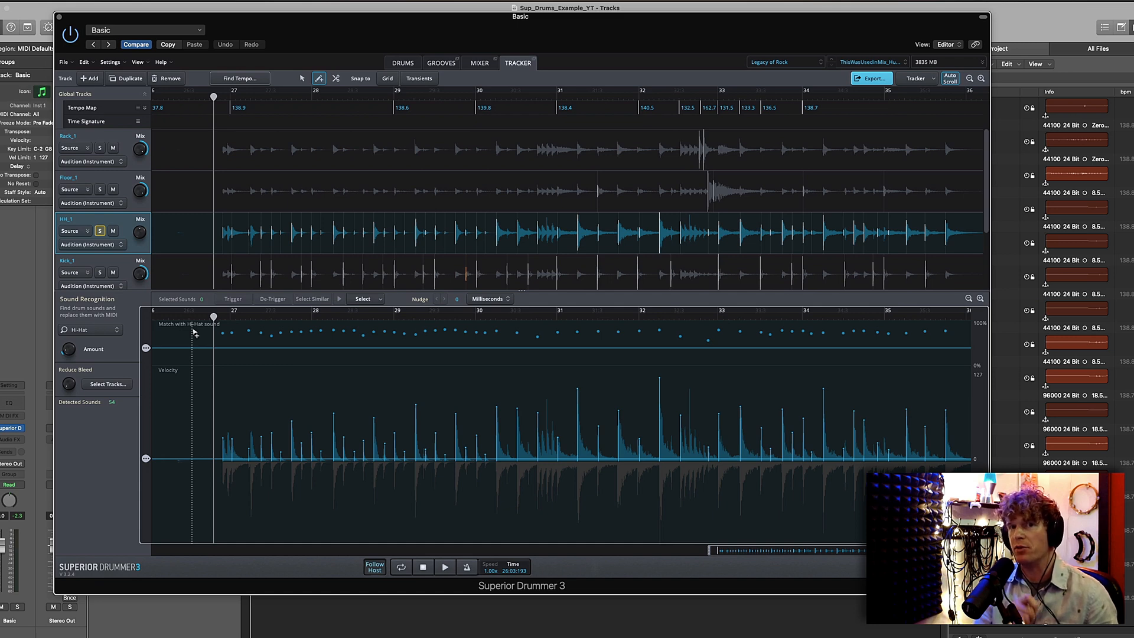
# Audition the soloed HH_1 track's 54 detected hi-hat hits, then stop playback.
pyautogui.click(444, 567)
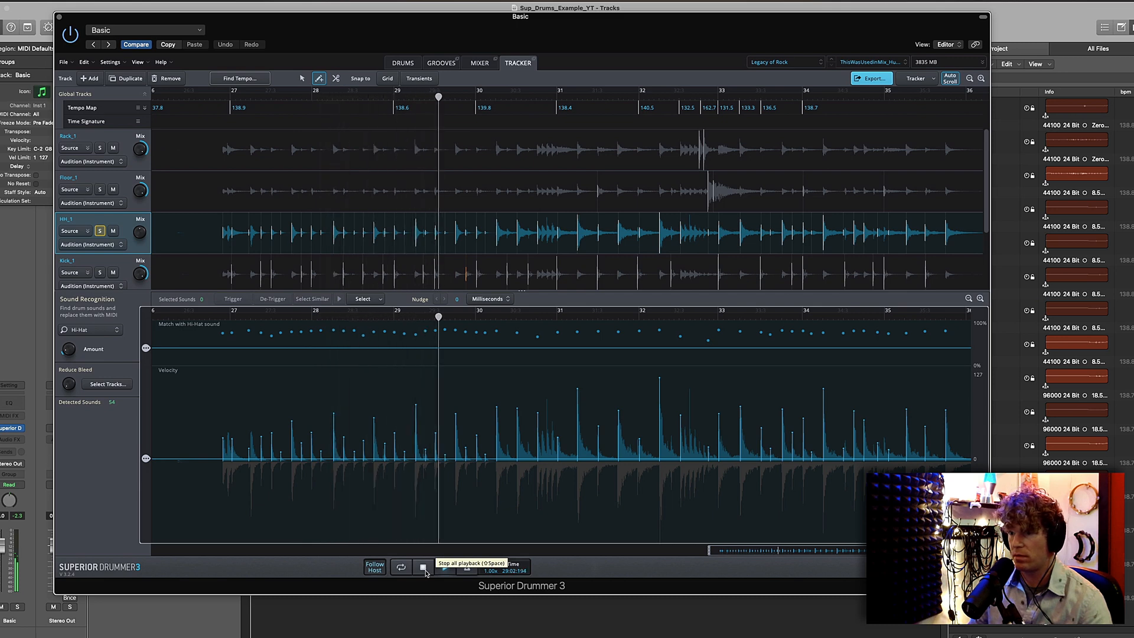
pyautogui.click(423, 566)
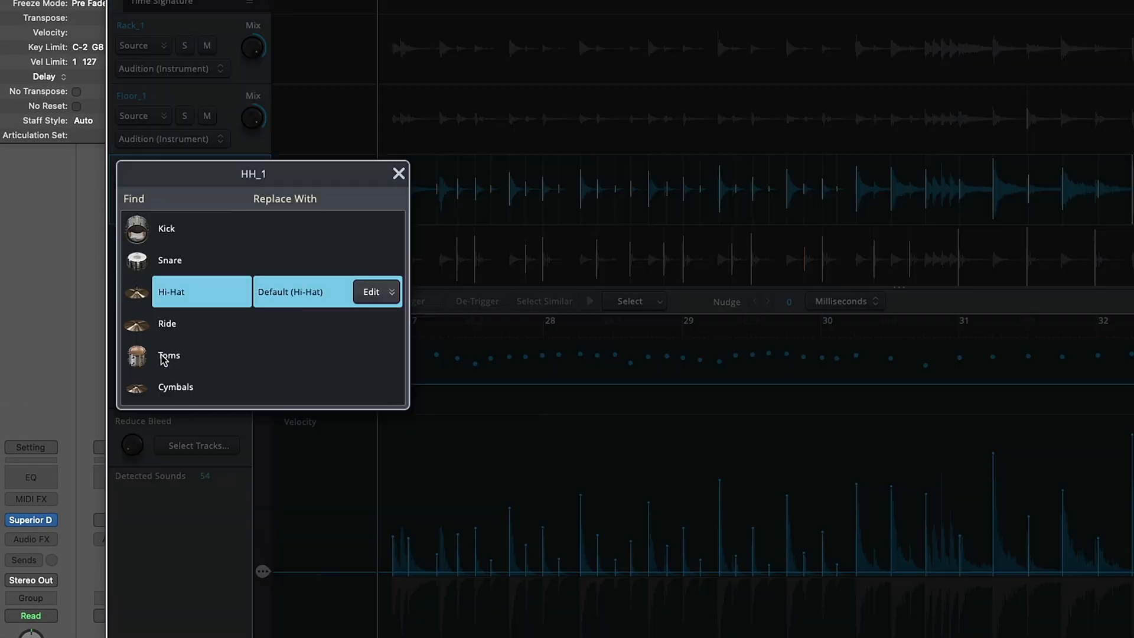
pyautogui.click(371, 291)
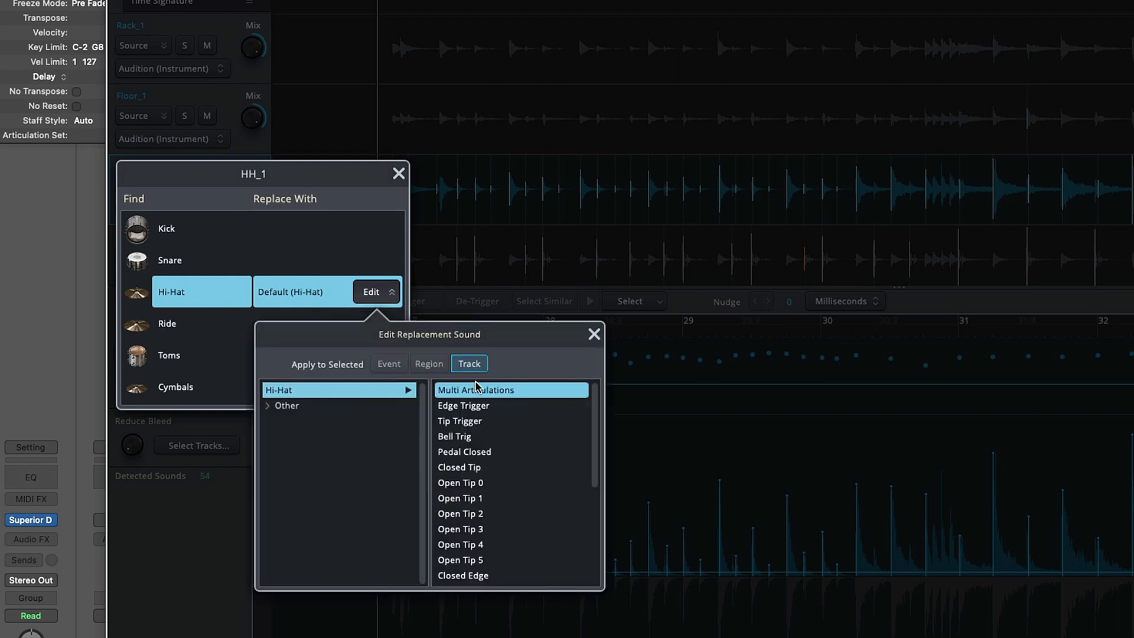
pyautogui.moveTo(506, 403)
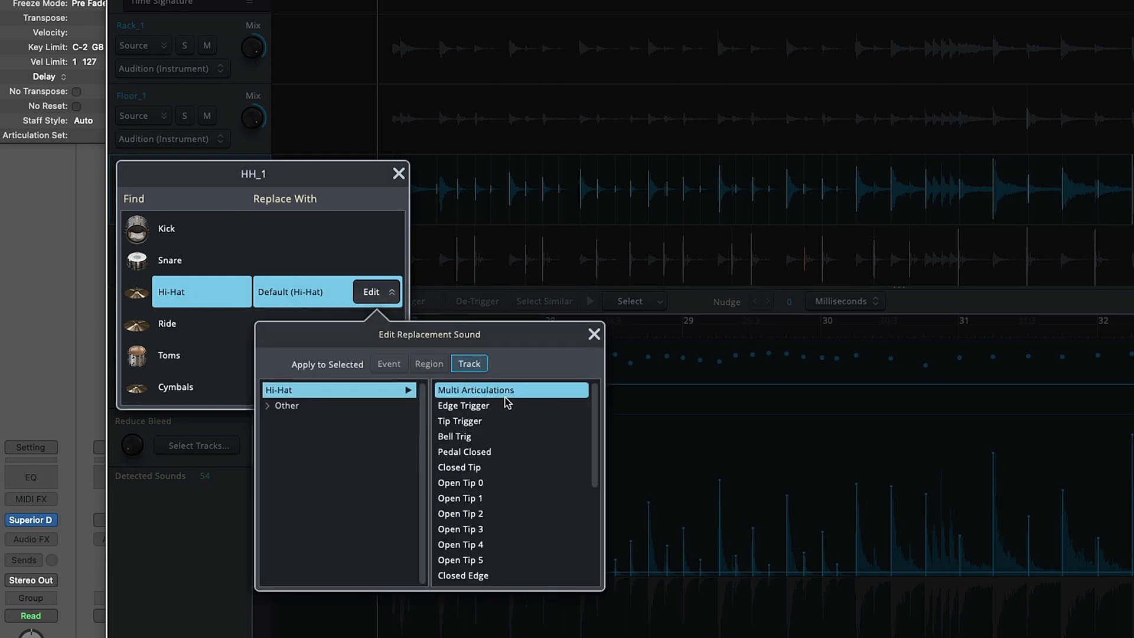
pyautogui.moveTo(504, 469)
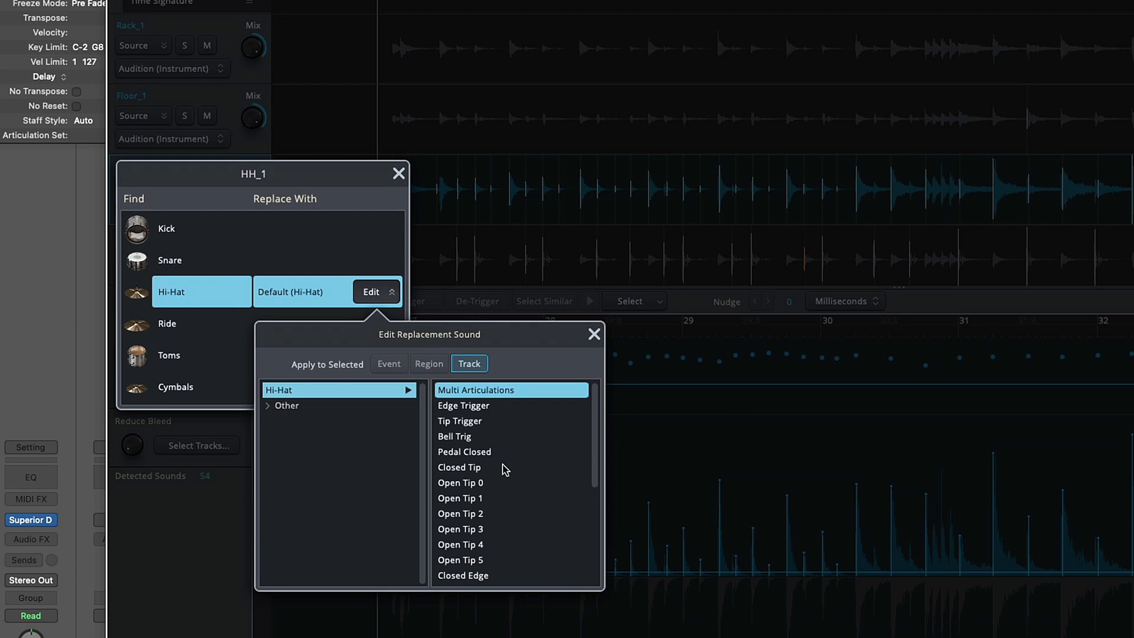
pyautogui.click(459, 467)
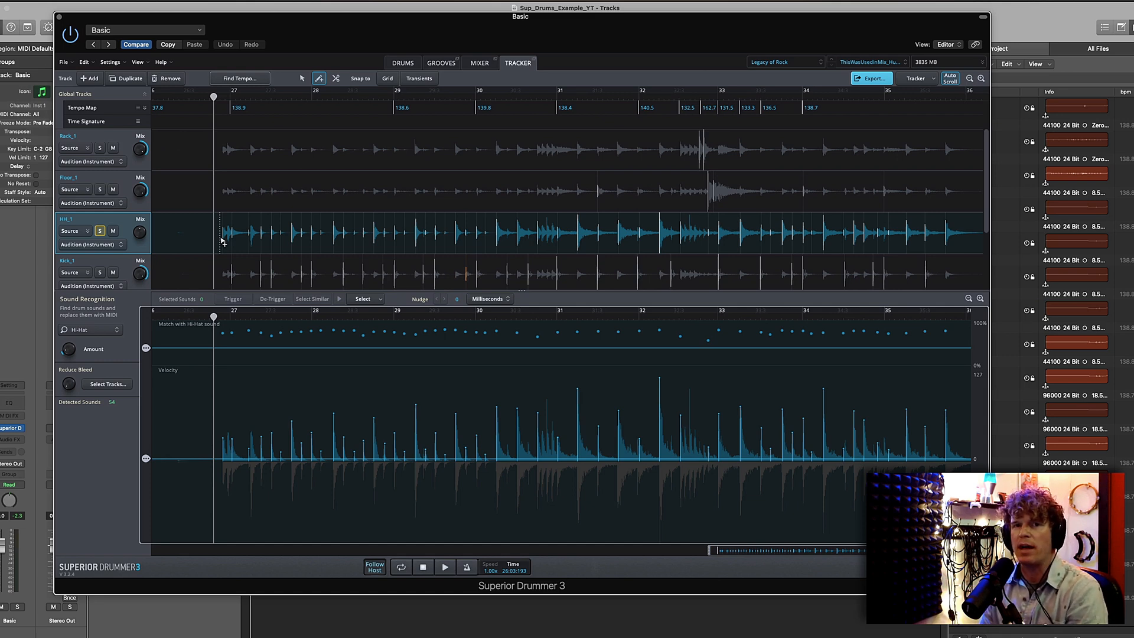
pyautogui.moveTo(114, 231)
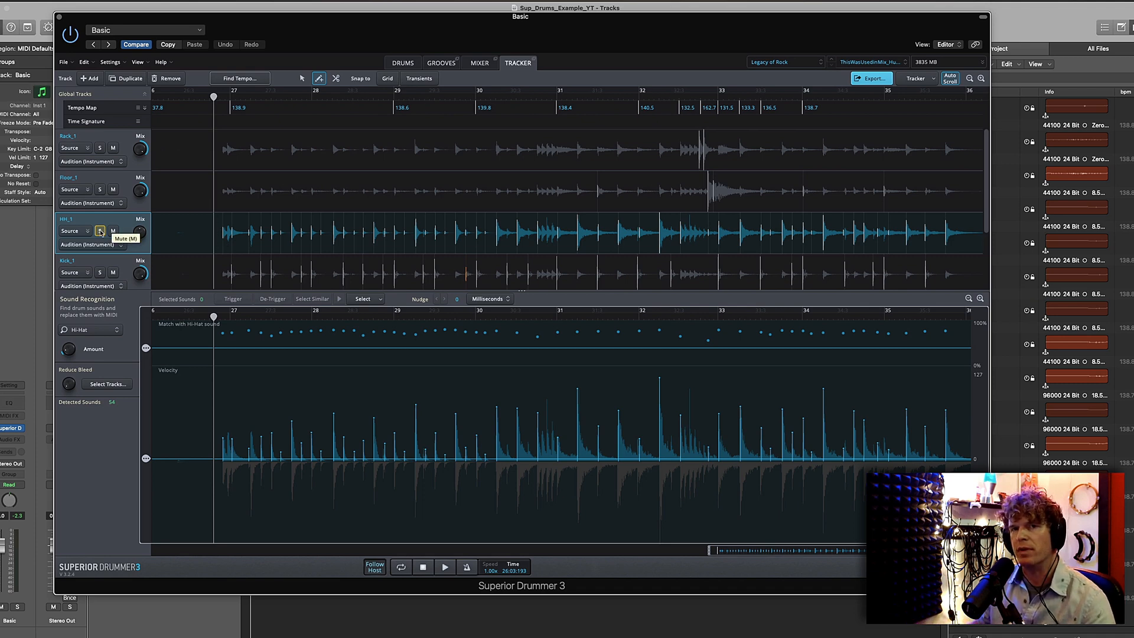
pyautogui.moveTo(443, 568)
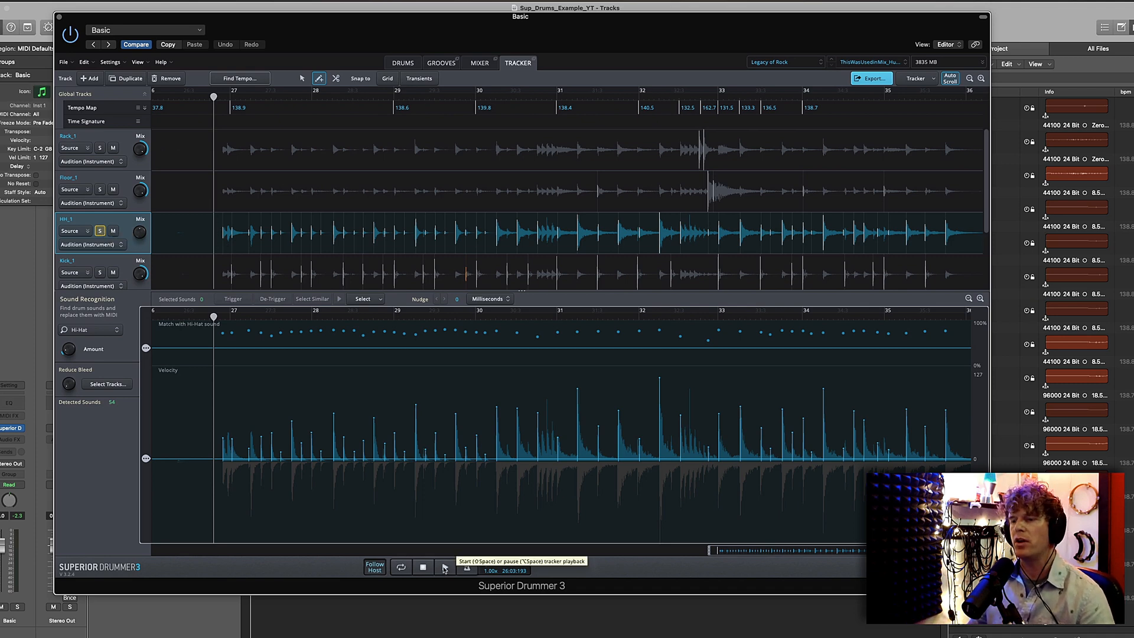
pyautogui.click(422, 567)
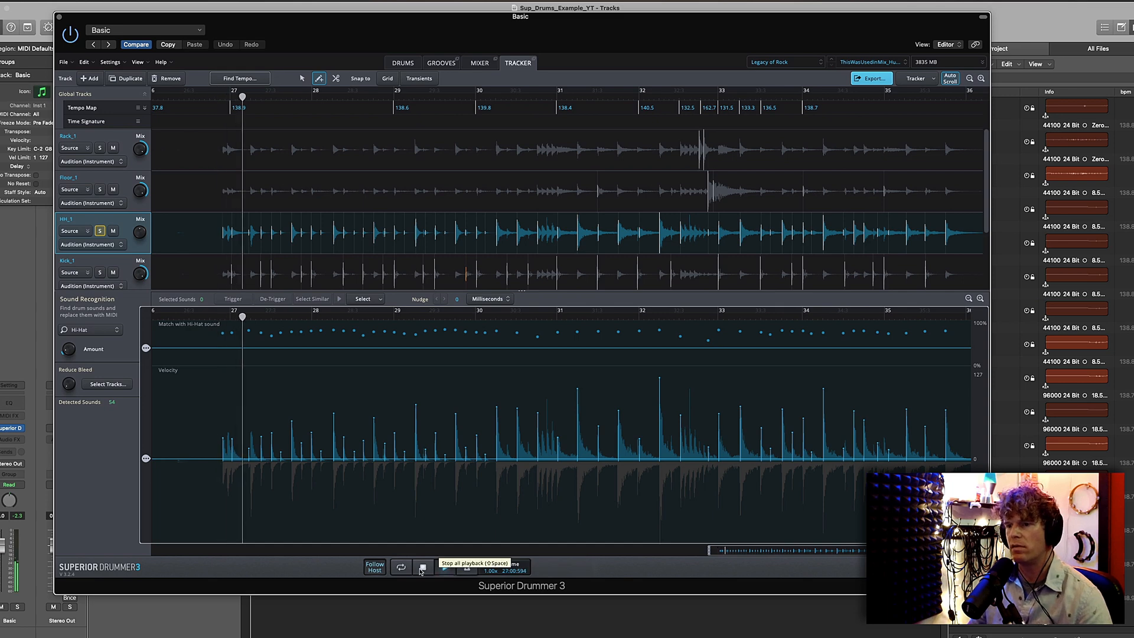
pyautogui.click(422, 567)
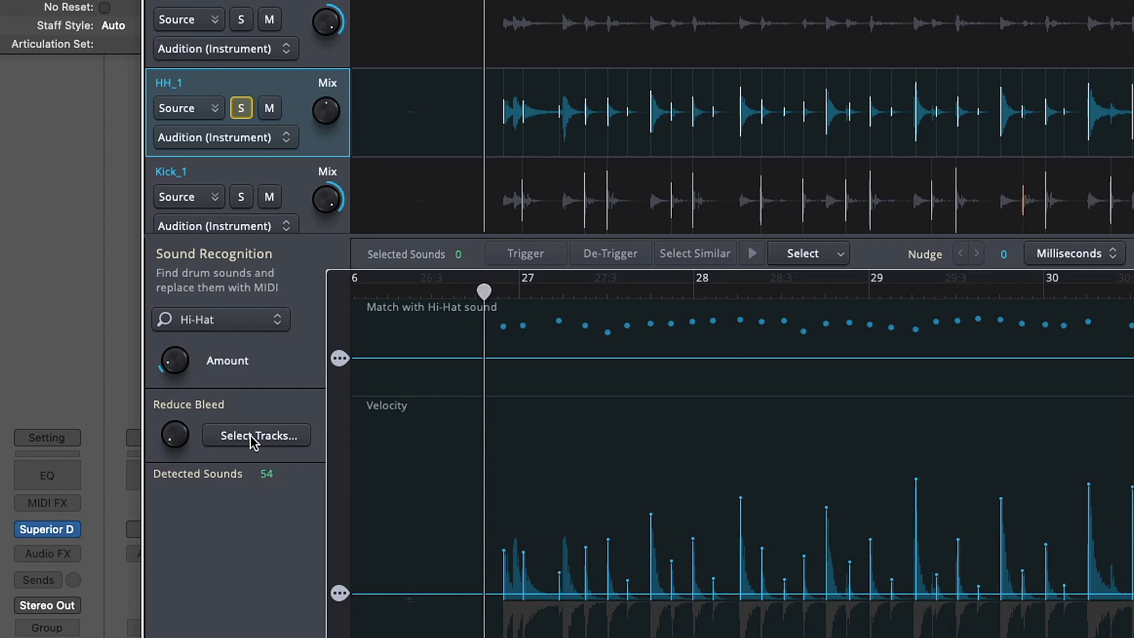
# Tick Snare_1 as a bleed-reduction source for the HH_1 track.
pyautogui.click(256, 435)
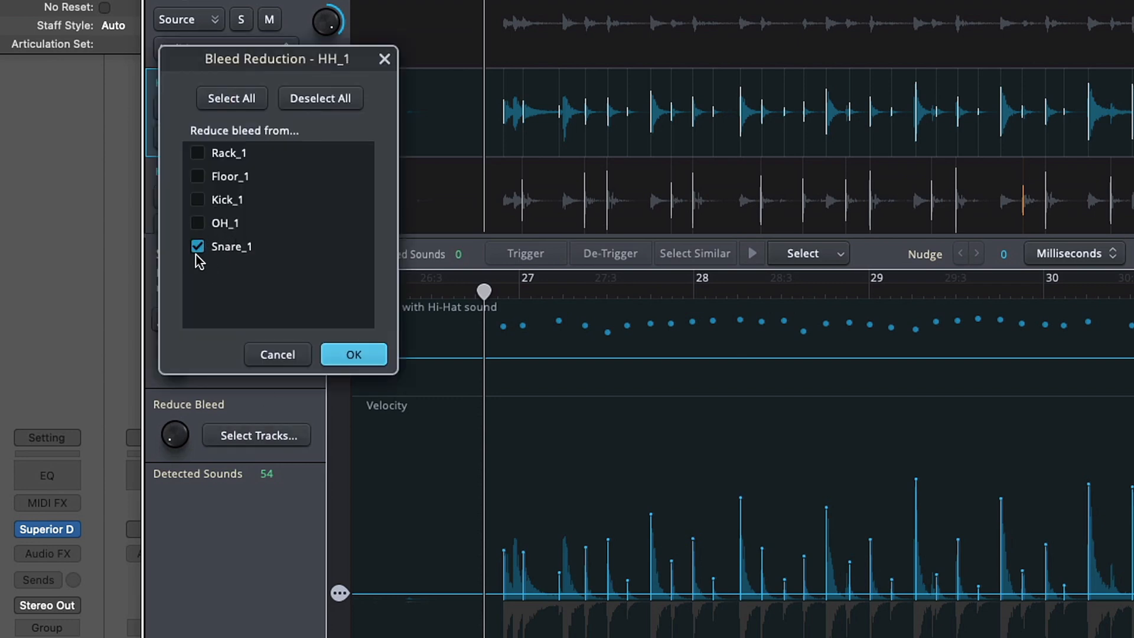
pyautogui.click(353, 354)
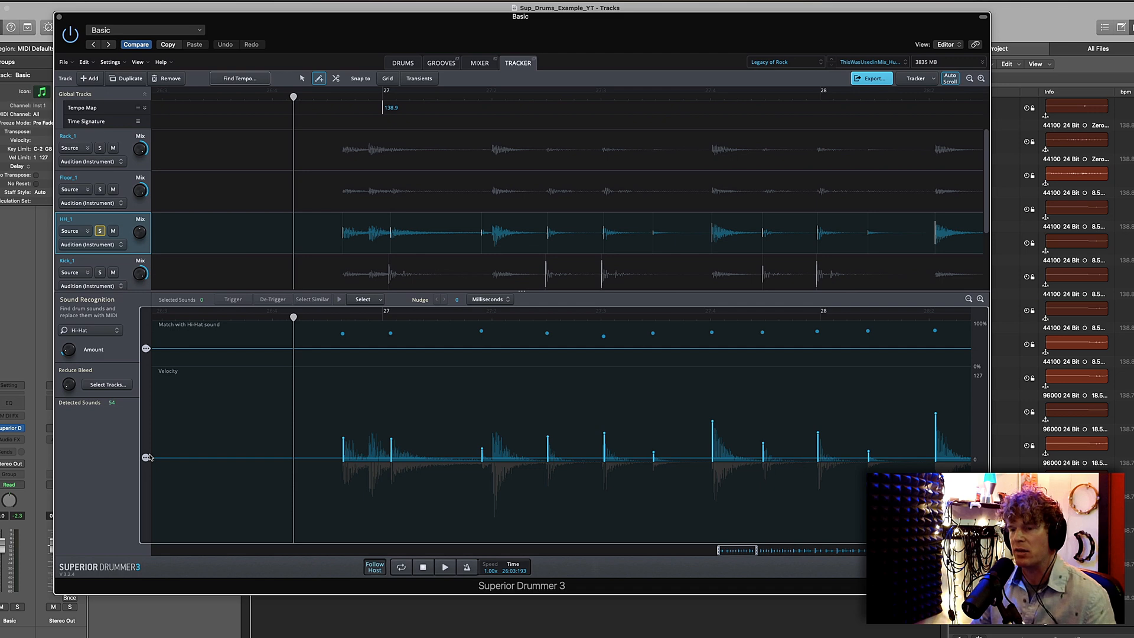
pyautogui.moveTo(452, 450)
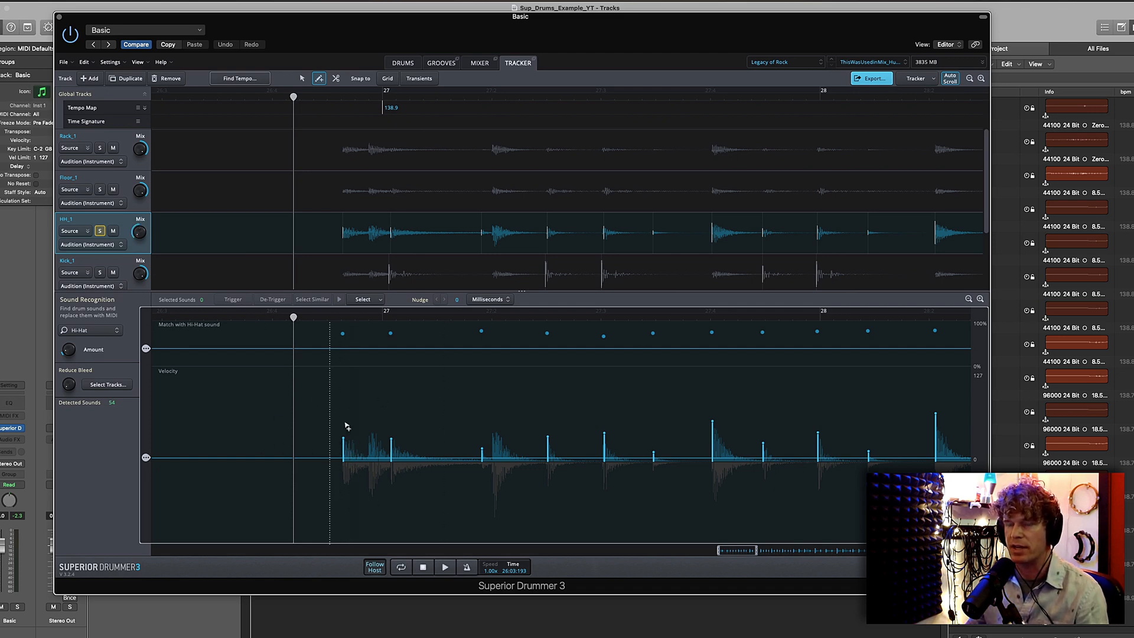
pyautogui.moveTo(269, 404)
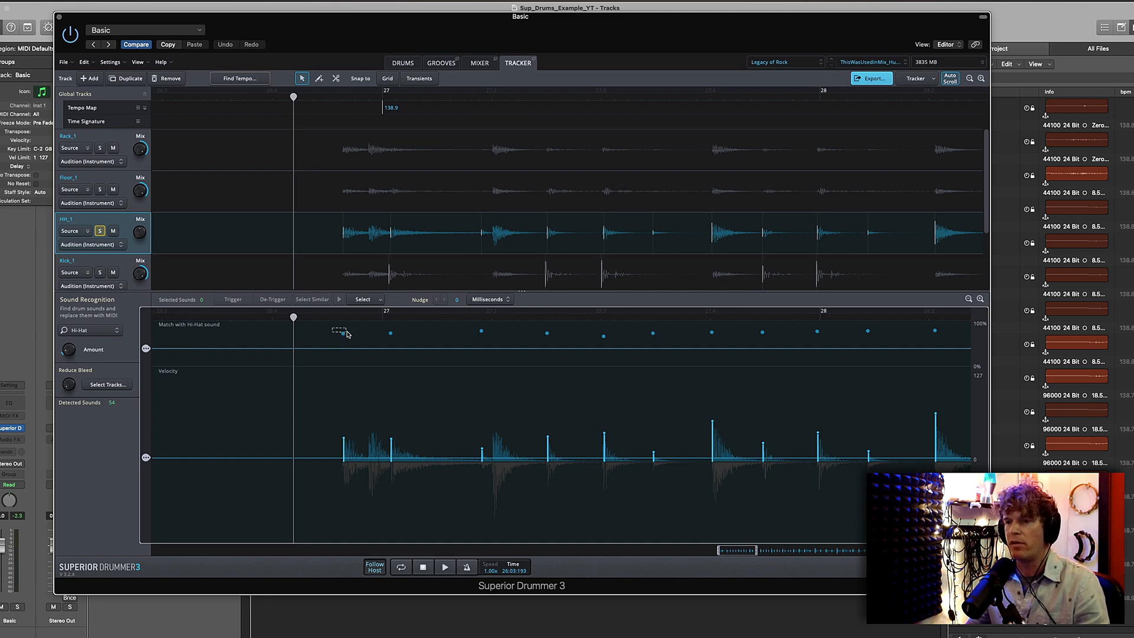
# Delete the stray hi-hat triggers near bars 27 and 34, leaving HH_1 at 52 hits.
pyautogui.click(343, 333)
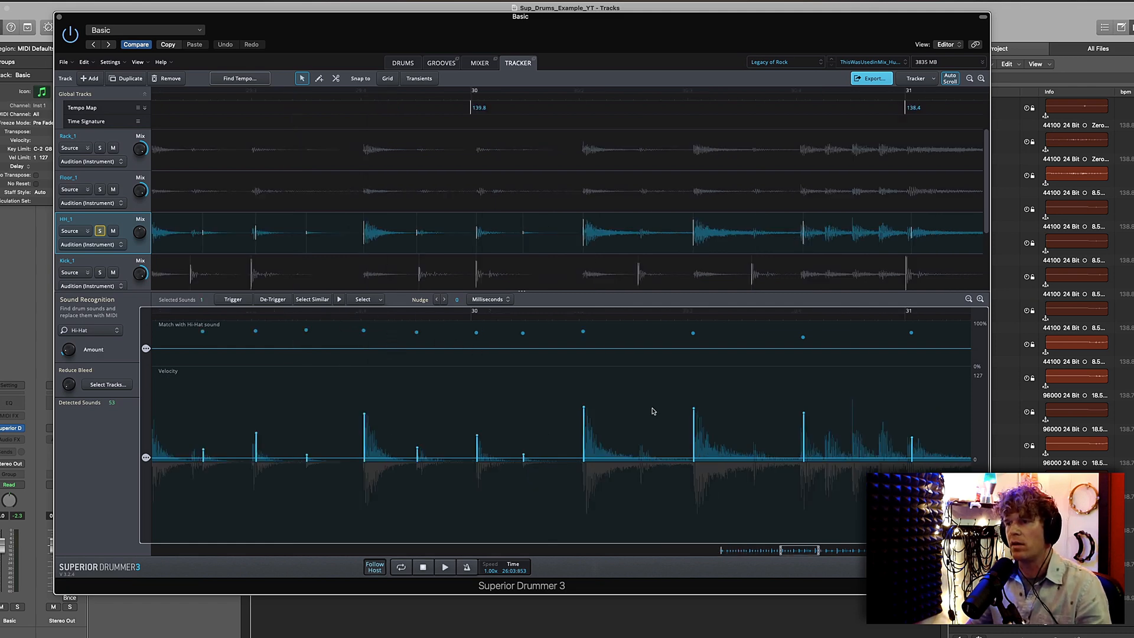
pyautogui.moveTo(355, 433)
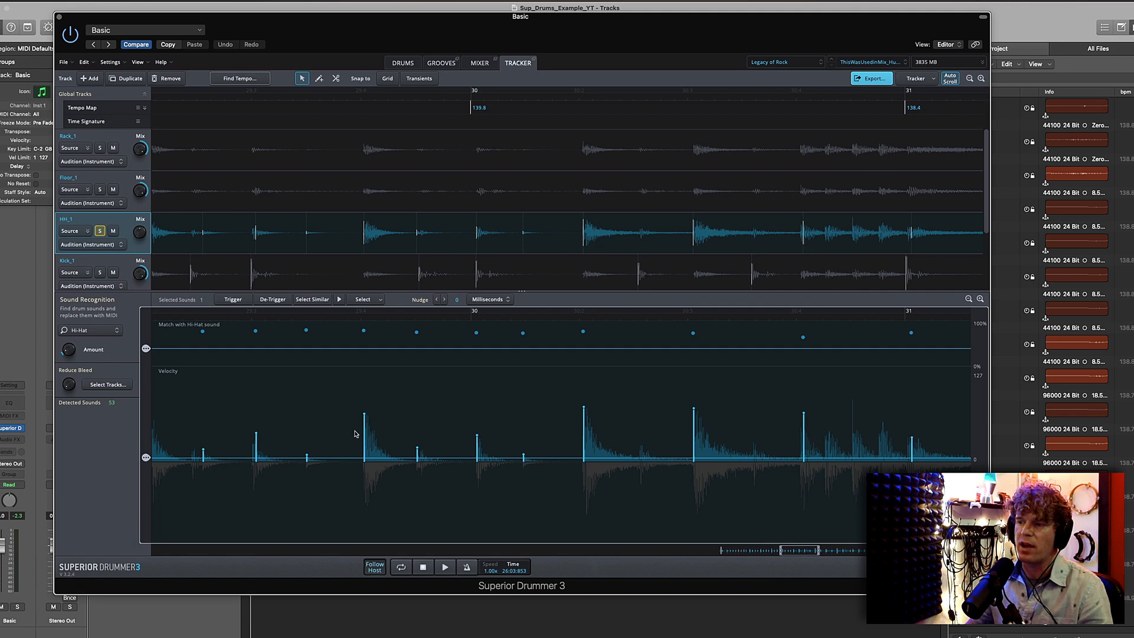
pyautogui.moveTo(464, 348)
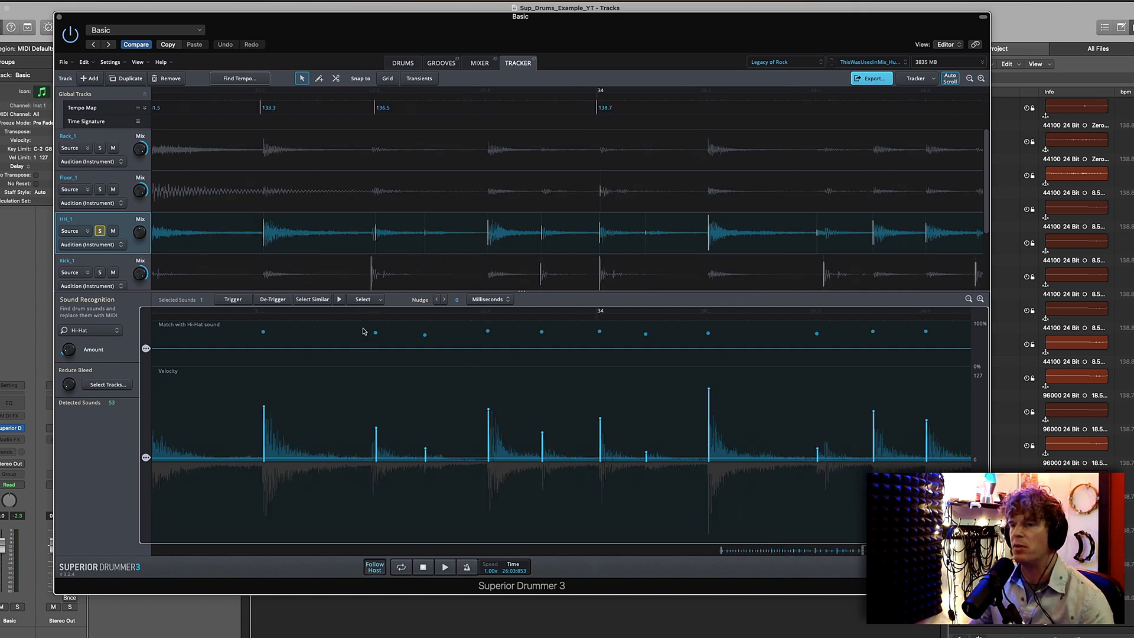
pyautogui.click(374, 332)
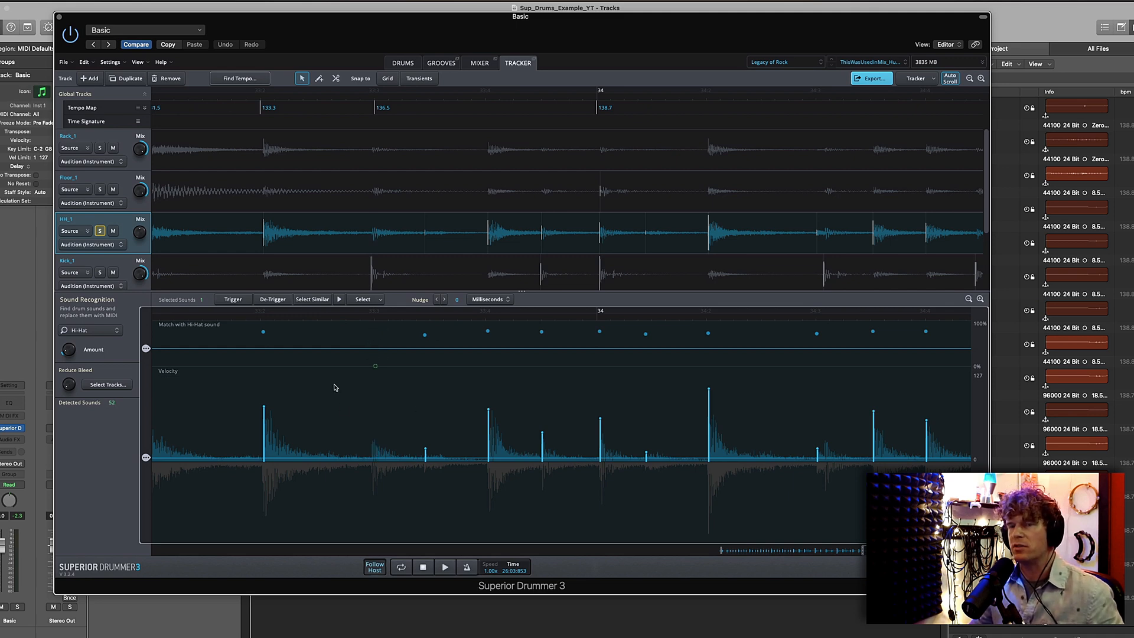
pyautogui.moveTo(355, 456)
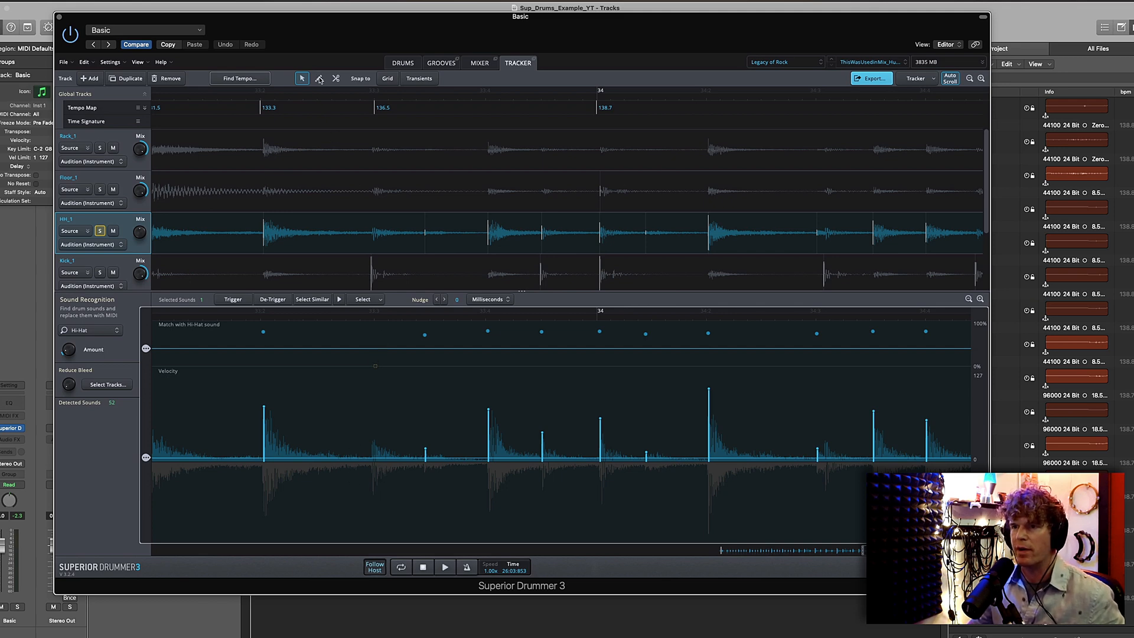
pyautogui.click(318, 78)
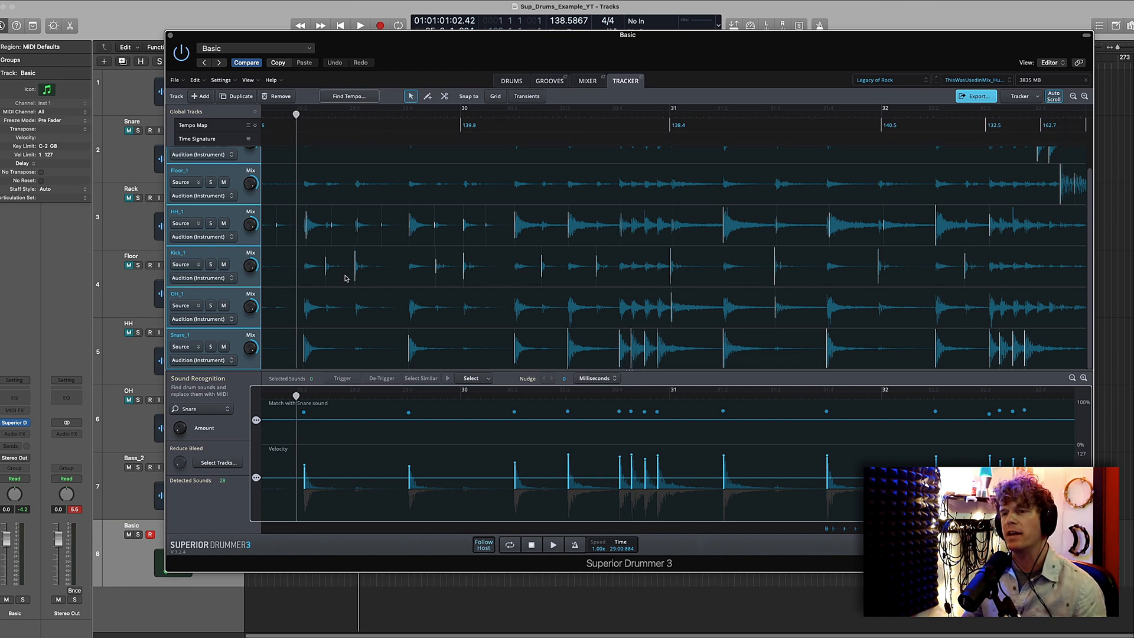
pyautogui.moveTo(281, 282)
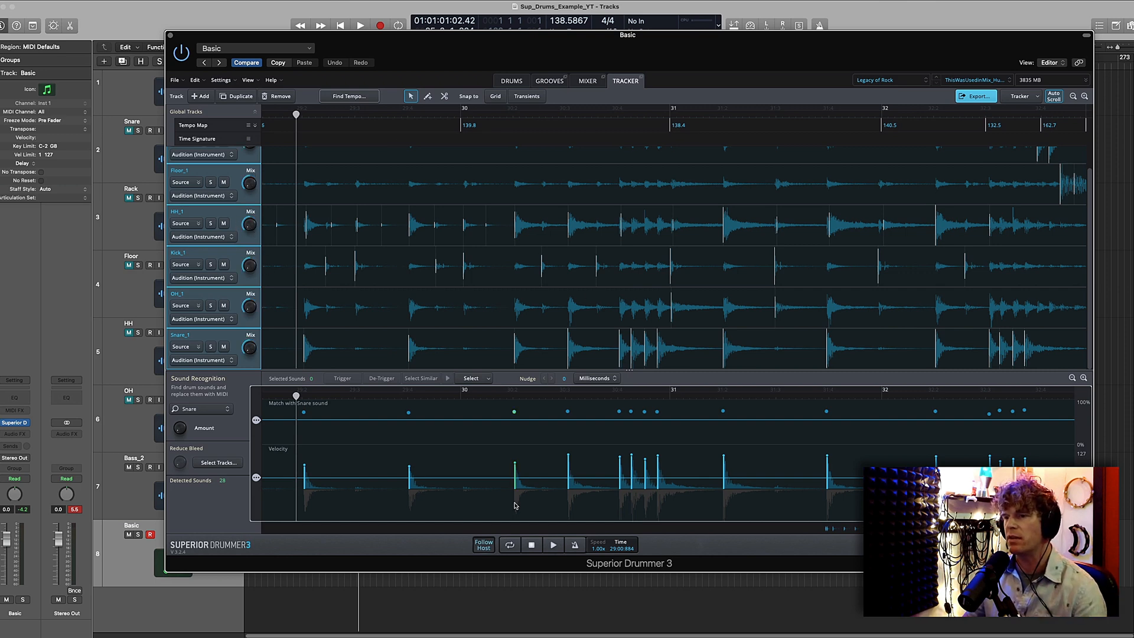
pyautogui.click(532, 544)
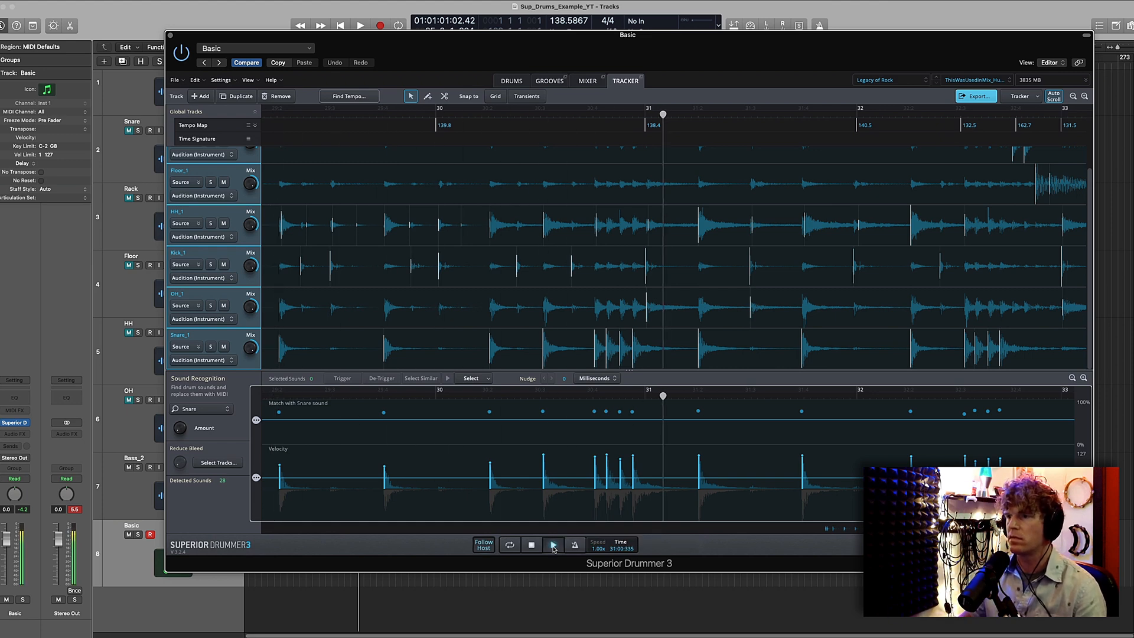
pyautogui.click(553, 544)
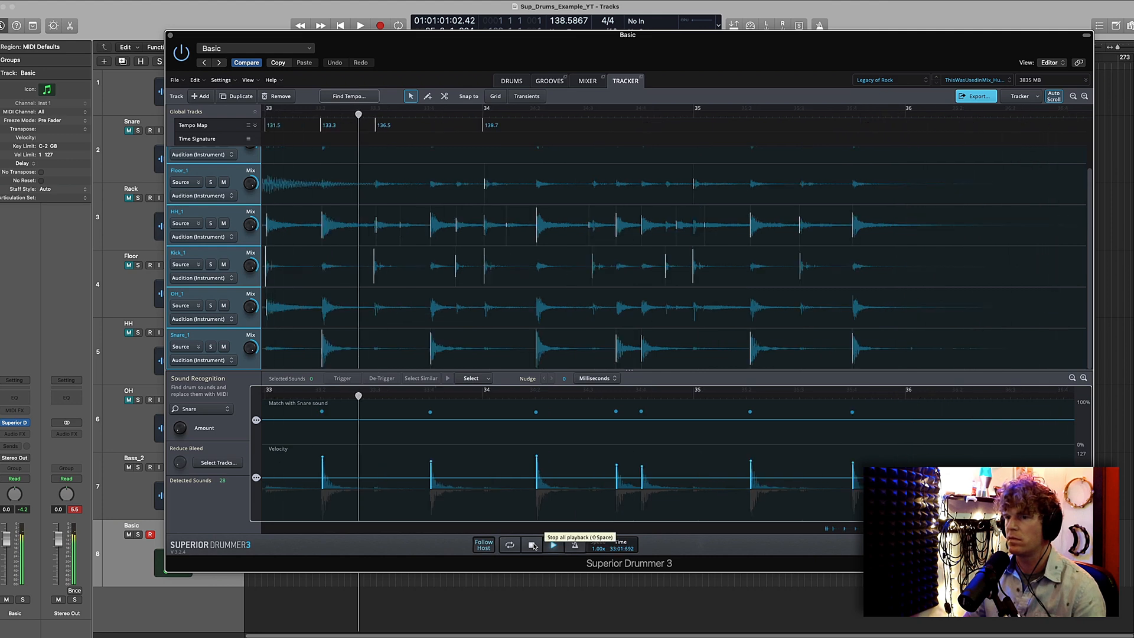
pyautogui.click(553, 544)
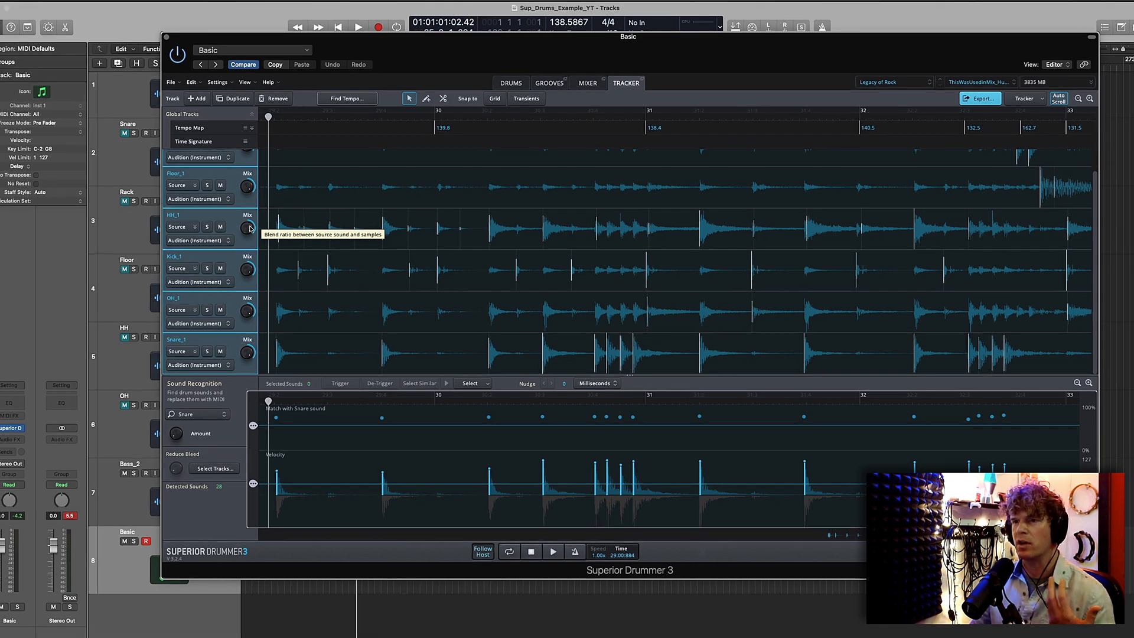
pyautogui.moveTo(644, 92)
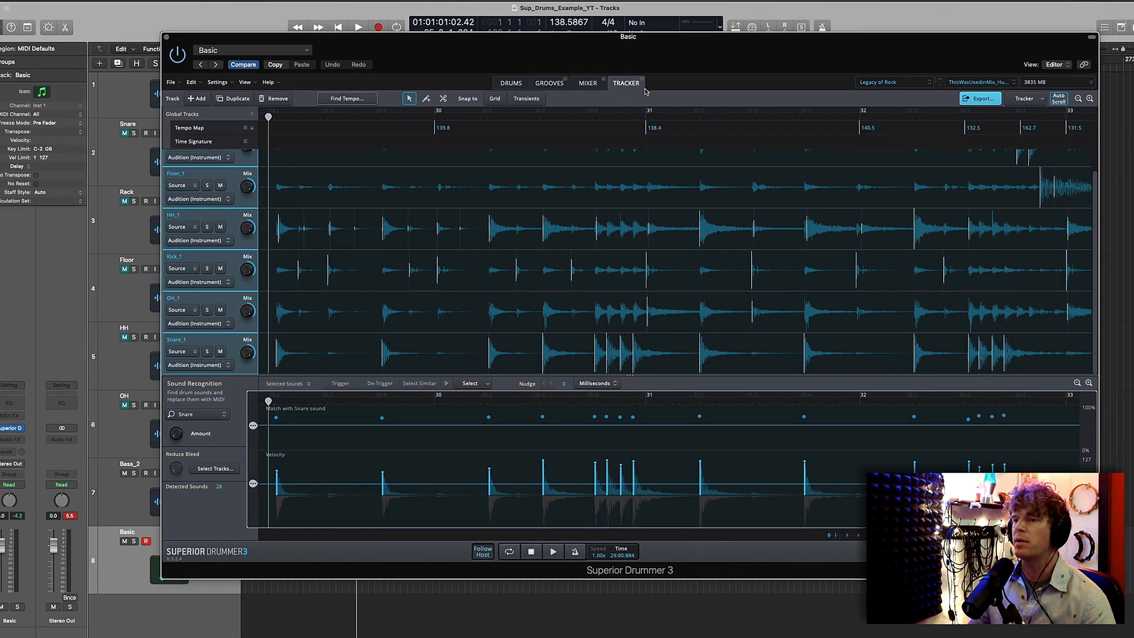
pyautogui.moveTo(263, 135)
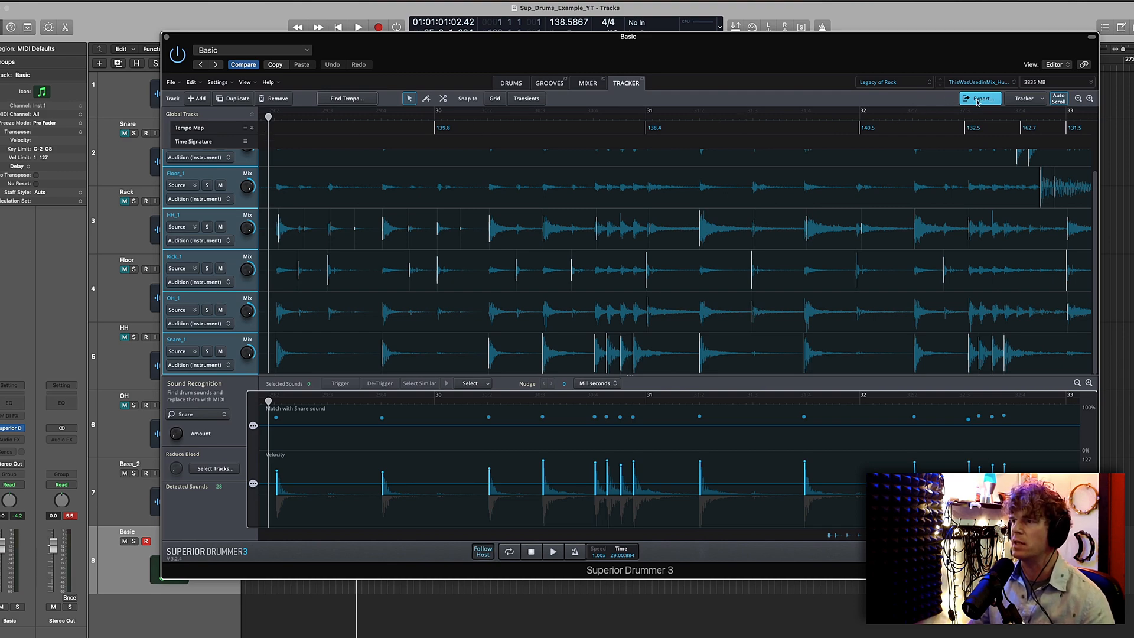
# Bring up the MIDI export page for all drum tracks, keeping Tracker Tempo Map as the tempo source.
pyautogui.click(980, 98)
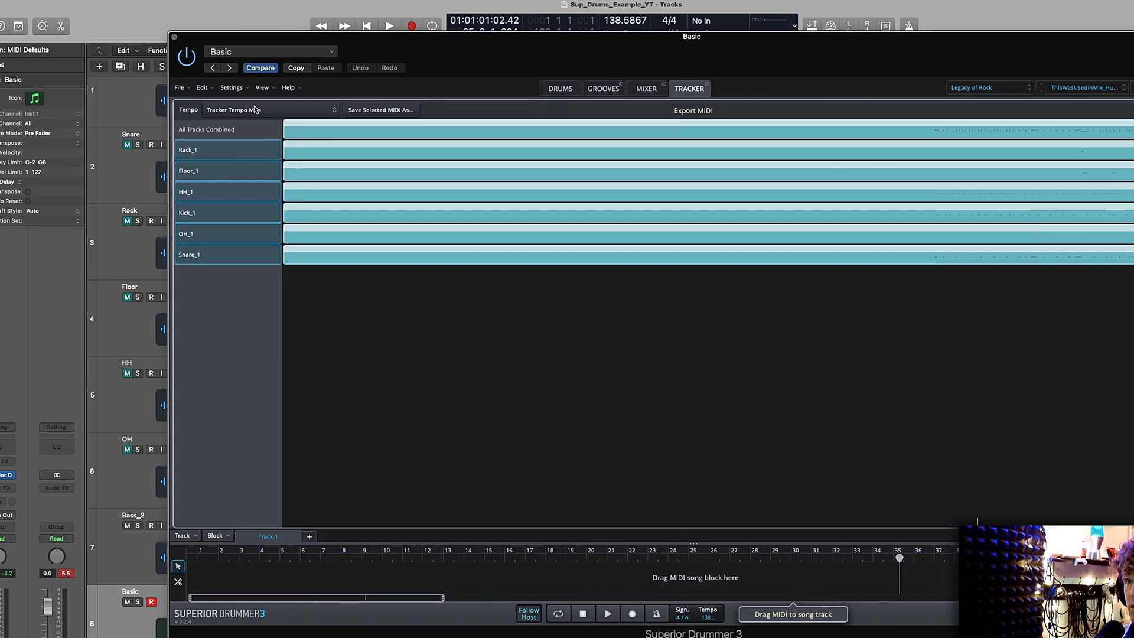
pyautogui.click(268, 109)
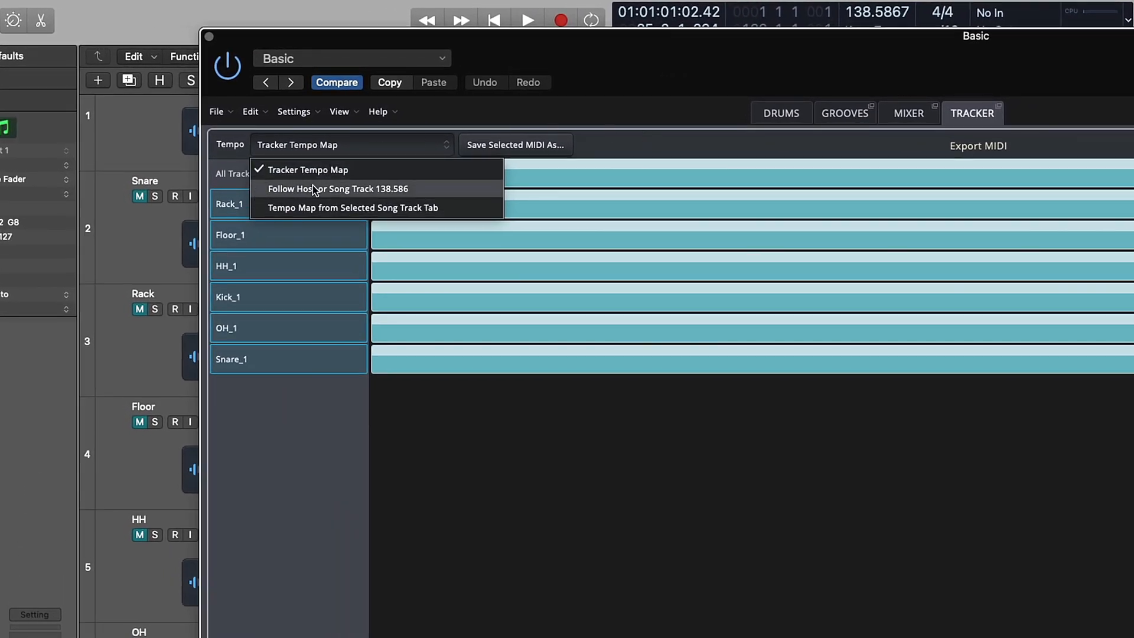
pyautogui.moveTo(374, 190)
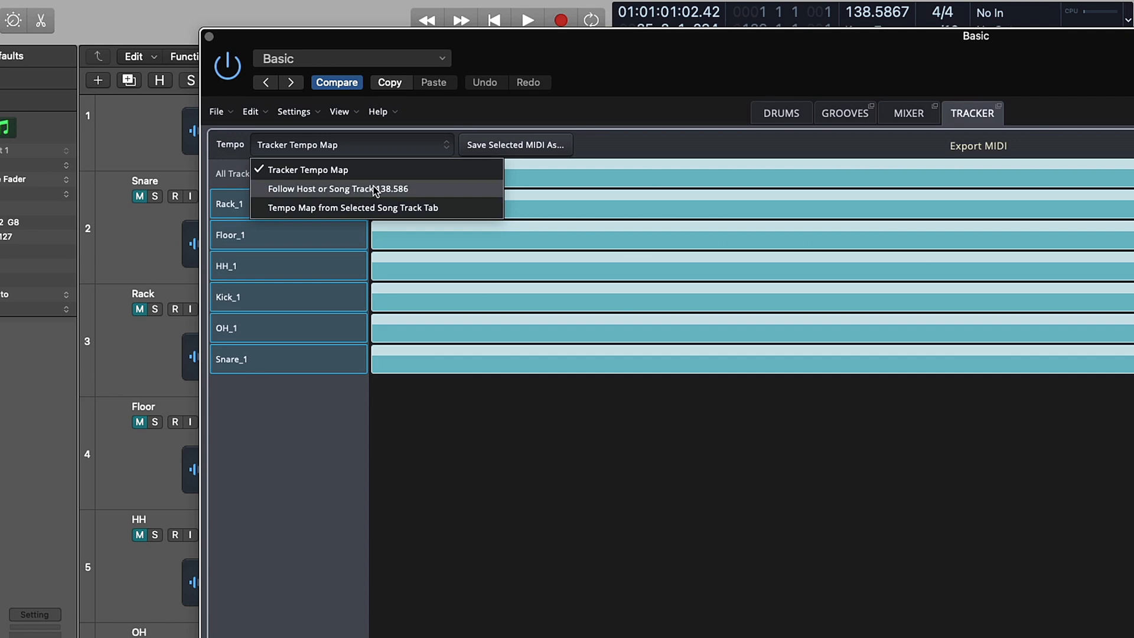
pyautogui.moveTo(606, 172)
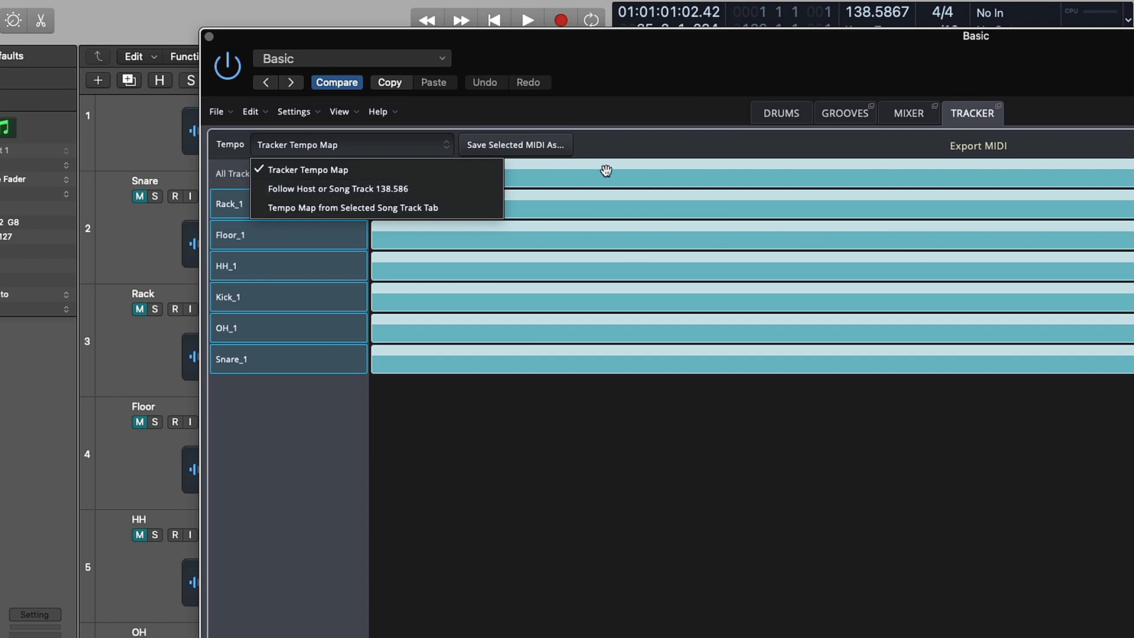
pyautogui.moveTo(359, 169)
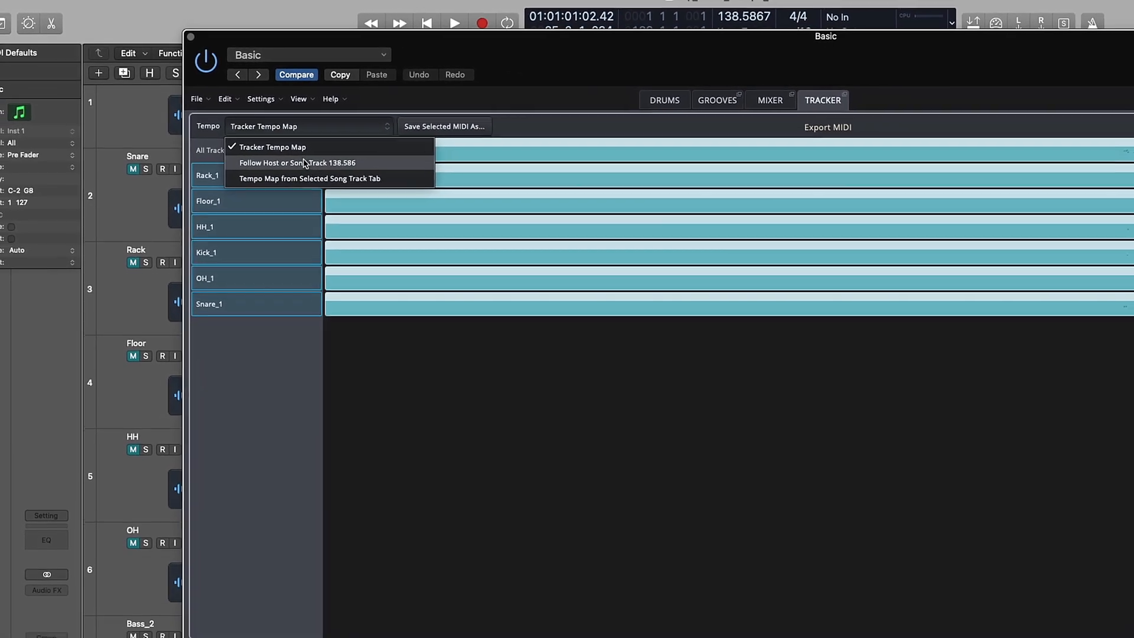
pyautogui.click(296, 163)
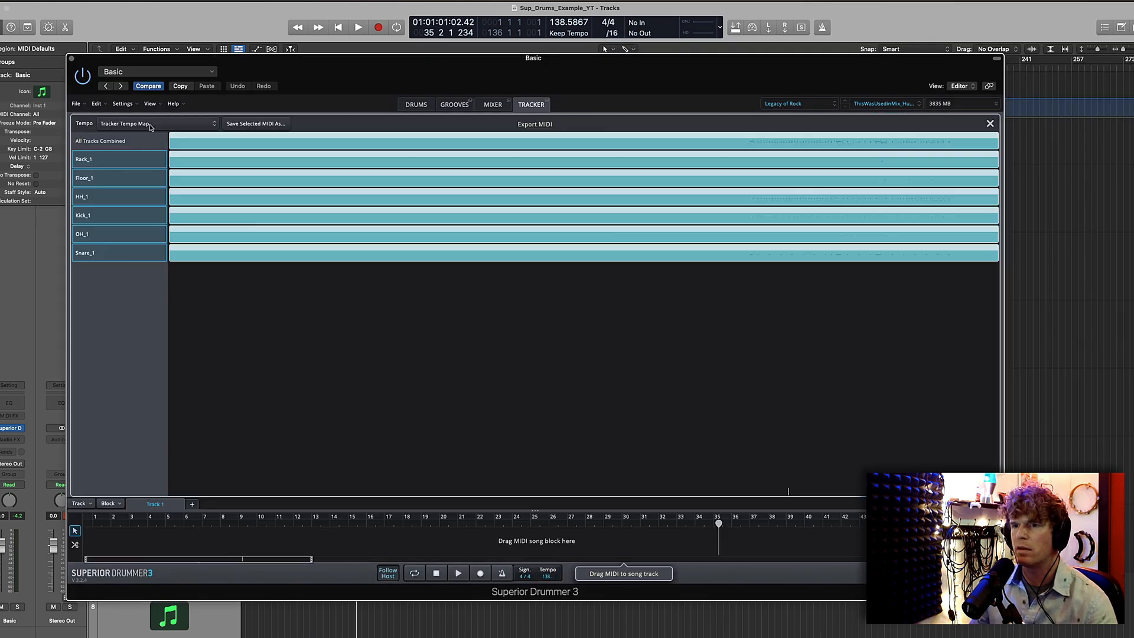
# Drag the exported MIDI onto the song track and show it in the Grid Editor.
pyautogui.click(156, 122)
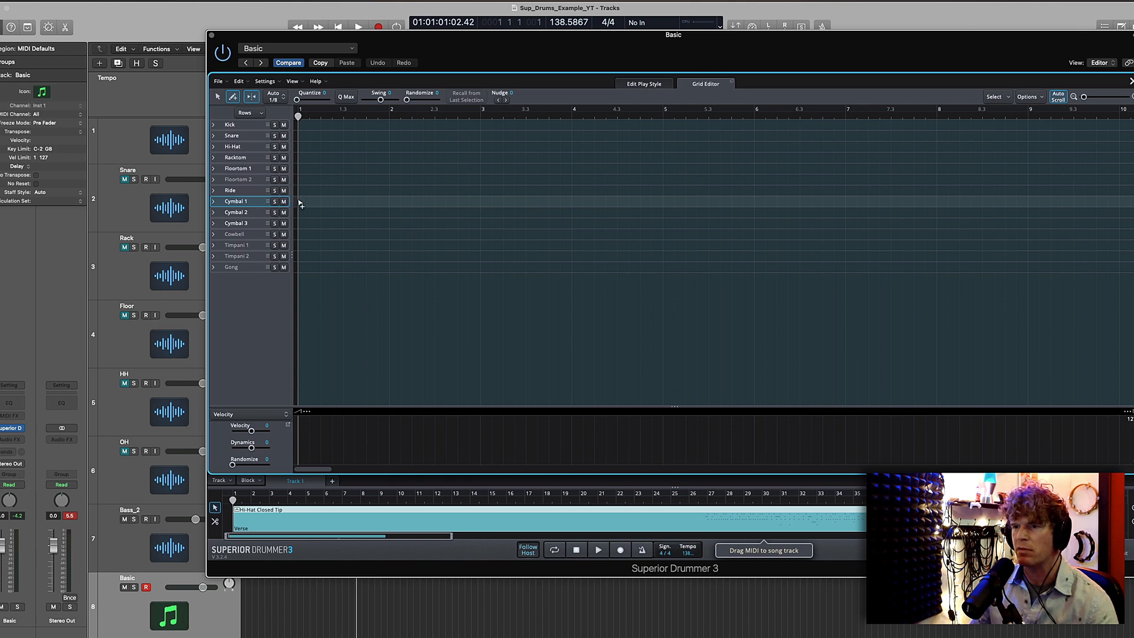
pyautogui.moveTo(296, 198)
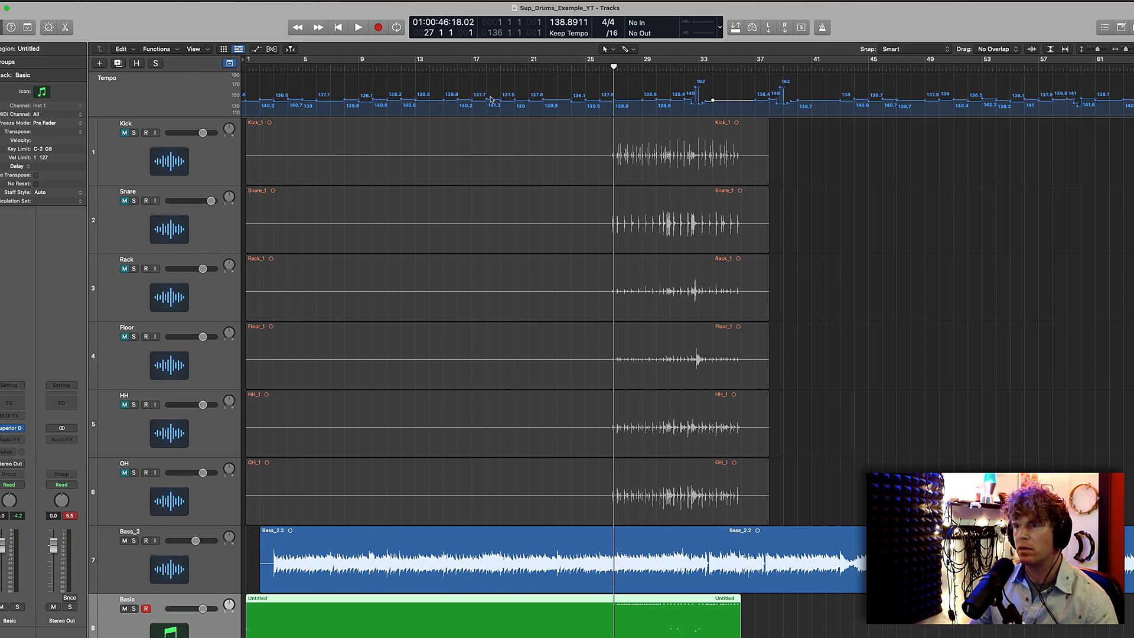
# Audition the Basic track's drum-trigger MIDI against the original recorded drums.
pyautogui.scroll(-3)
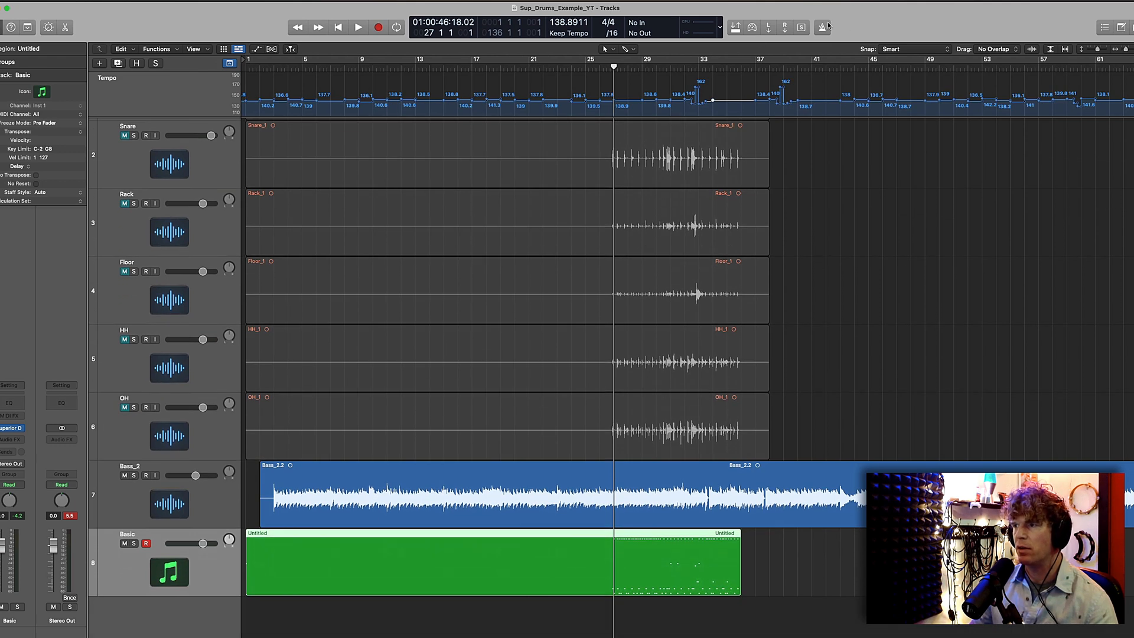
pyautogui.click(357, 27)
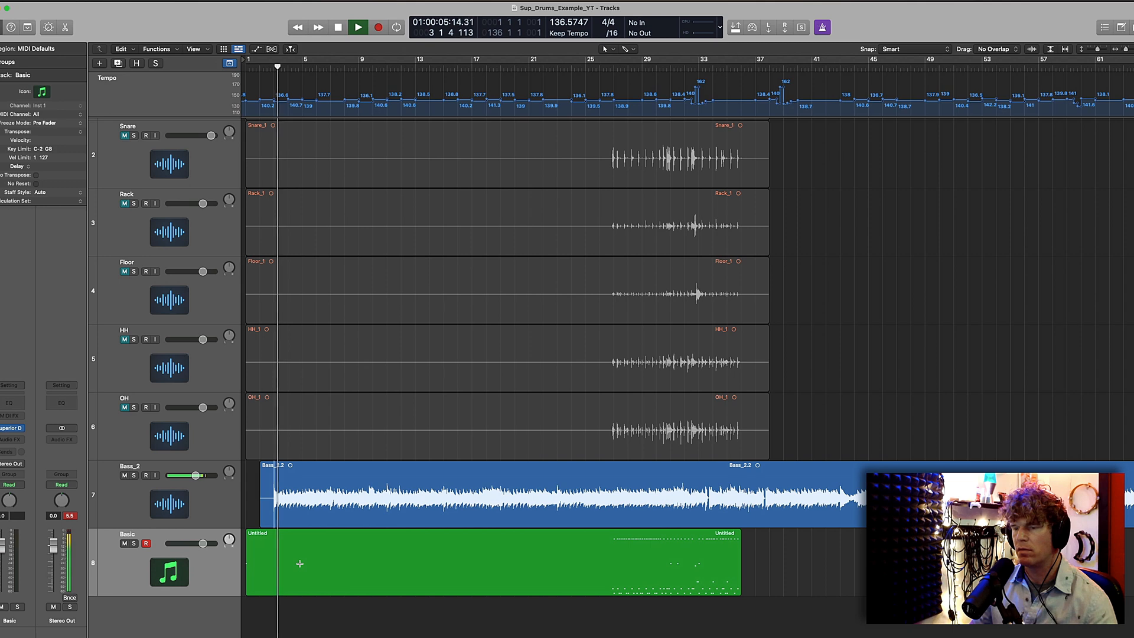
pyautogui.click(357, 27)
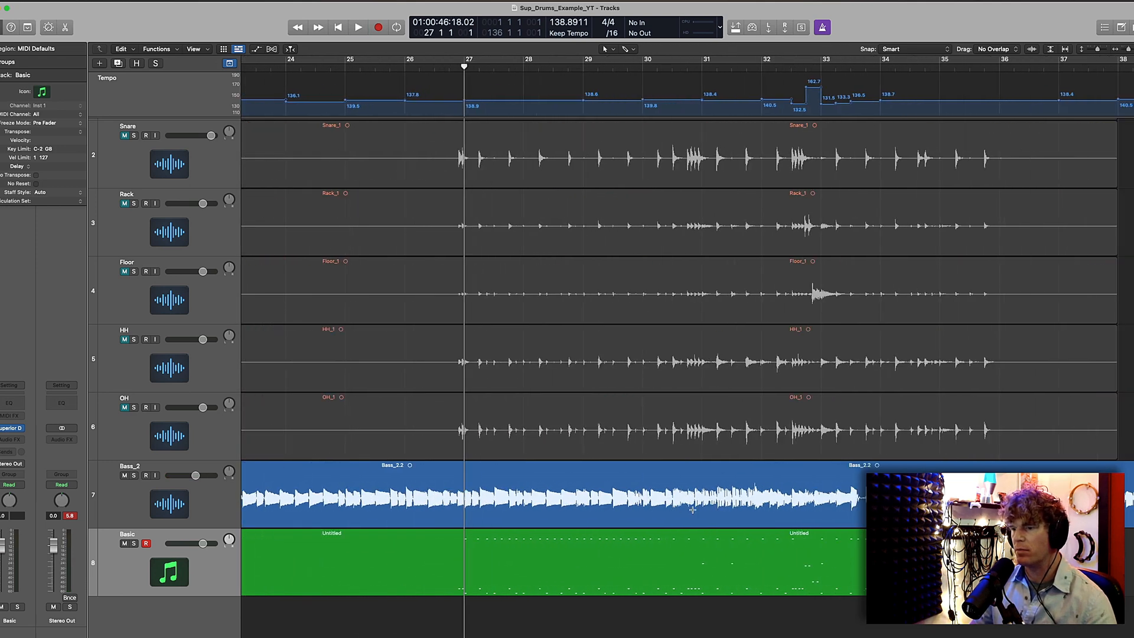
pyautogui.hscroll(3)
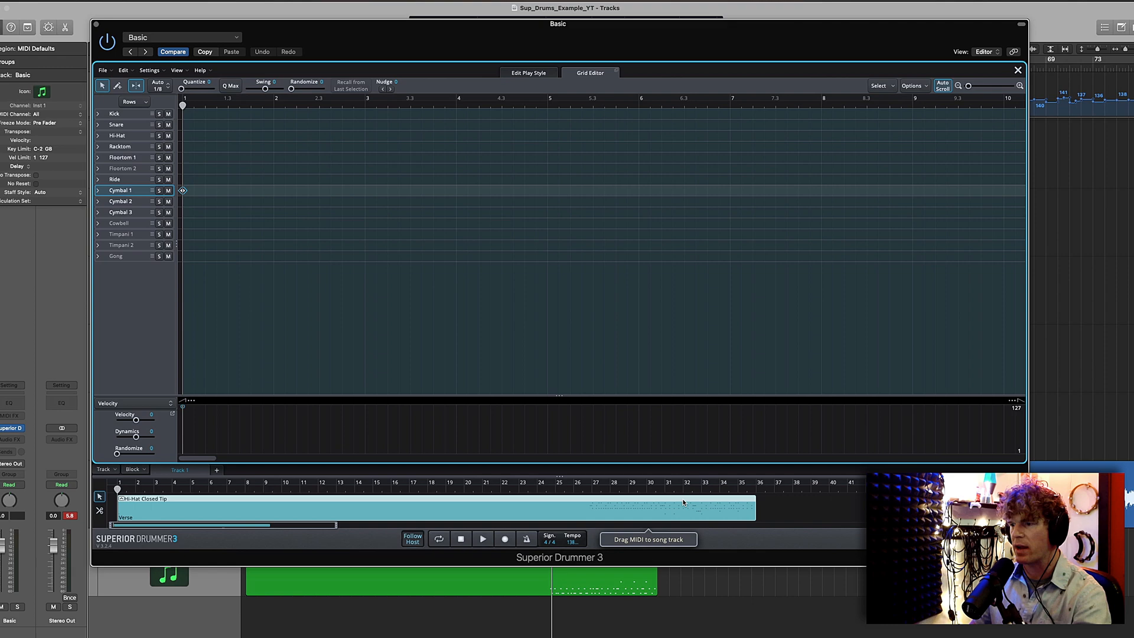
# Check the Tracker's exported MIDI lanes, close Superior Drummer 3 and play drums, bass and Basic together.
pyautogui.click(555, 70)
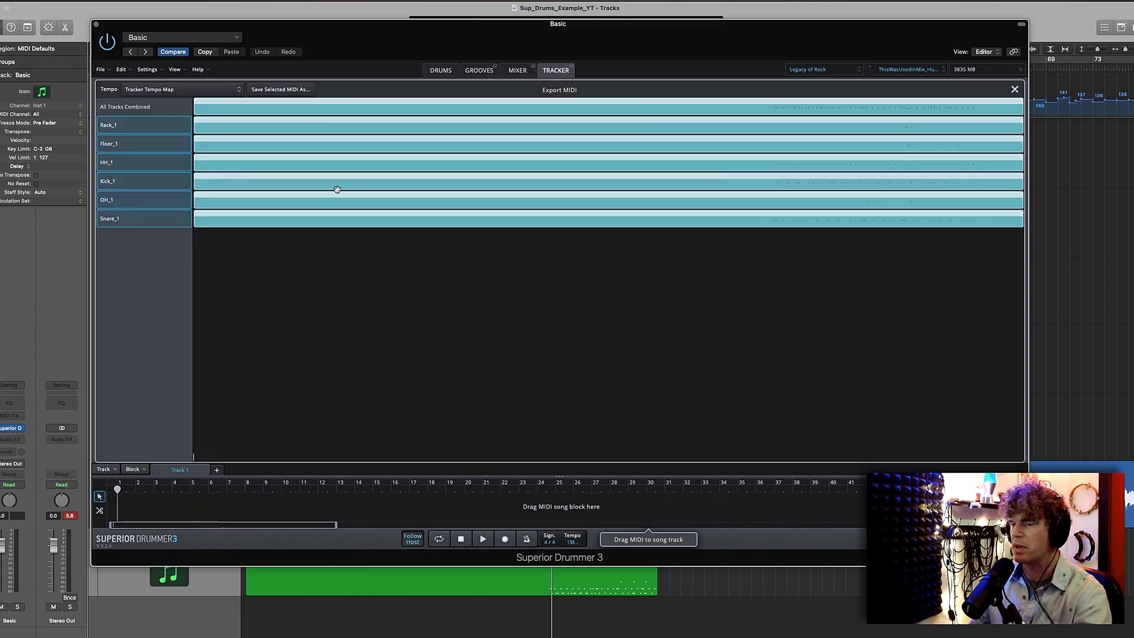
pyautogui.click(440, 70)
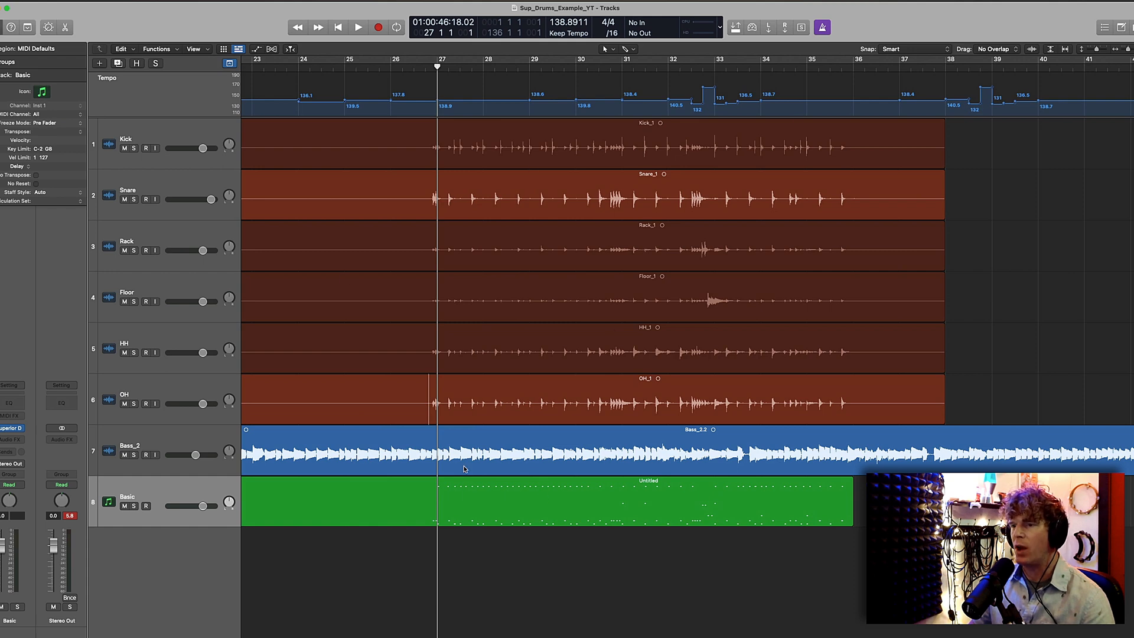
pyautogui.click(357, 27)
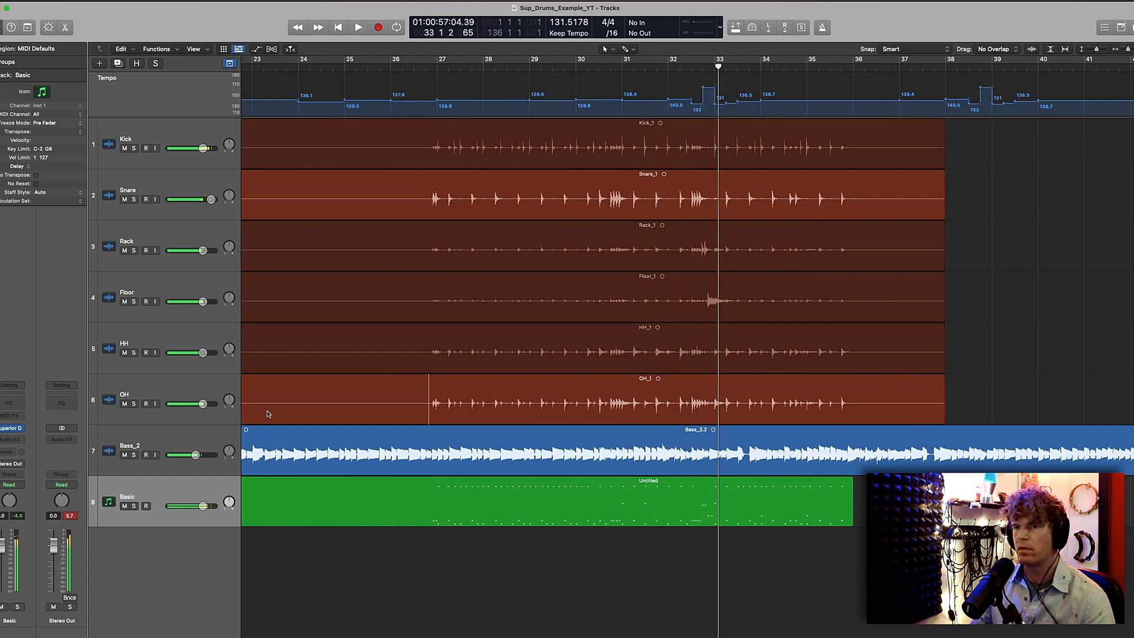
# Inspect the Basic region's 52 drum trigger notes in the Piano Roll, then bring up the All Files project browser.
pyautogui.click(127, 140)
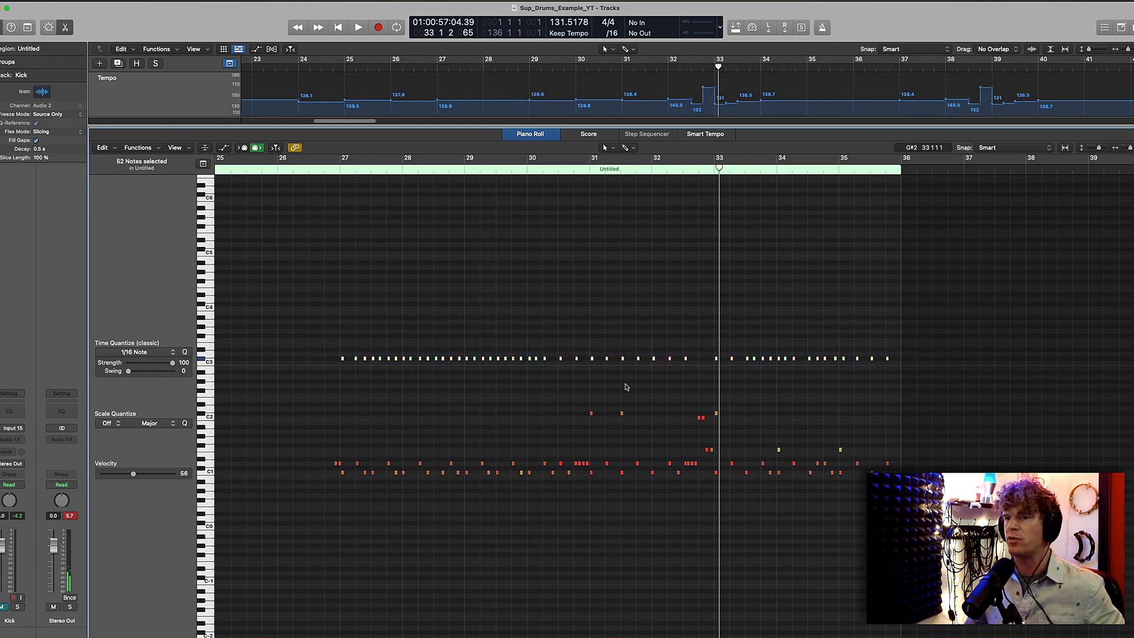
pyautogui.click(333, 354)
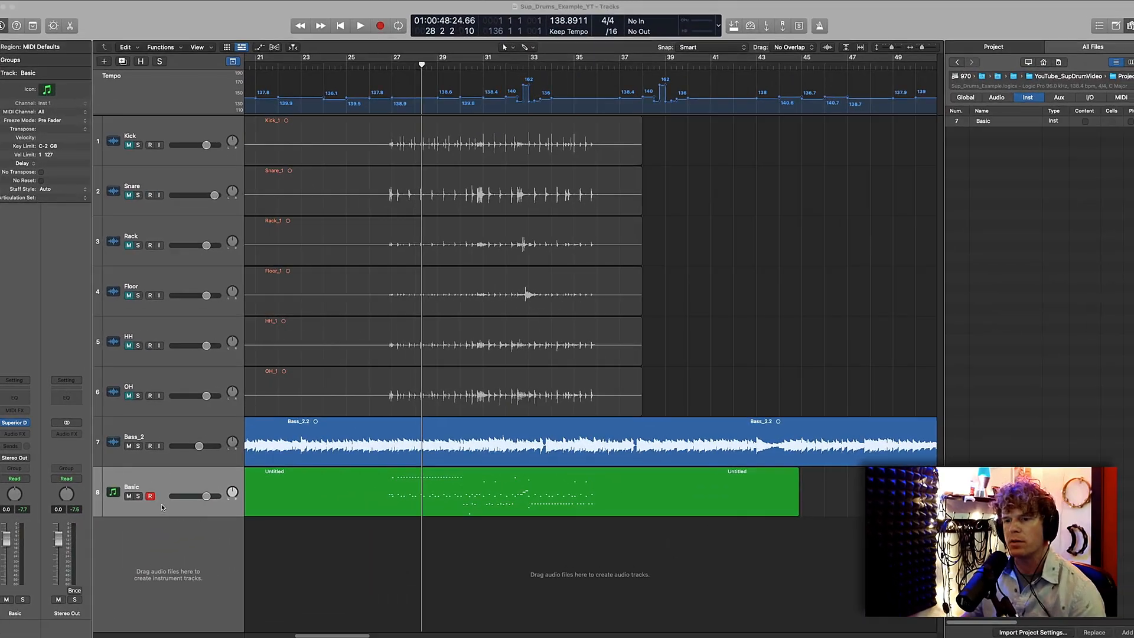
# Delete the Kick, Snare, Rack, Floor, HH and OH audio tracks, leaving bass and Basic.
pyautogui.click(150, 496)
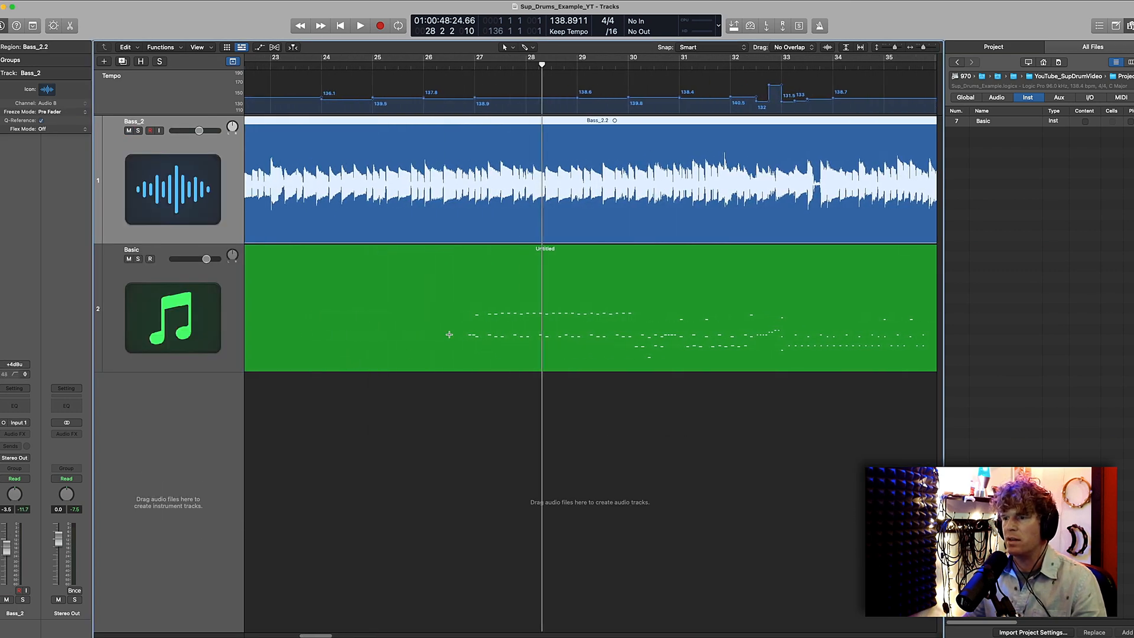
pyautogui.click(359, 25)
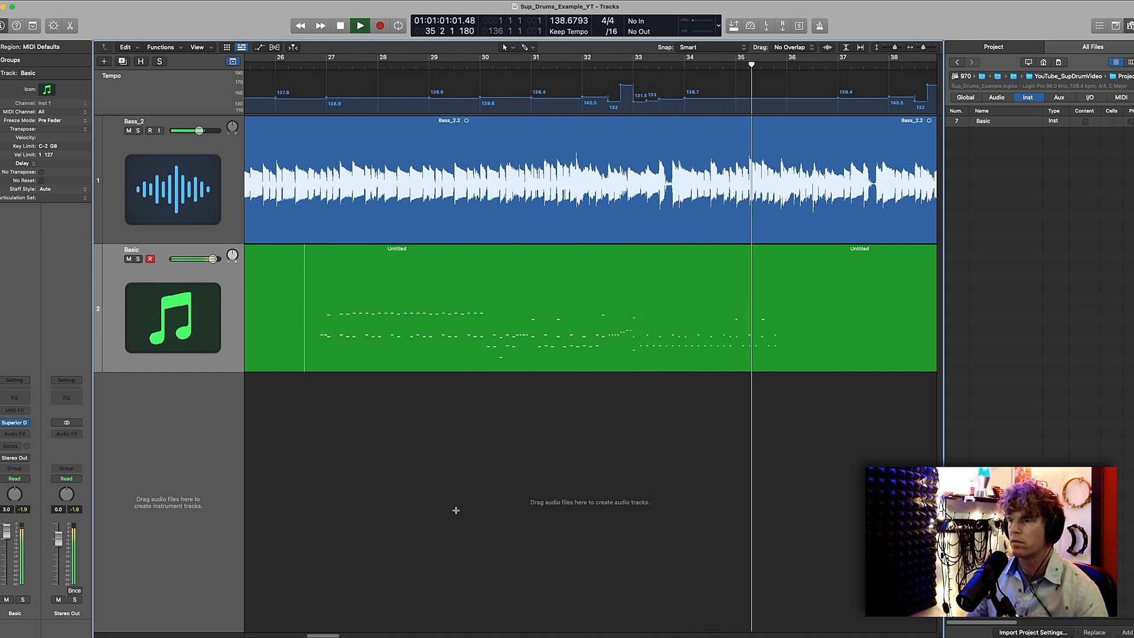
pyautogui.click(359, 25)
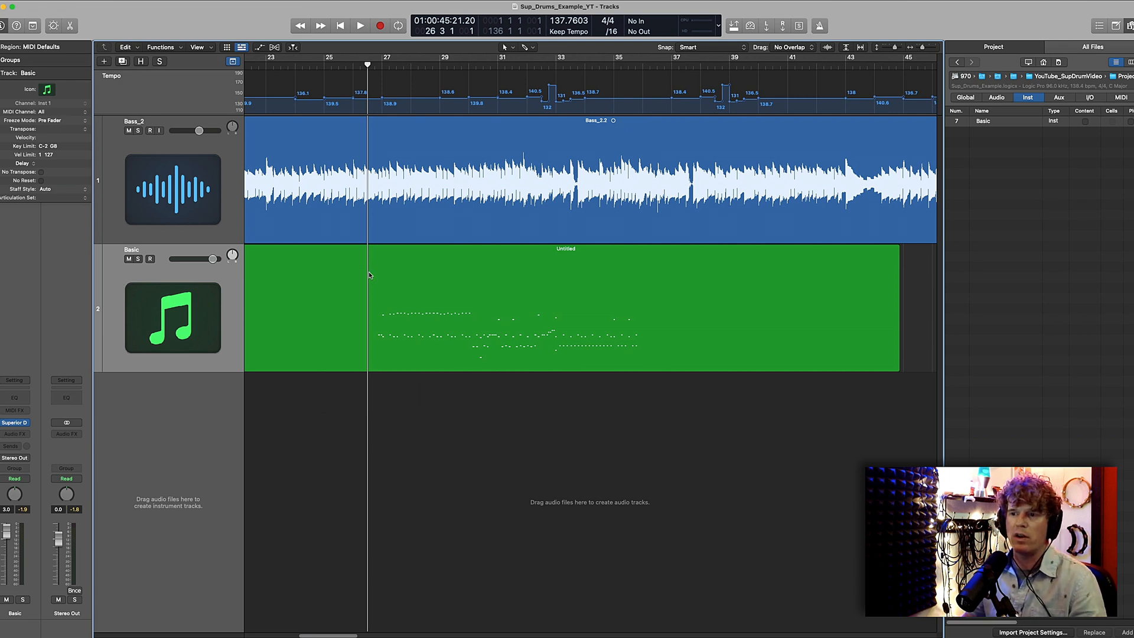
# Check velocities of individual drum hits around C3 in the Basic region's Piano Roll.
pyautogui.doubleClick(565, 307)
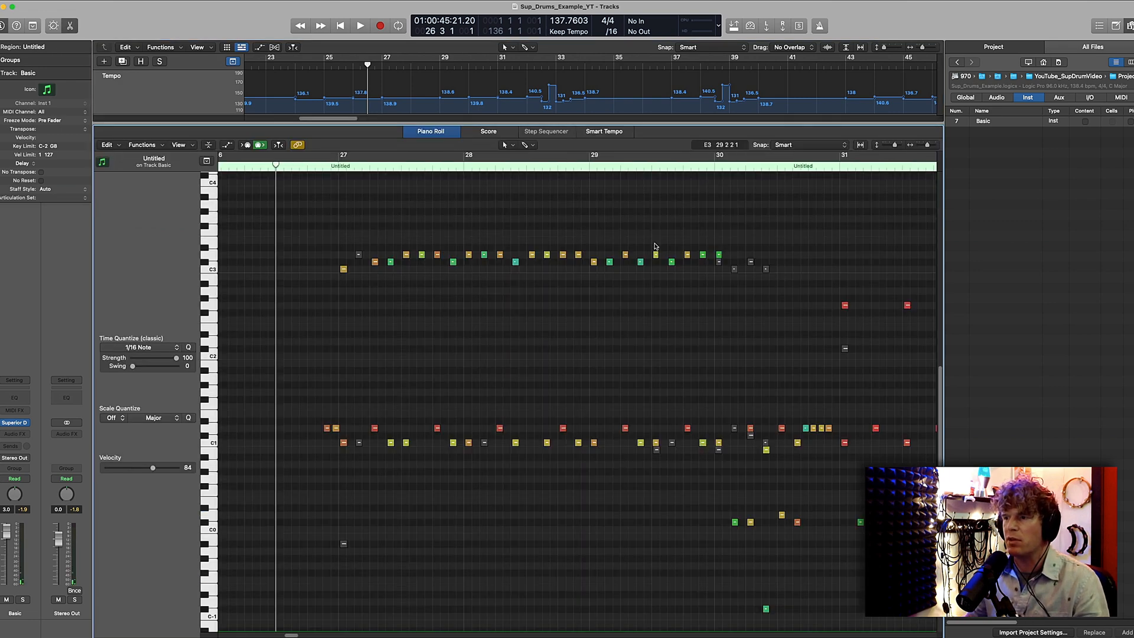
pyautogui.click(344, 269)
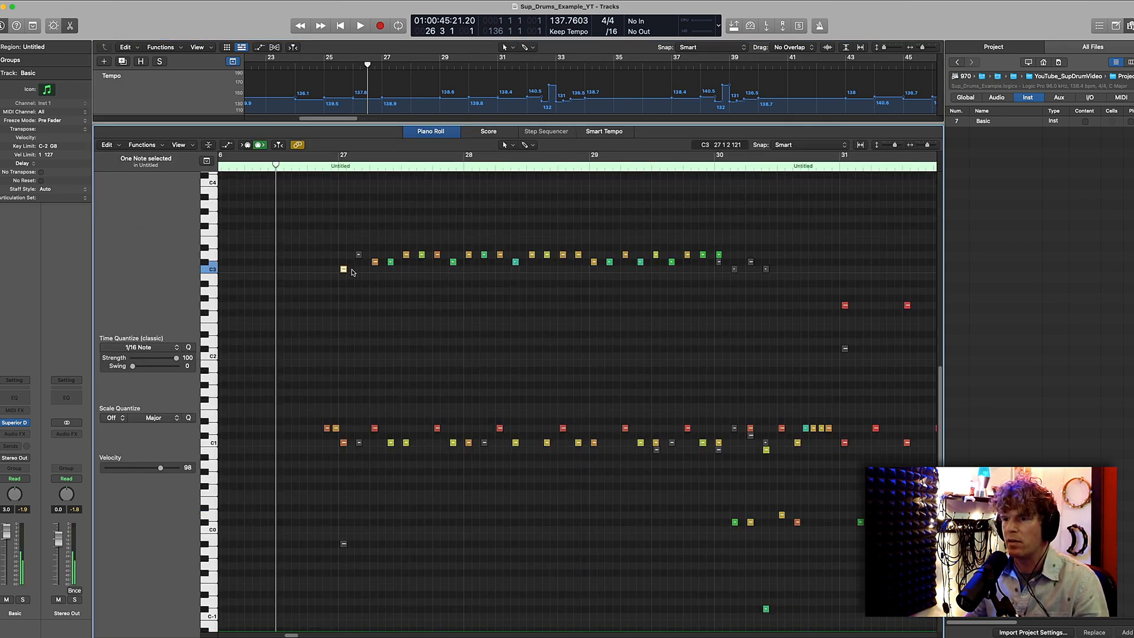
pyautogui.click(391, 262)
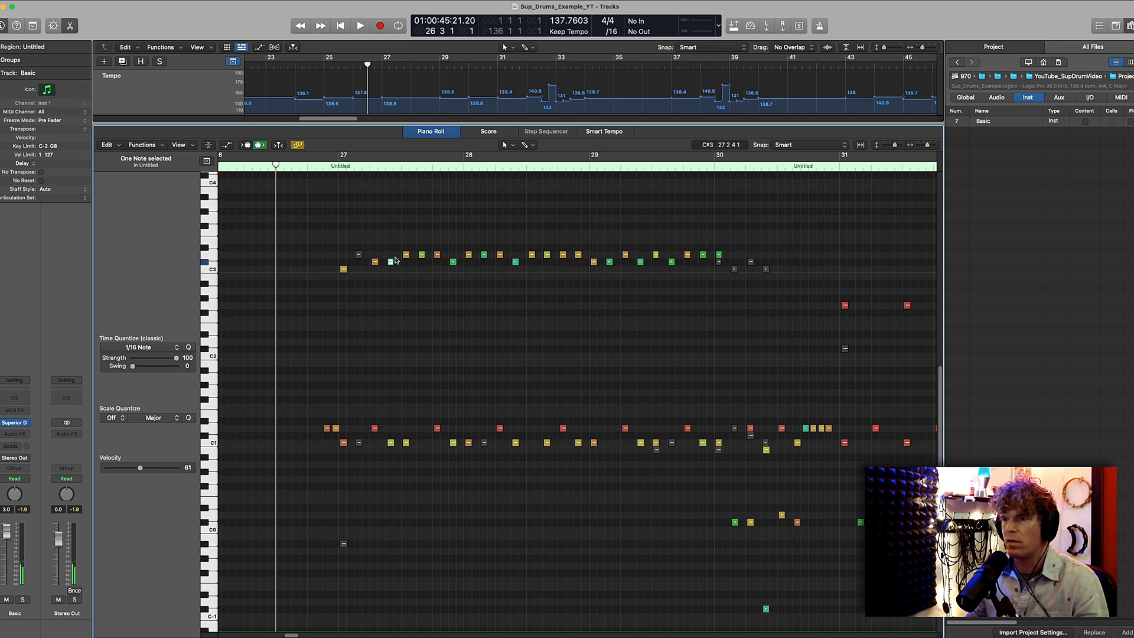
pyautogui.click(436, 256)
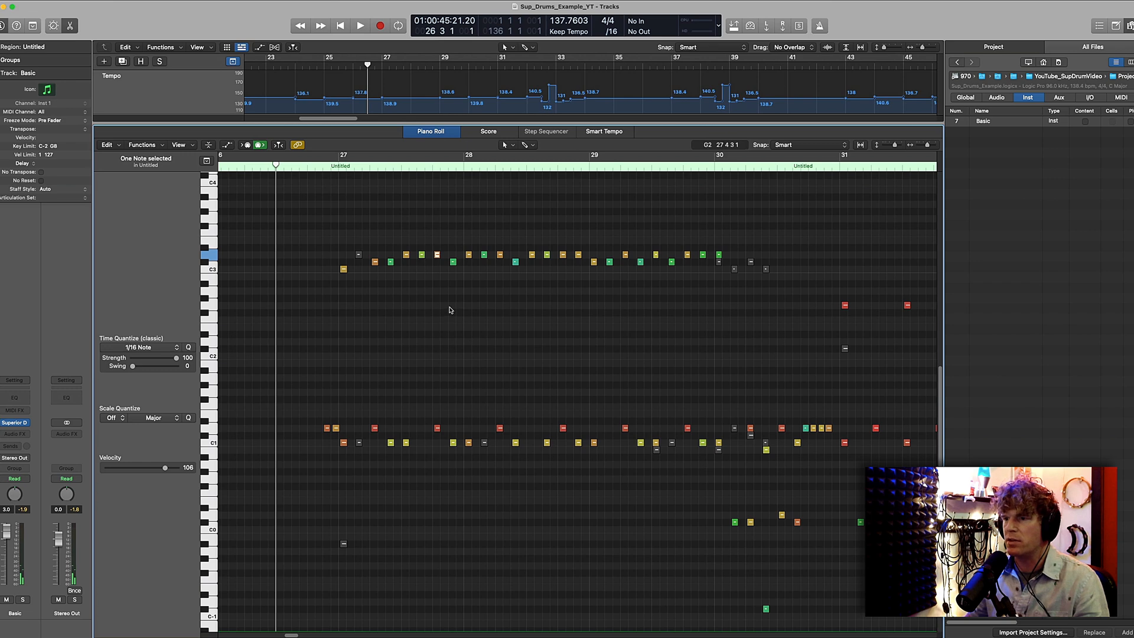
pyautogui.hscroll(3)
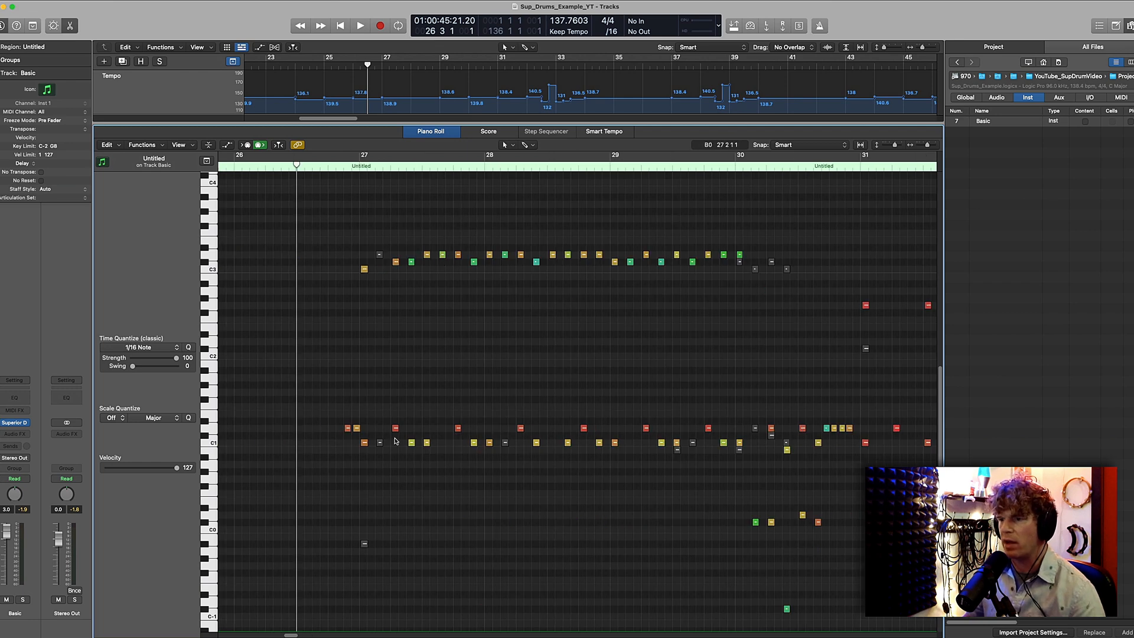
pyautogui.moveTo(760, 427)
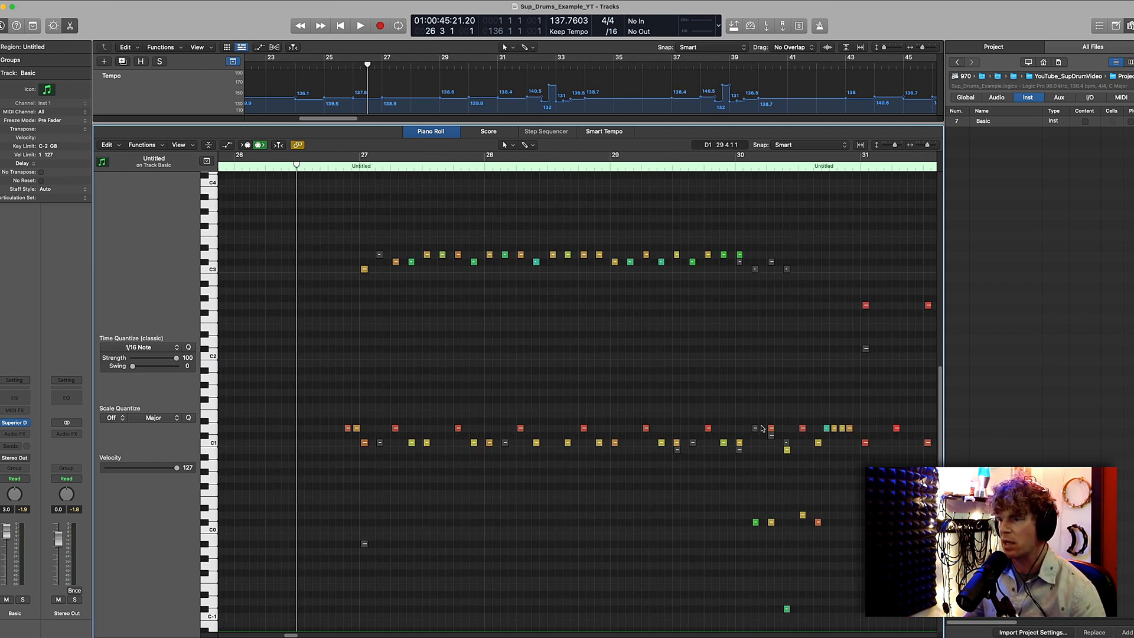
pyautogui.hscroll(3)
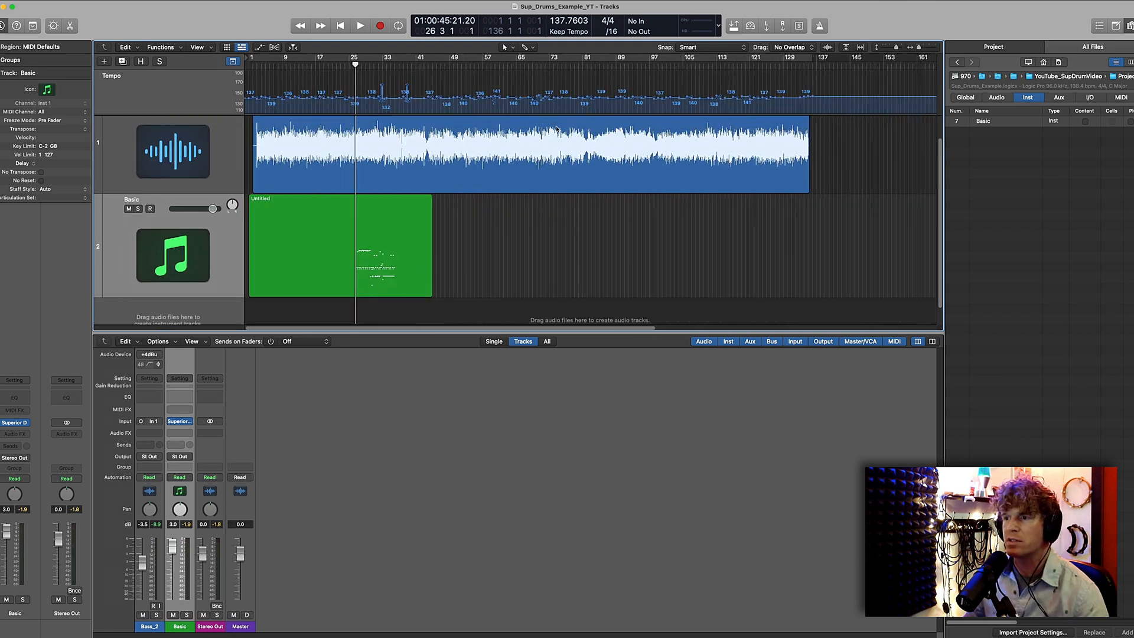
pyautogui.moveTo(392, 224)
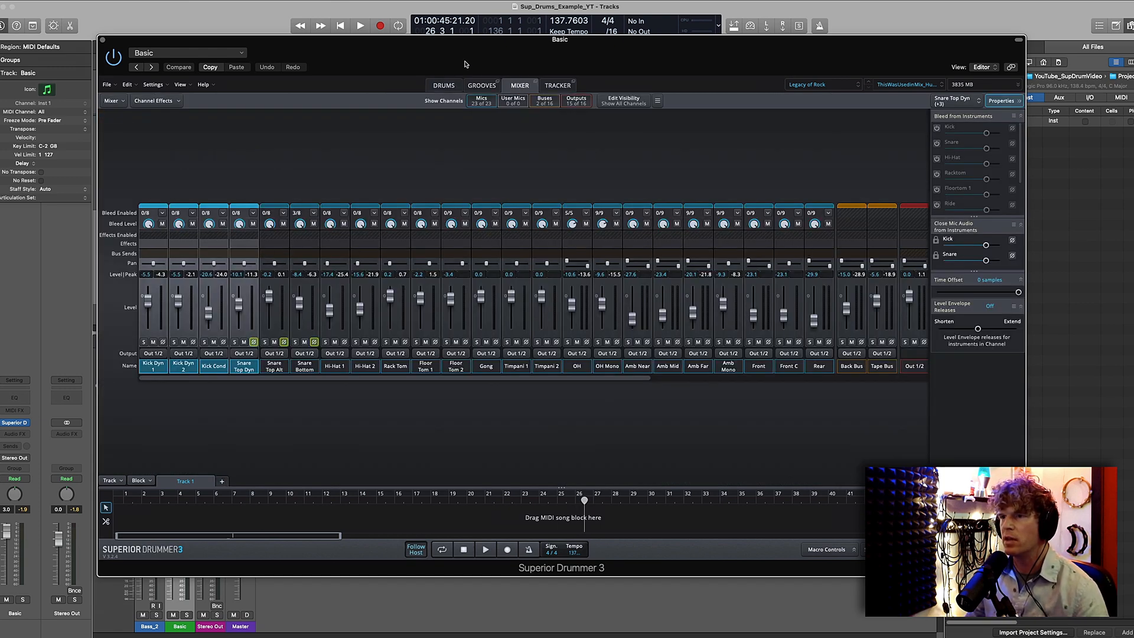
pyautogui.moveTo(480, 85)
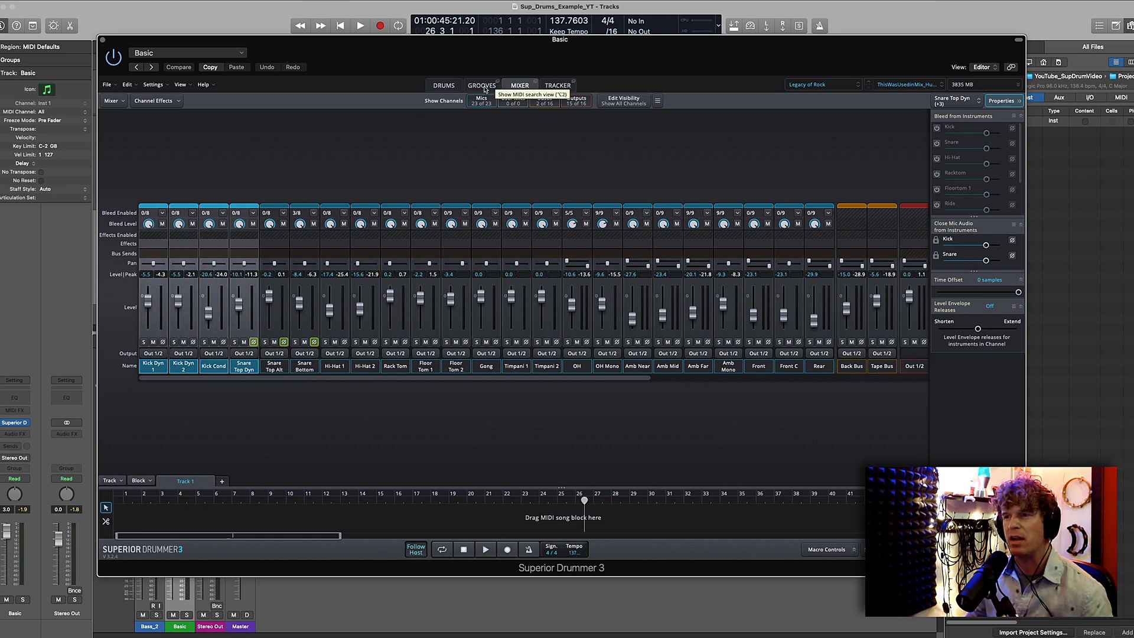
# Return from the mixer to the kit page and select the rack tom, then the kick drum.
pyautogui.click(442, 85)
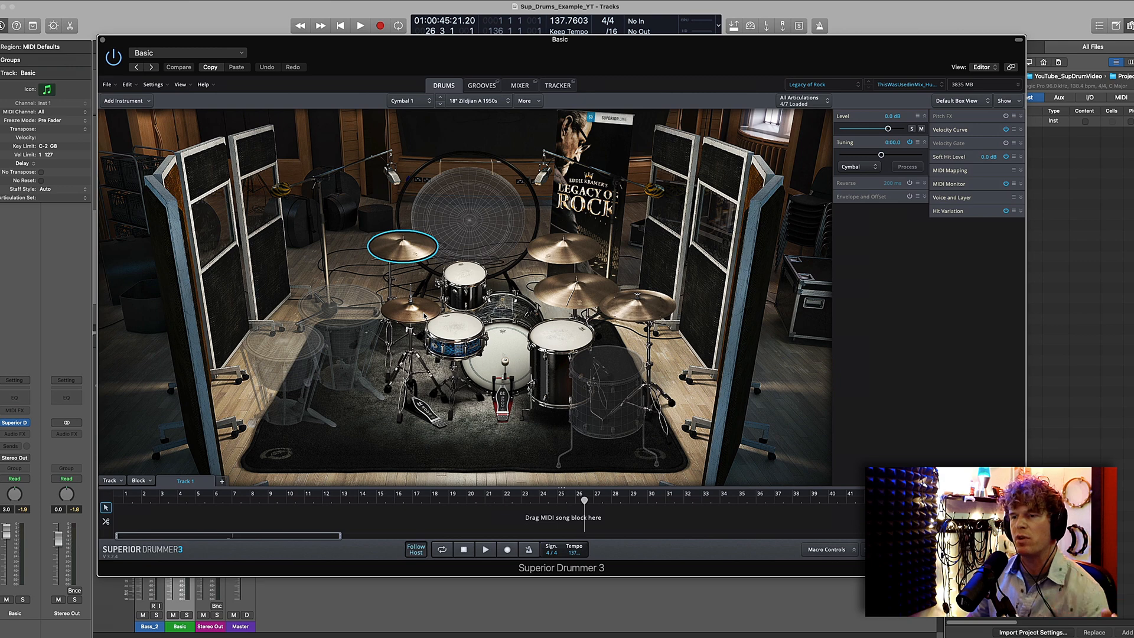
pyautogui.click(463, 289)
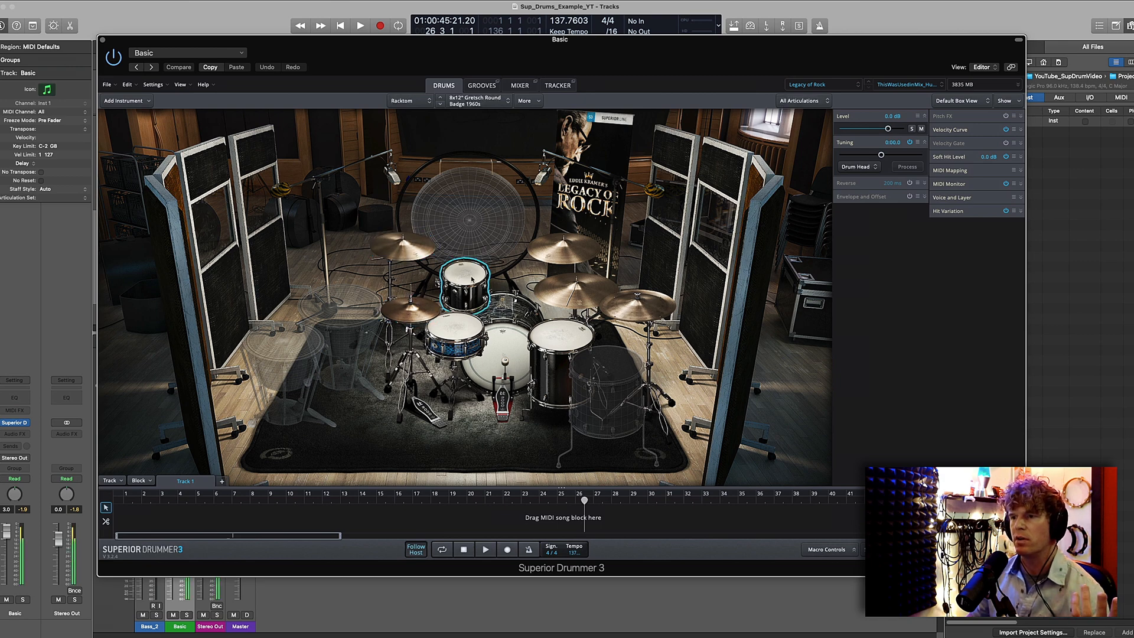
pyautogui.click(511, 354)
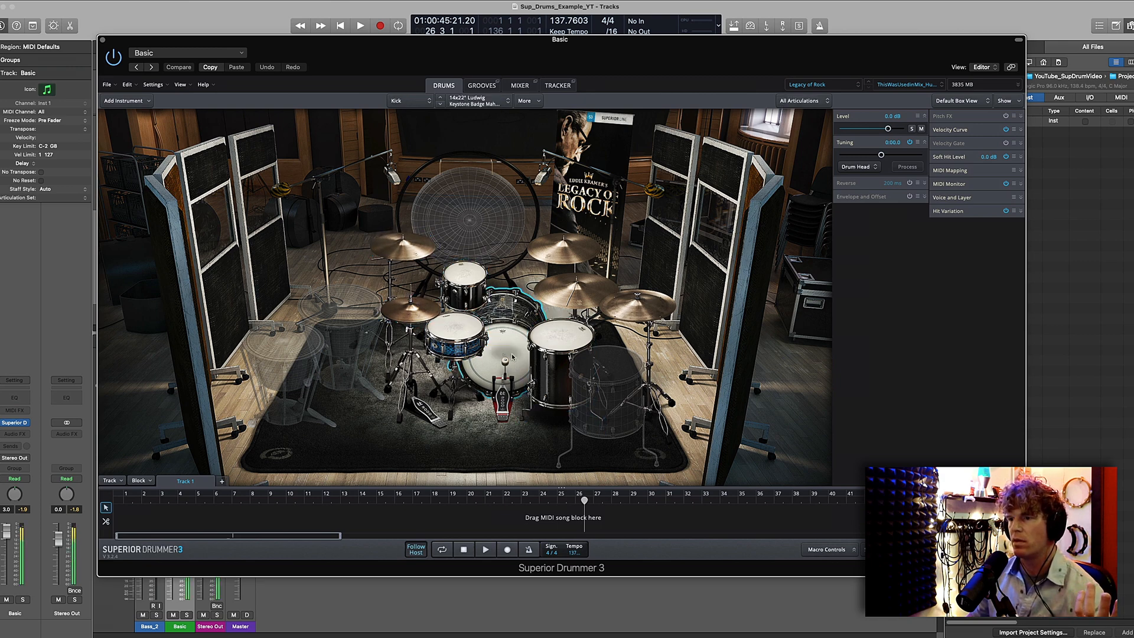